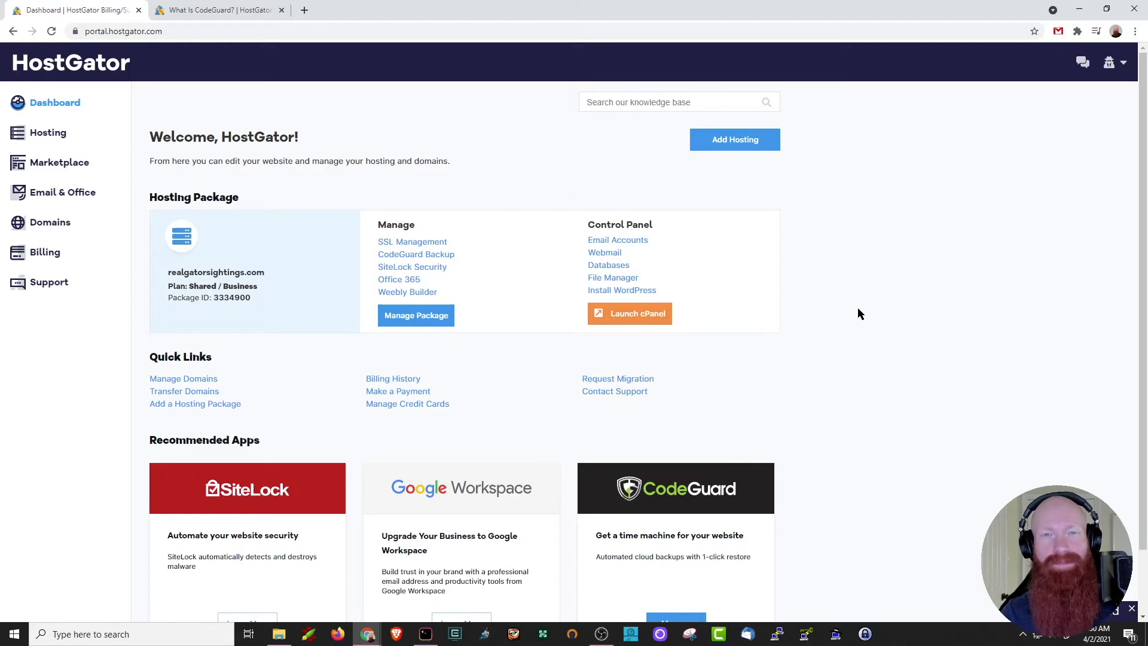
mouse_move(918, 307)
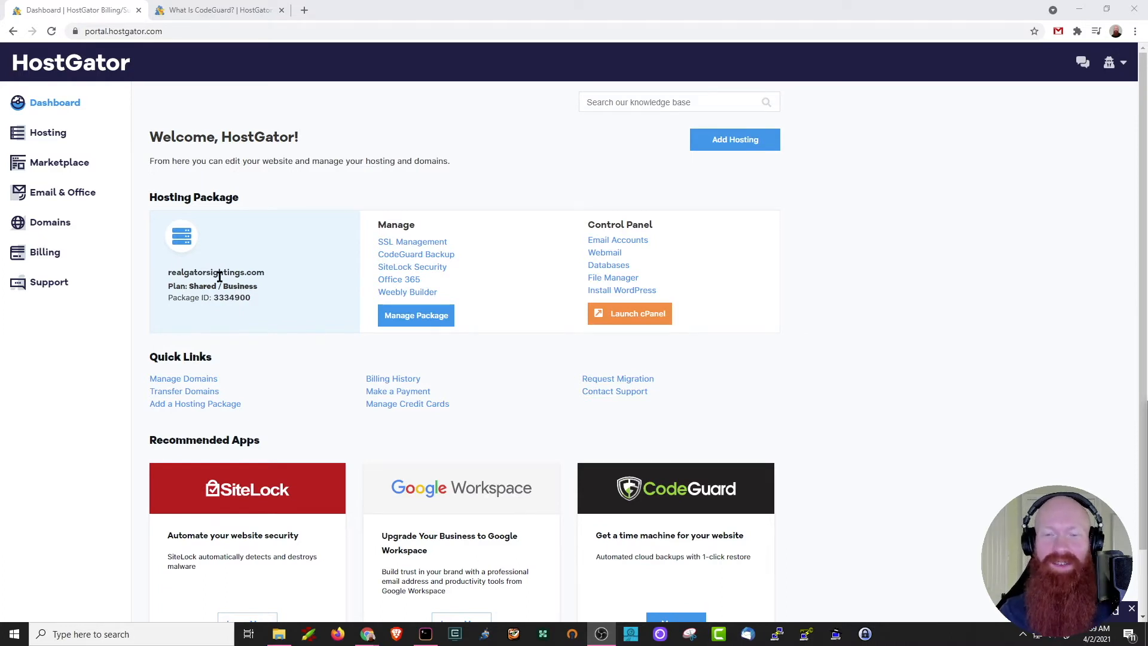
Step: Switch to the 'What Is CodeGuard?' article and scroll to its pricing and features table
scroll(down, 3)
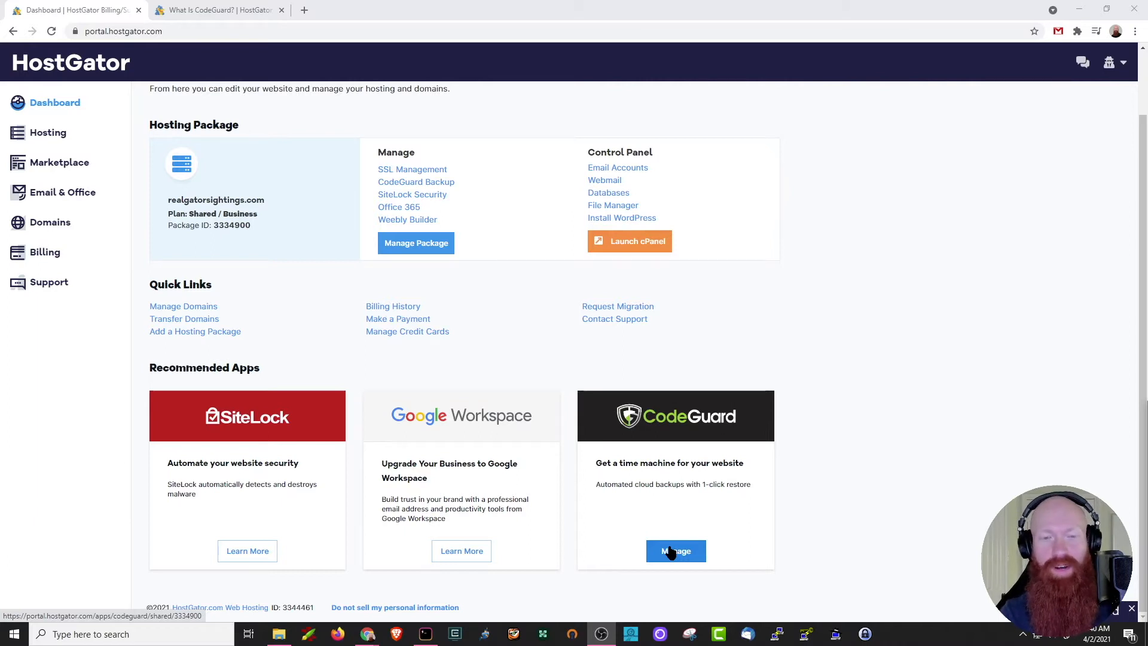
mouse_move(839, 531)
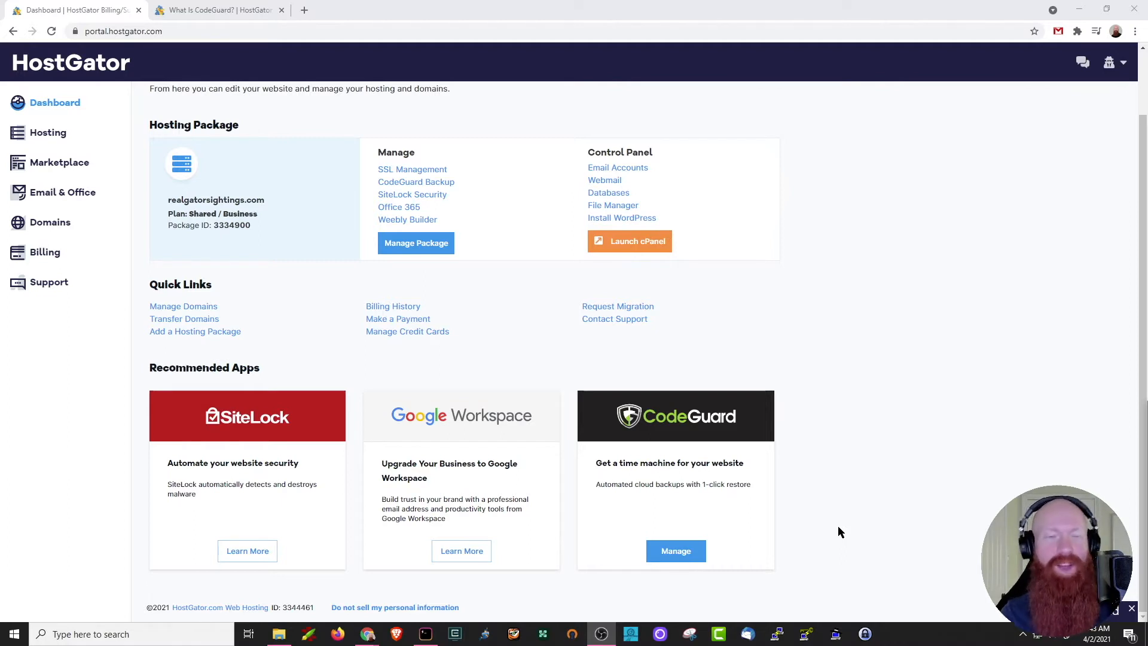
click(216, 10)
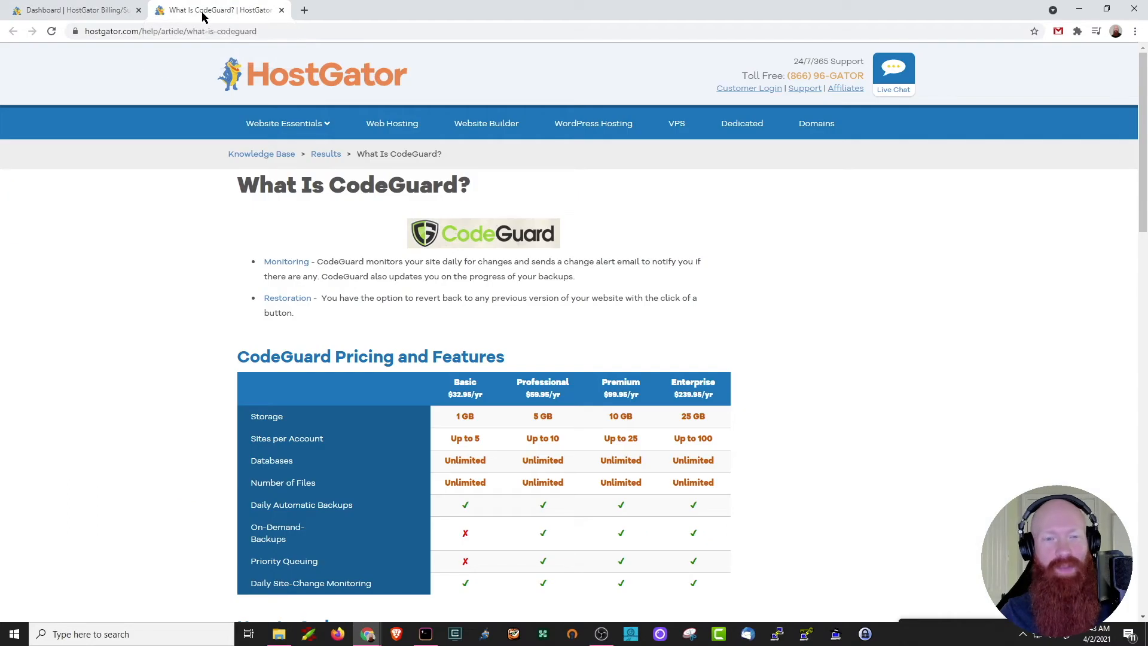
mouse_move(172, 329)
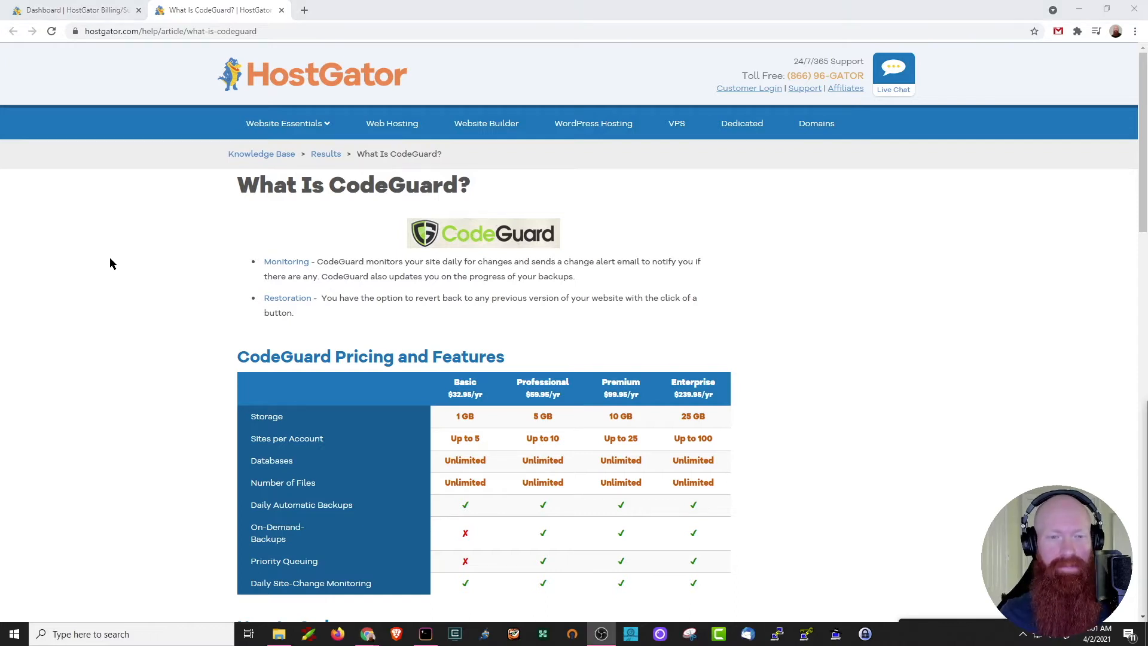
scroll(down, 3)
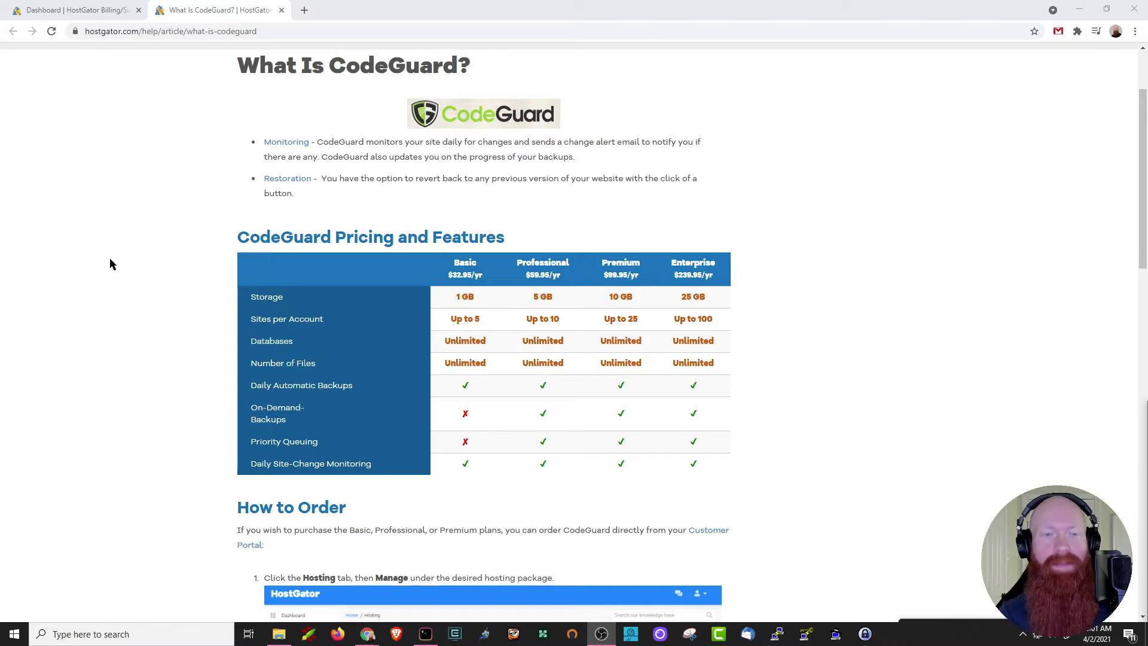
mouse_move(478, 300)
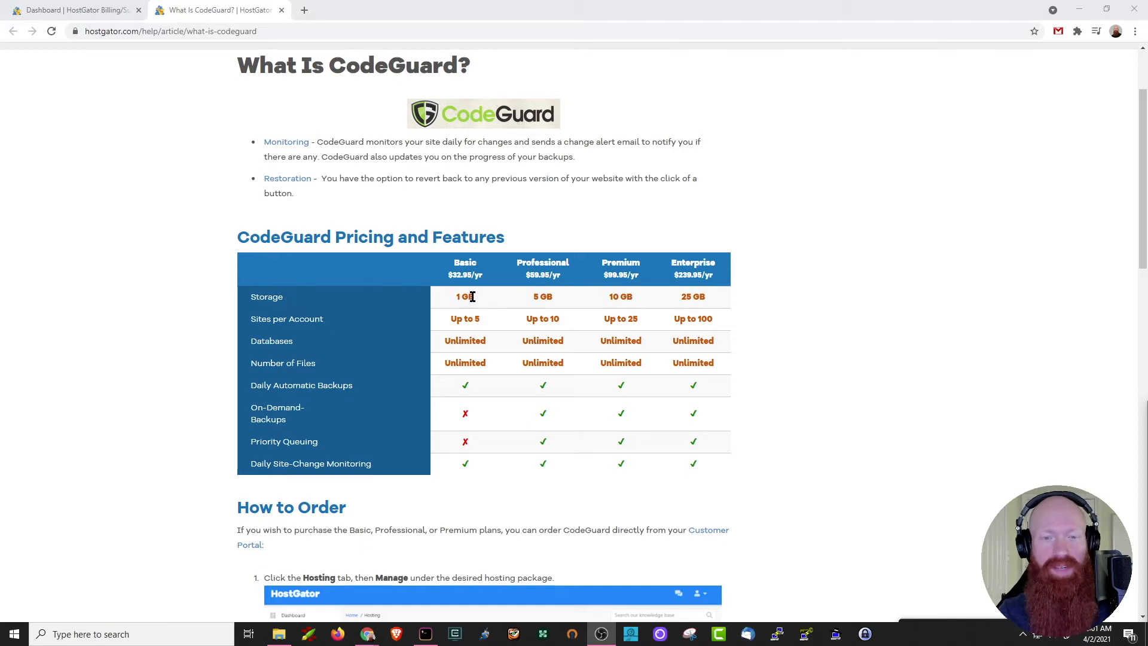
mouse_move(470, 340)
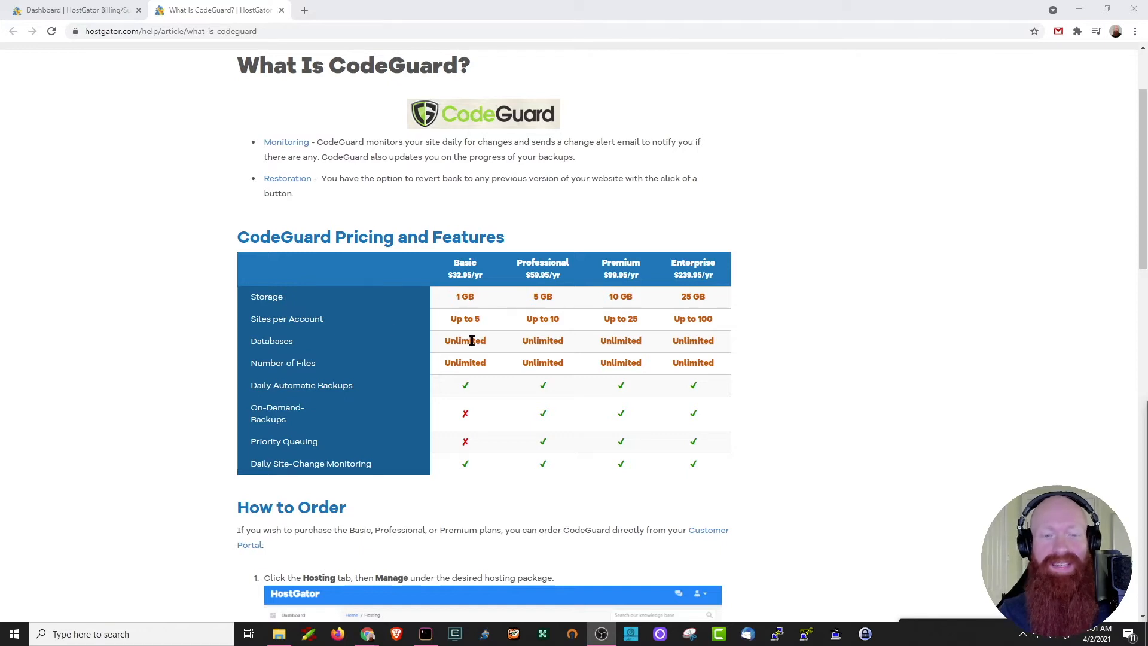
mouse_move(439, 264)
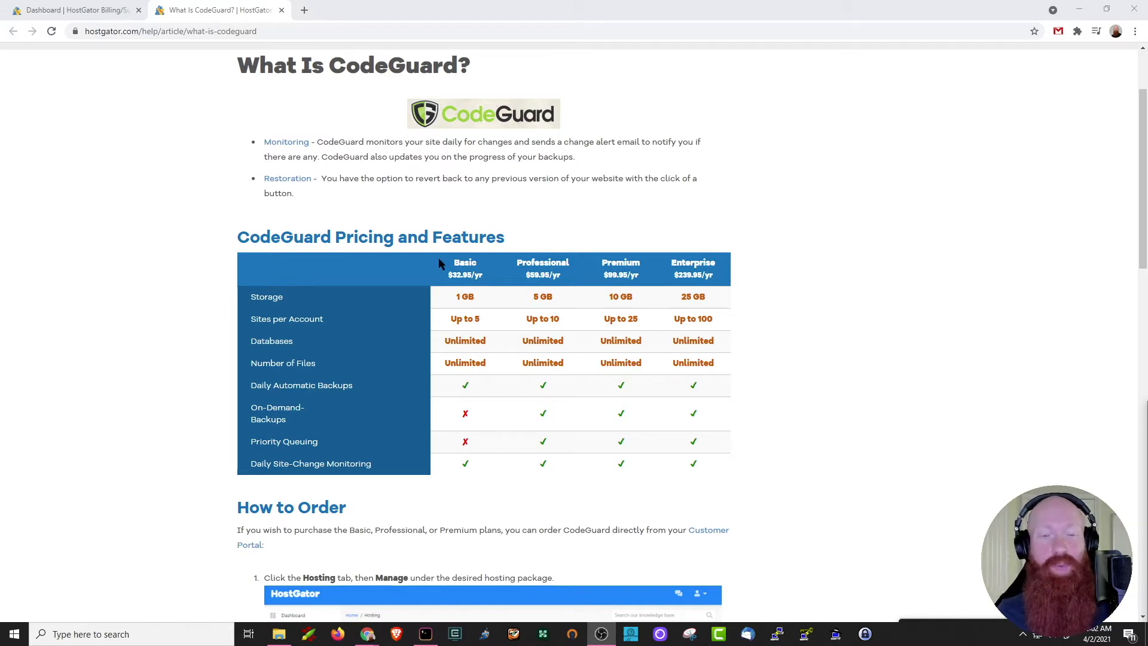
mouse_move(452, 320)
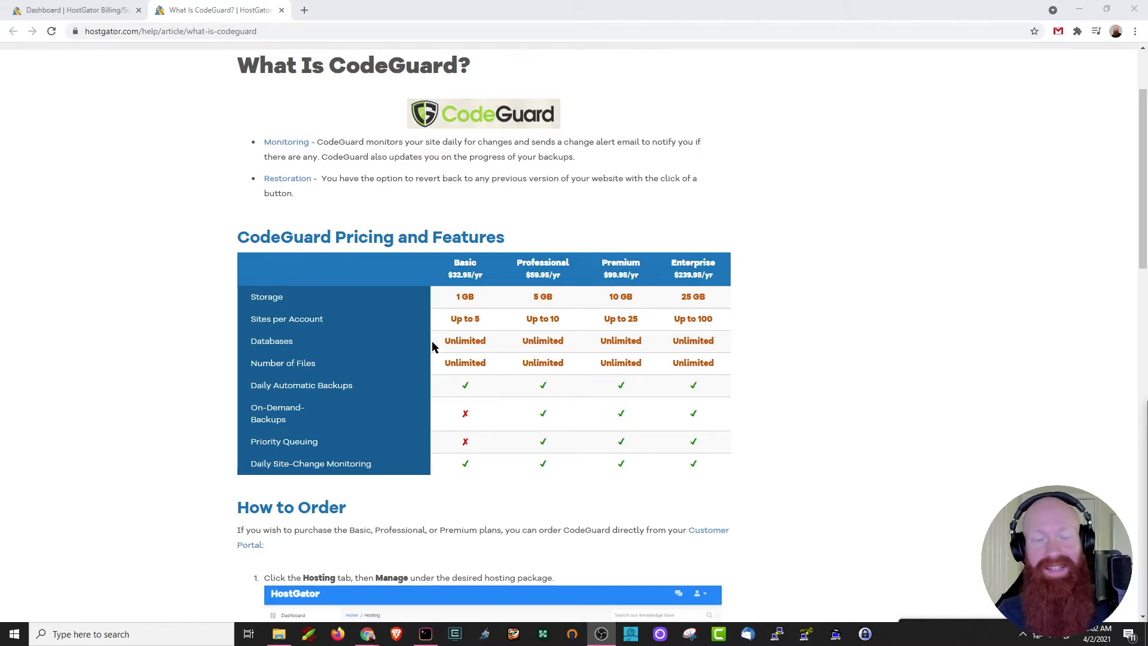
mouse_move(454, 387)
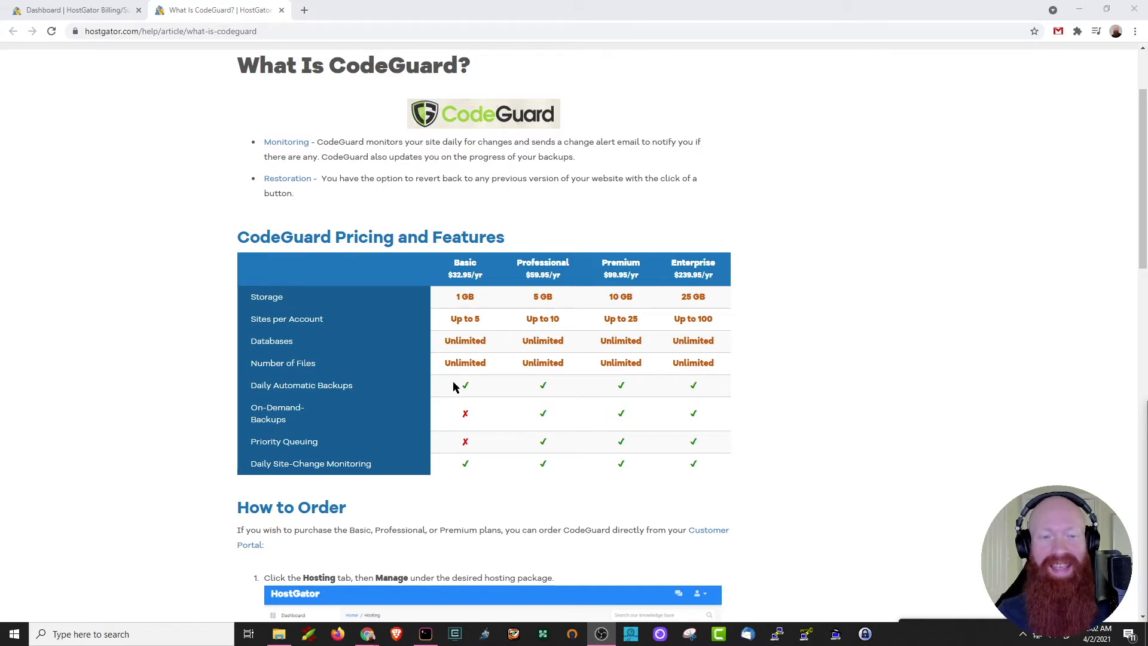
mouse_move(465, 386)
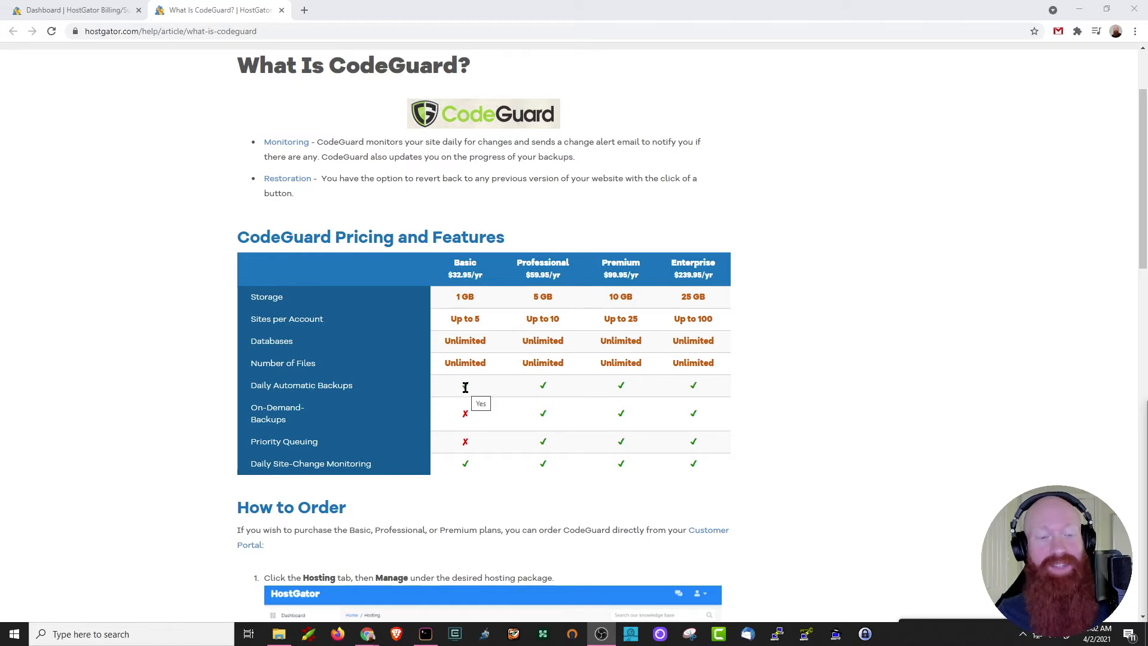
mouse_move(770, 483)
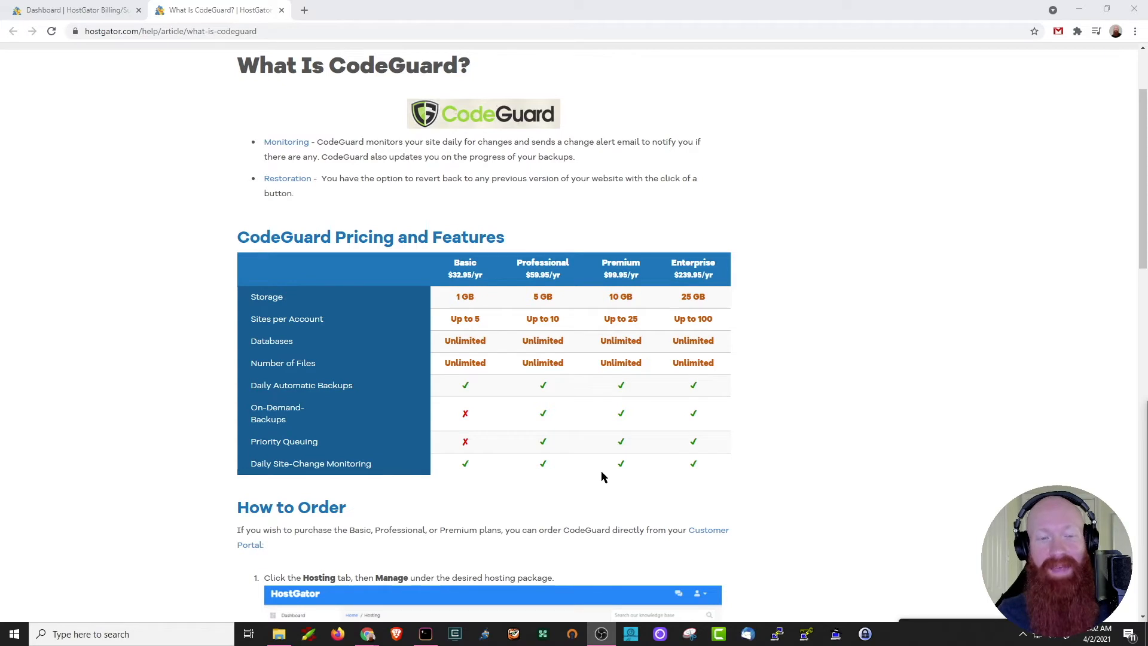
mouse_move(538, 338)
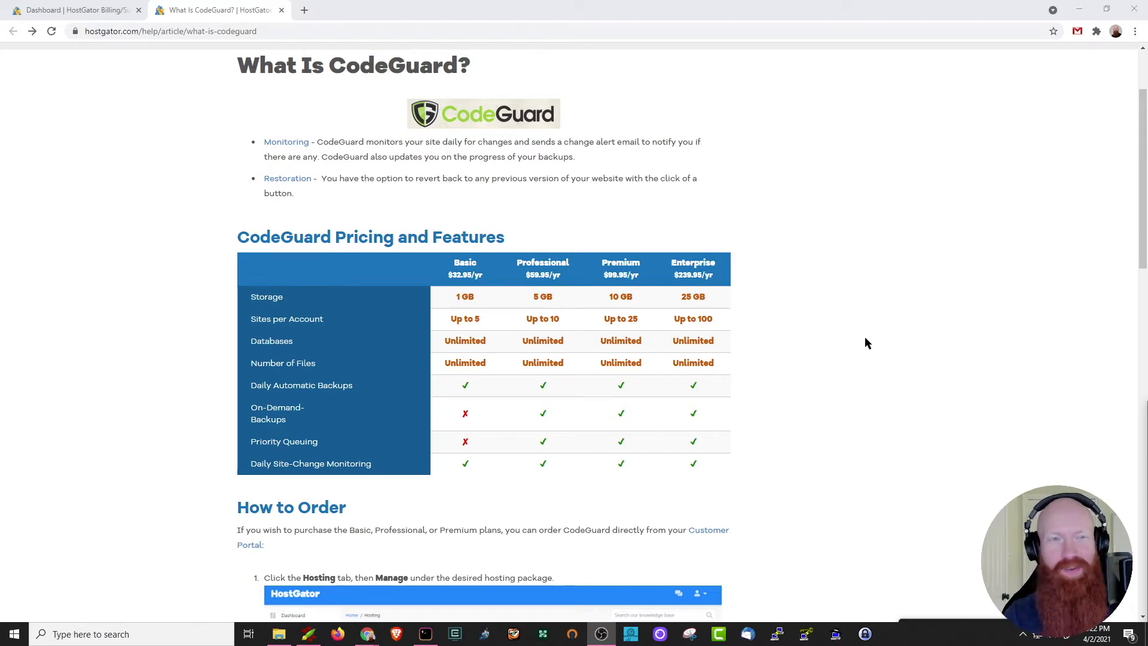
Step: Go back to the HostGator Billing dashboard and scroll to the Recommended Apps section
click(73, 10)
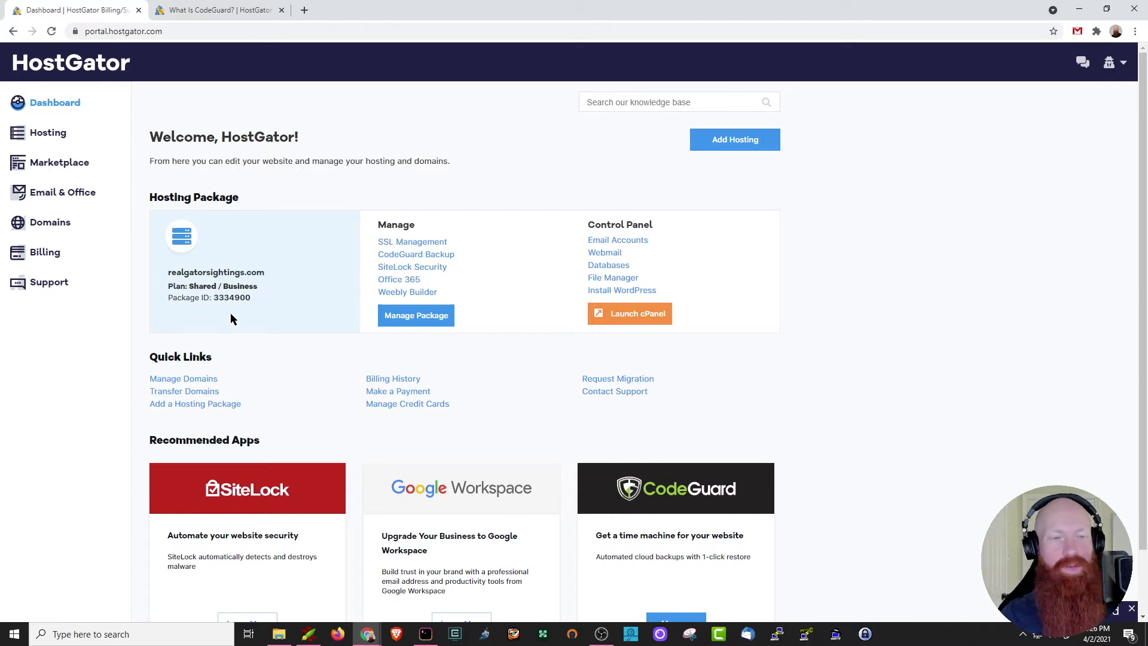
mouse_move(296, 296)
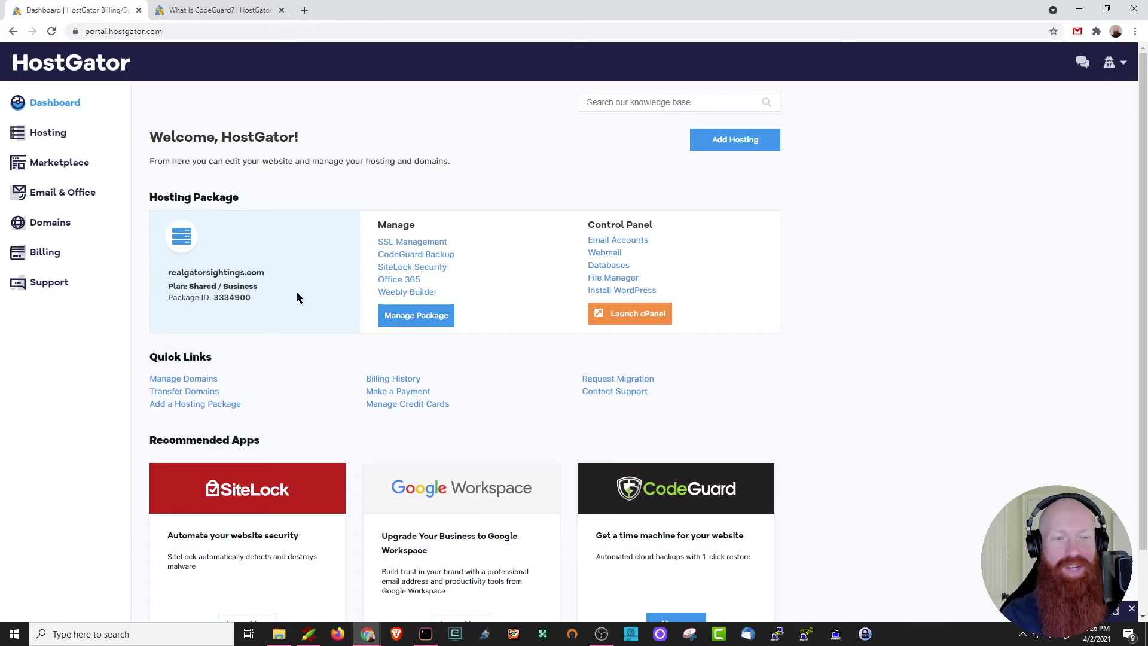
mouse_move(329, 292)
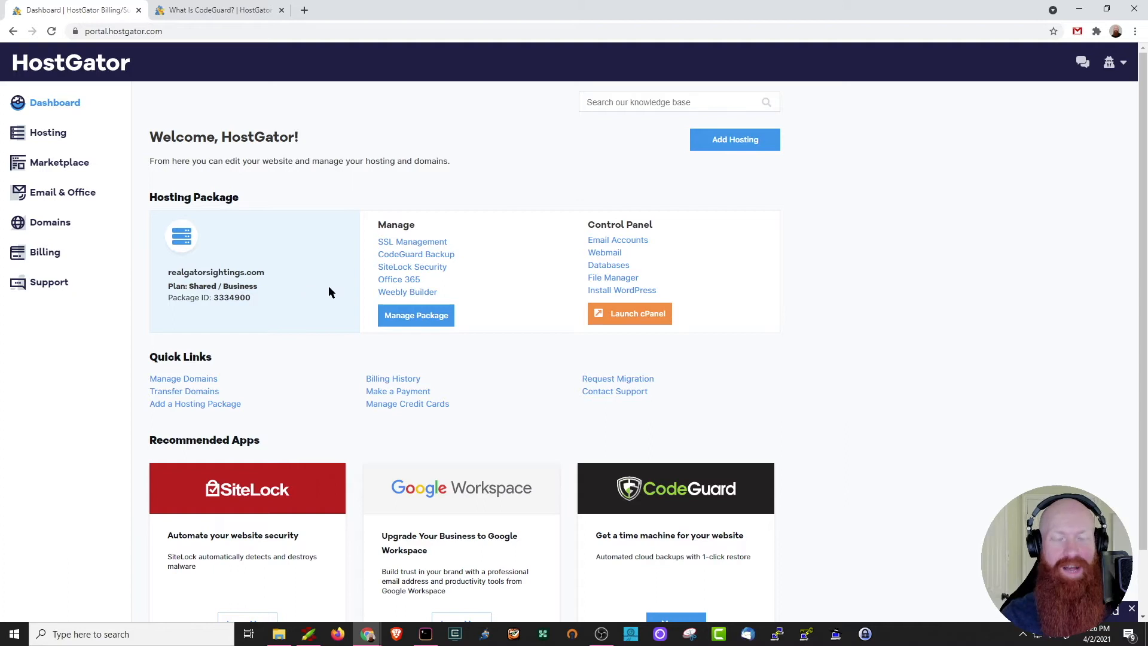
mouse_move(326, 288)
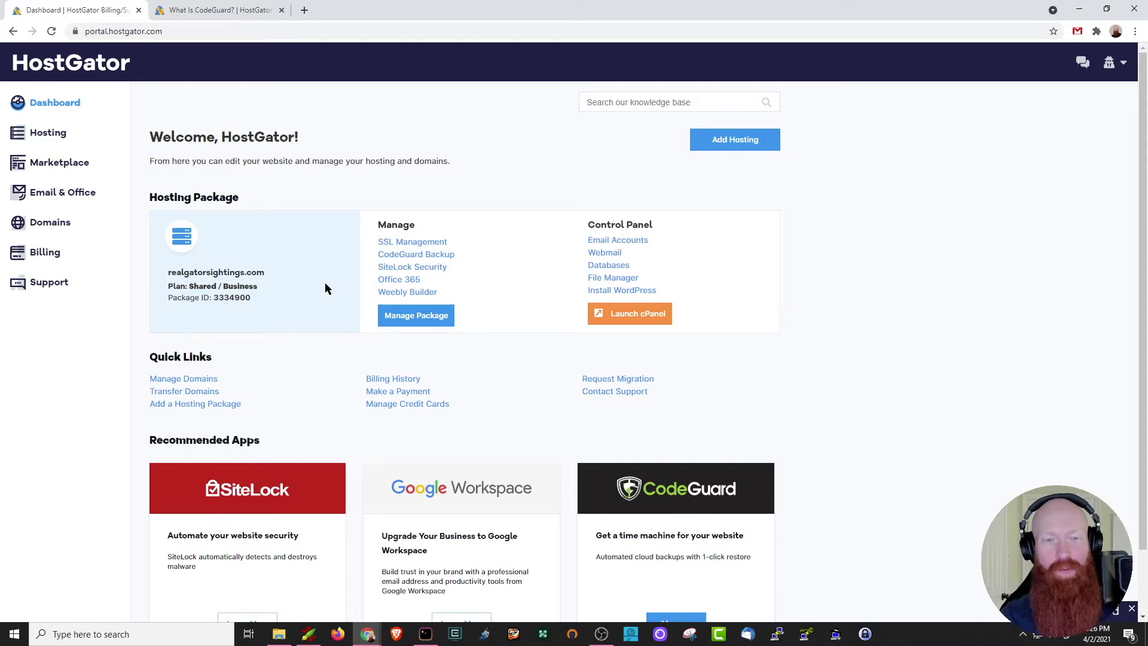
scroll(down, 3)
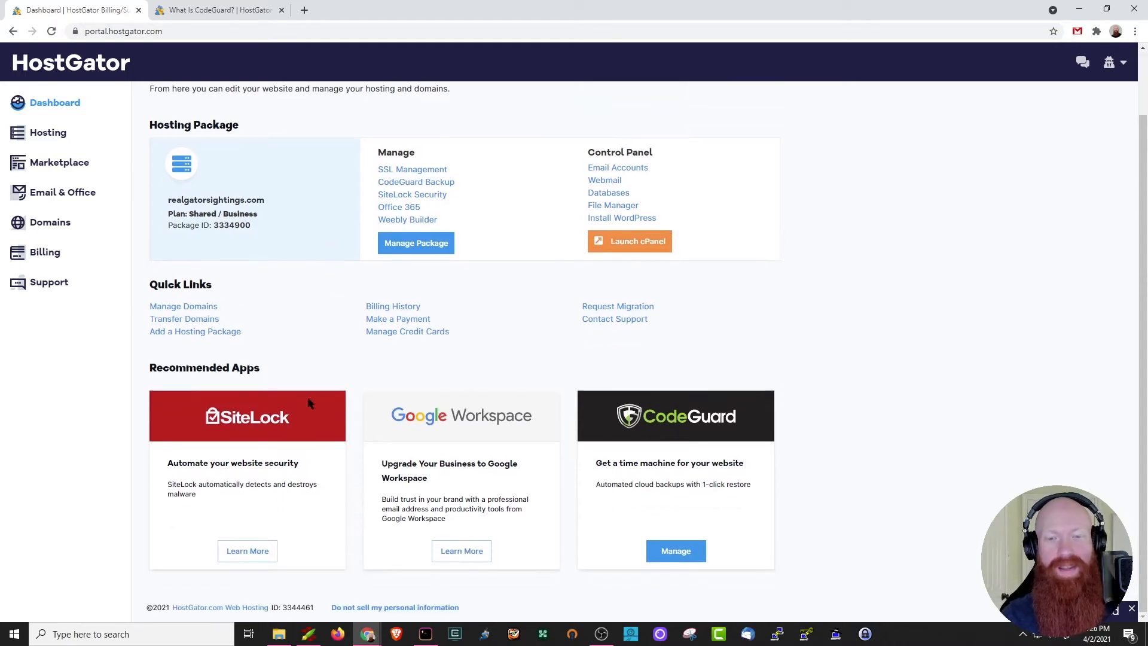
mouse_move(674, 551)
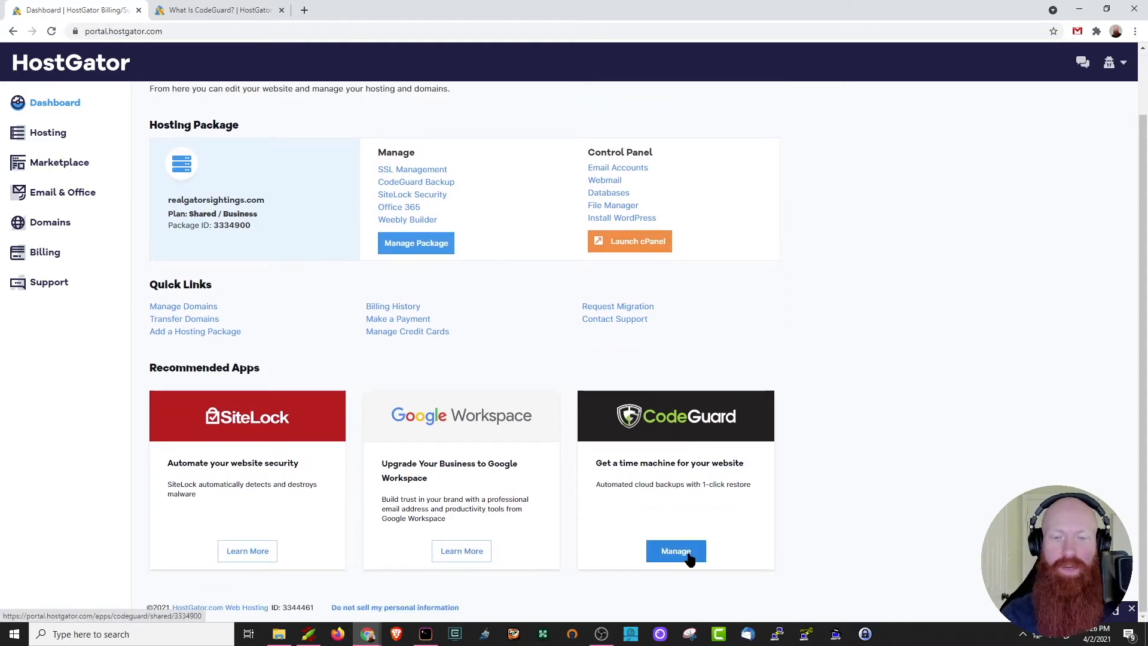
mouse_move(525, 455)
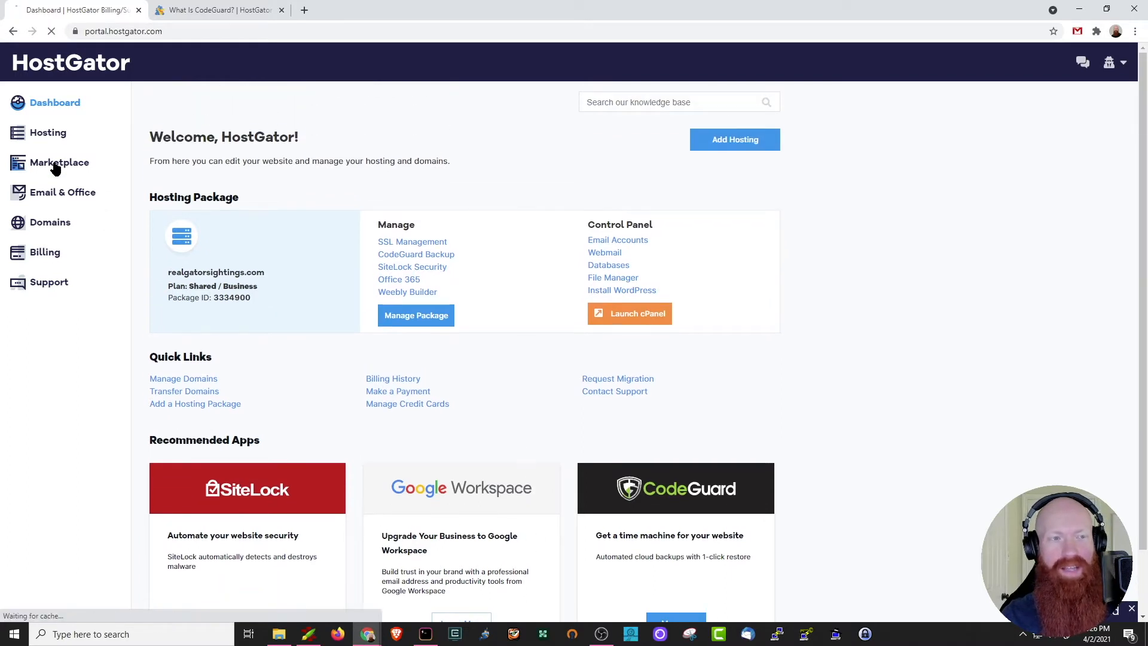
Step: Manage CodeGuard from the Marketplace to see its Active Basic plan, 3 of 5 websites
click(60, 162)
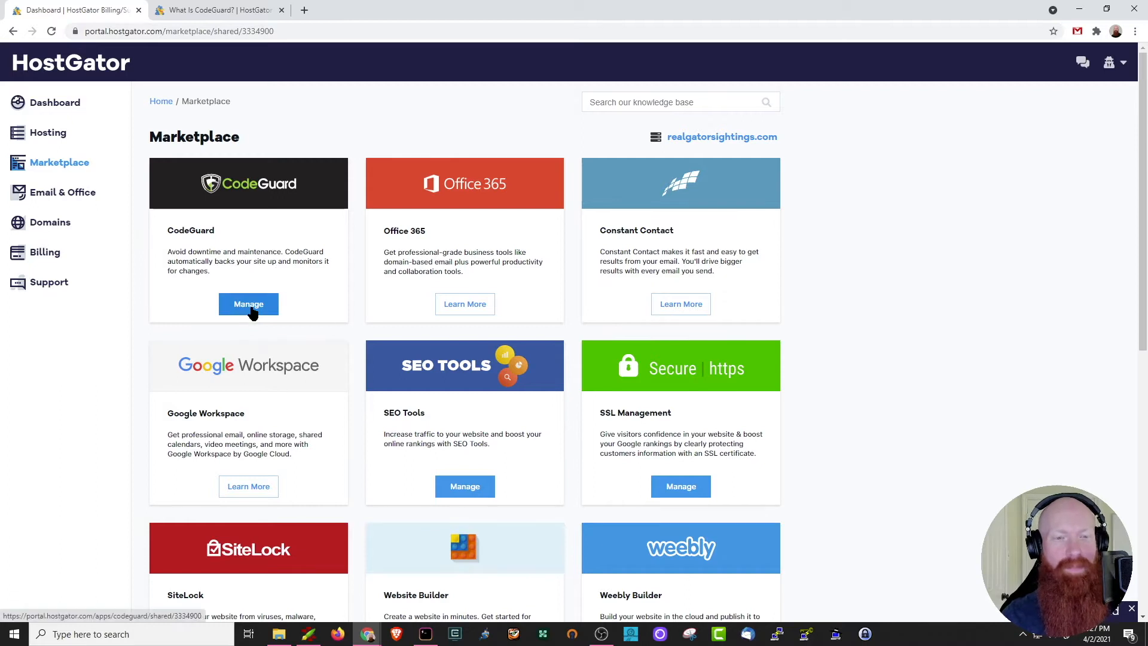
click(248, 304)
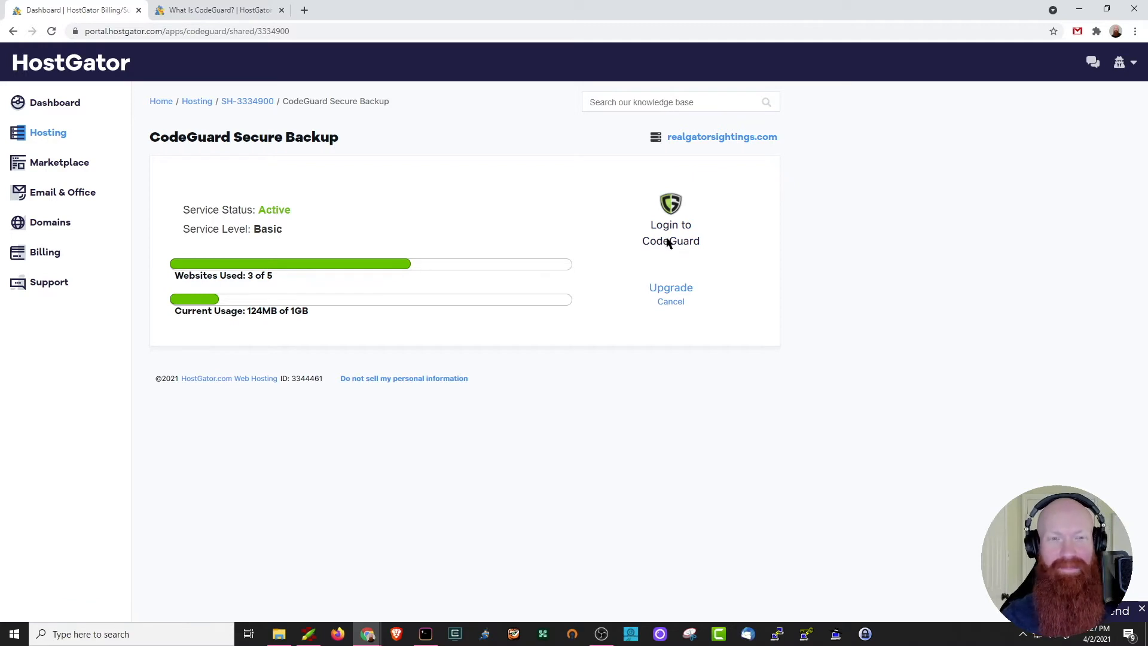
Step: Sign in to CodeGuard and show the Actions menu for the cgtestdomain.com backup
click(669, 224)
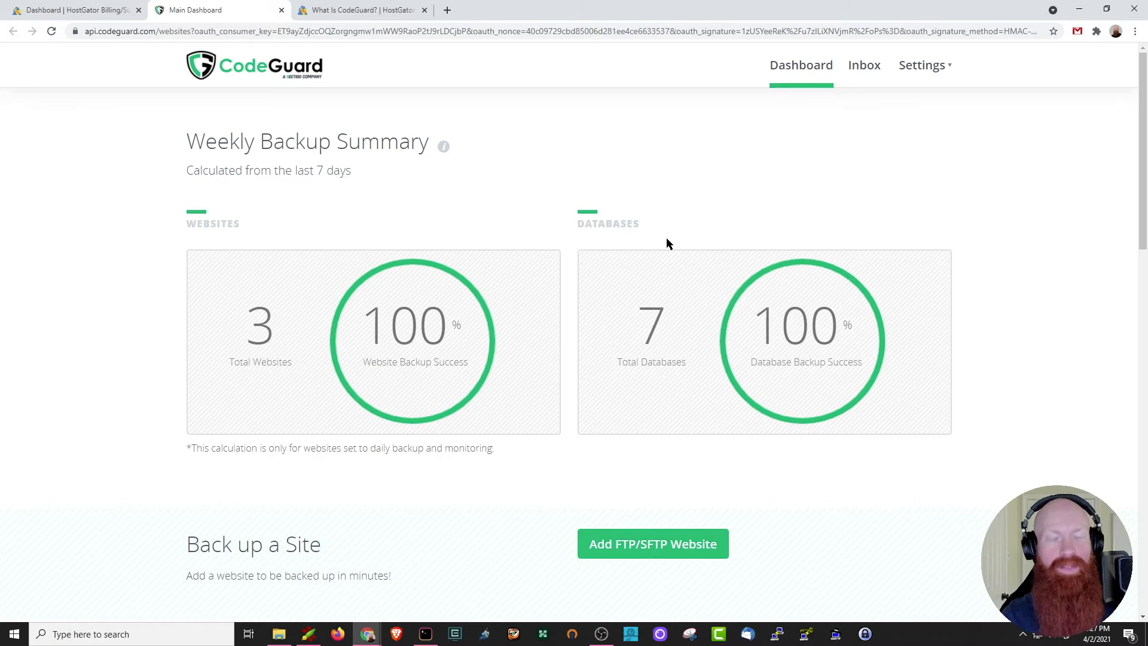
mouse_move(949, 265)
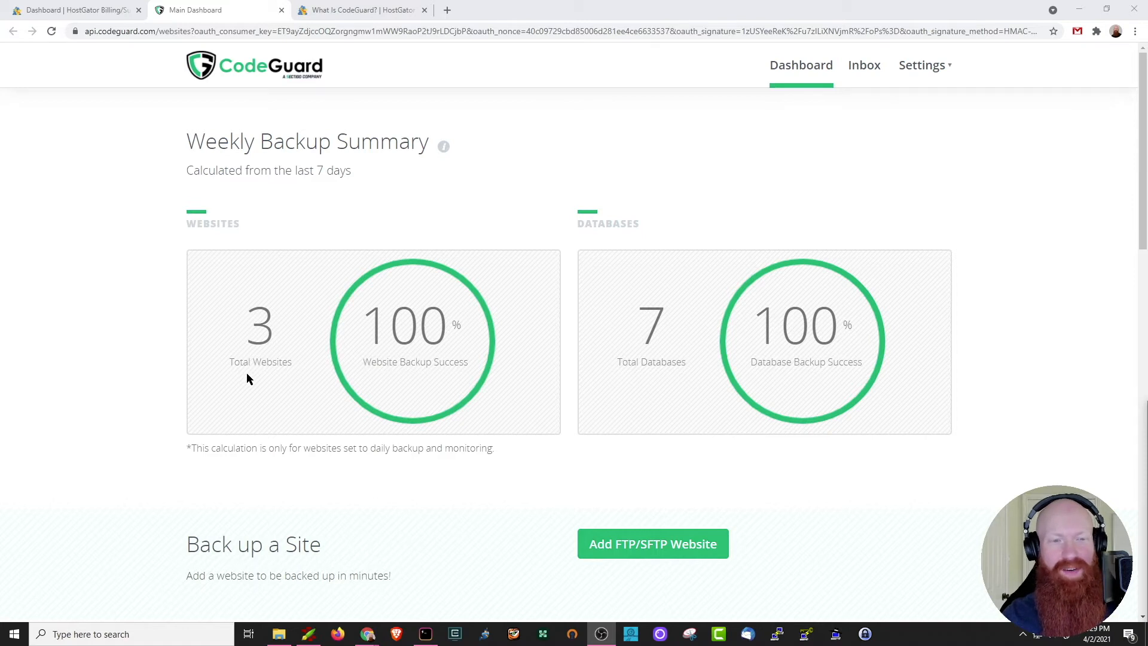
mouse_move(432, 329)
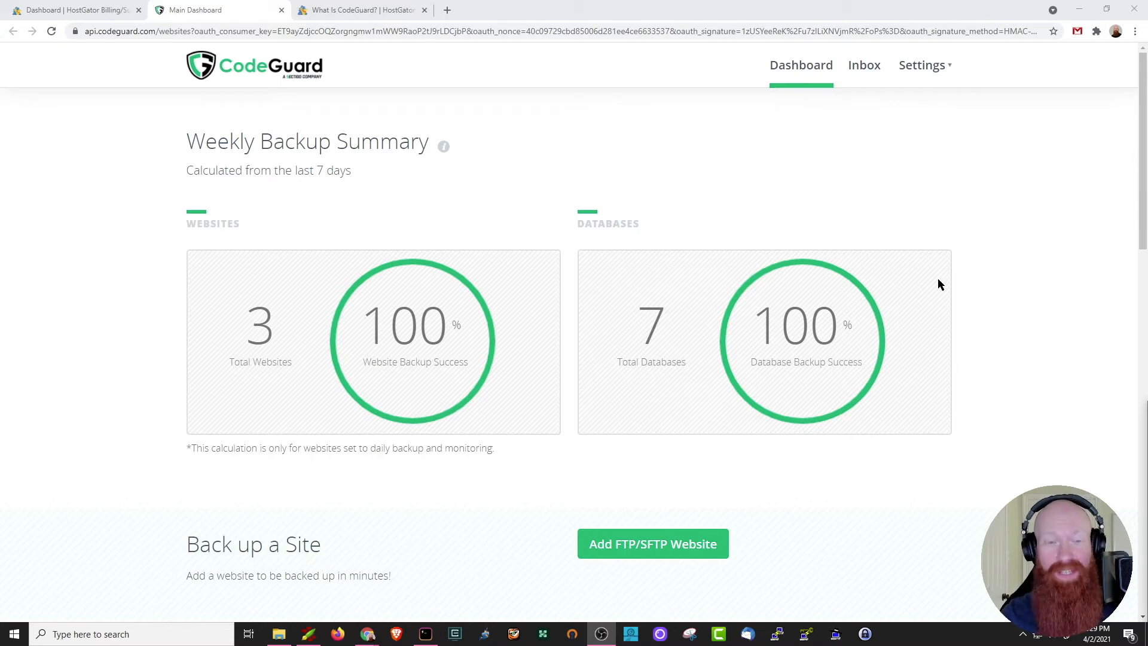
scroll(down, 3)
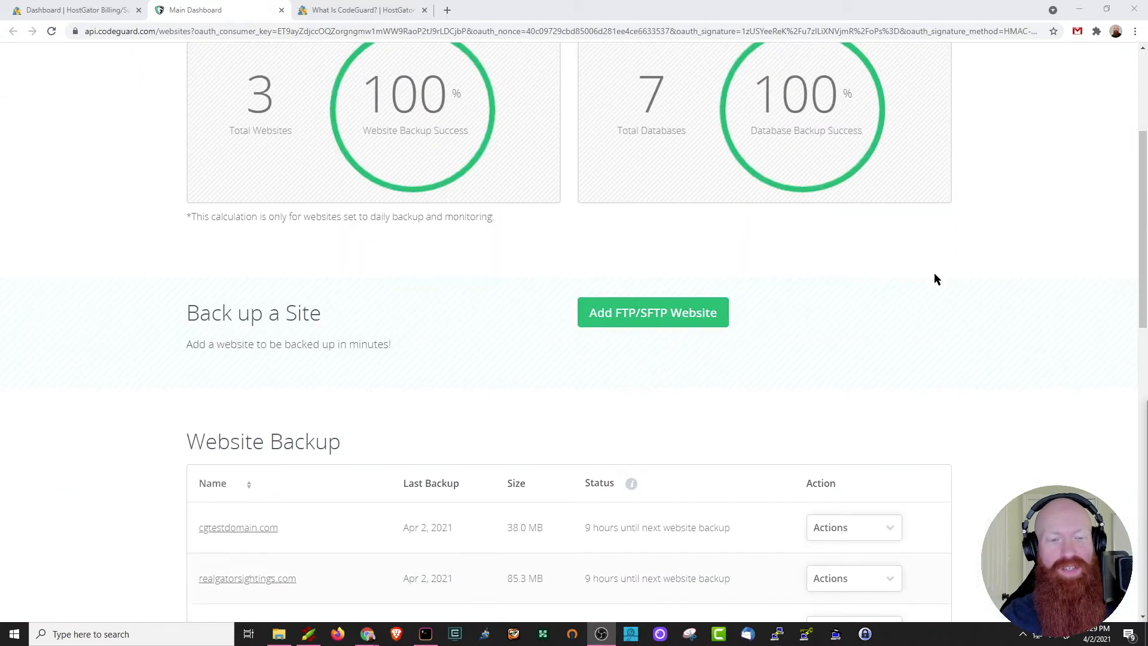
scroll(down, 3)
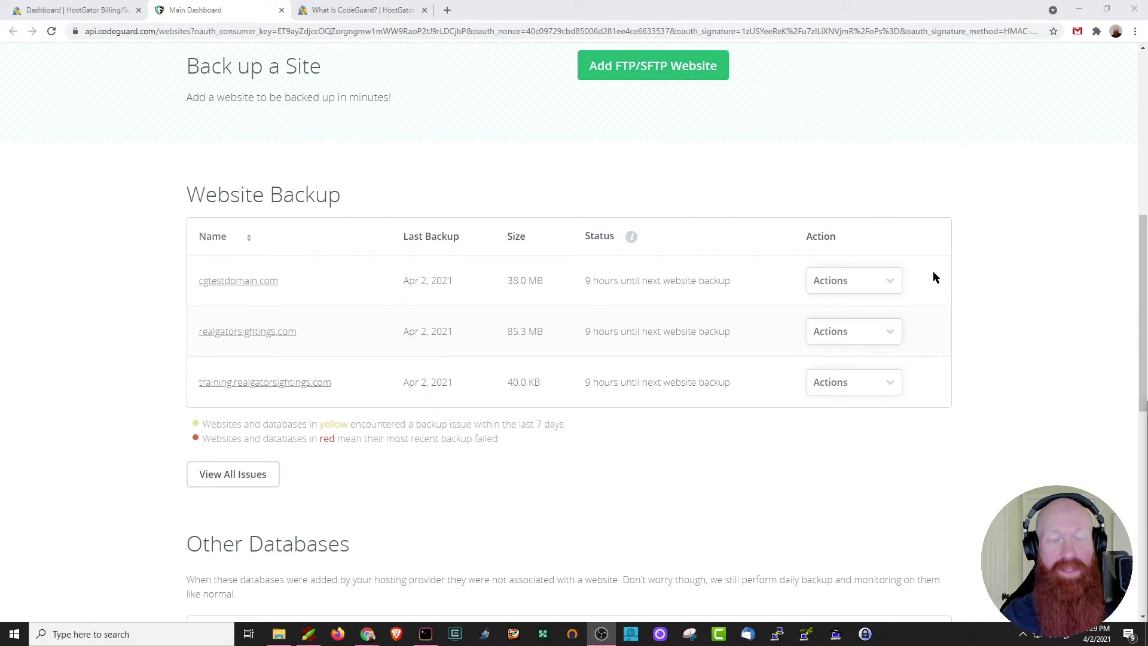
mouse_move(92, 308)
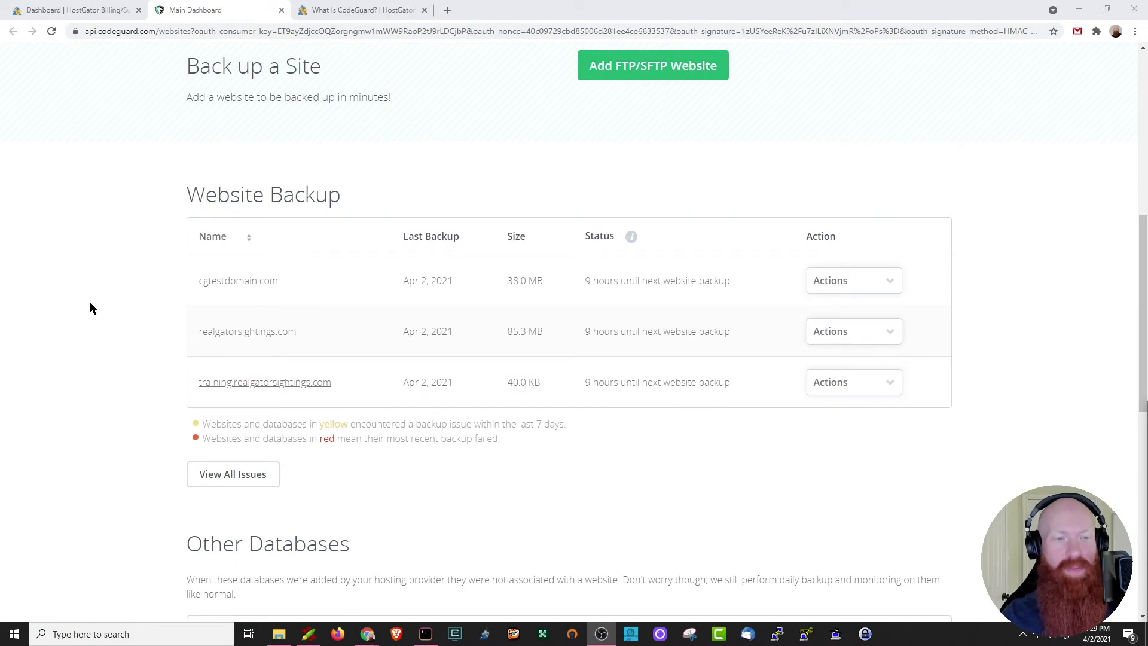
mouse_move(247, 330)
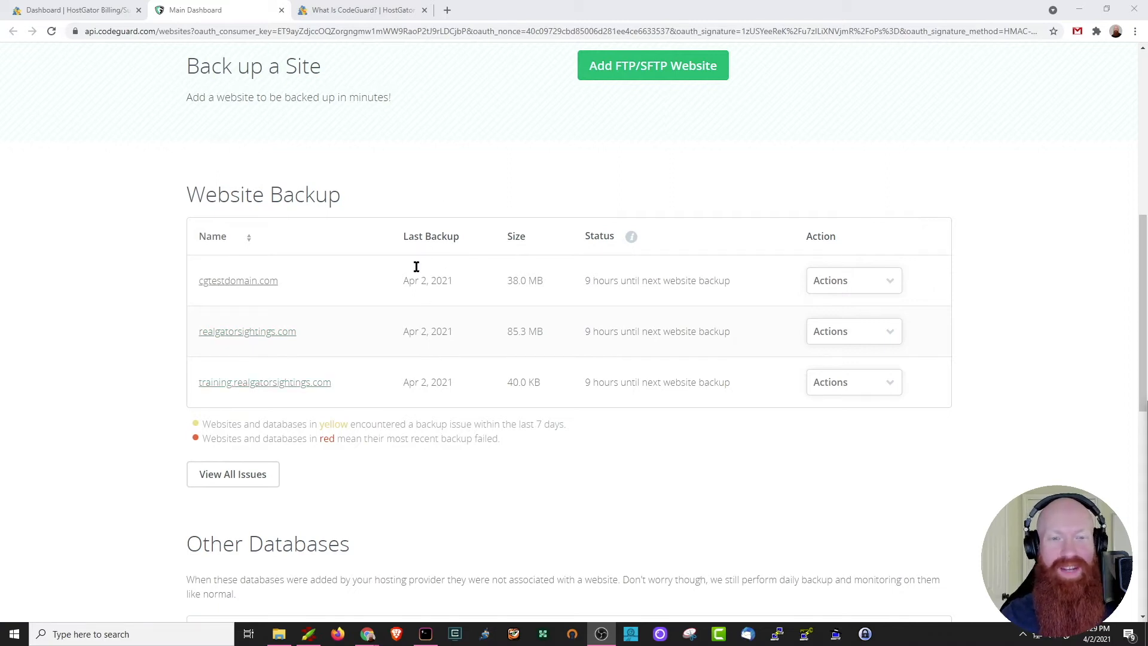
mouse_move(512, 278)
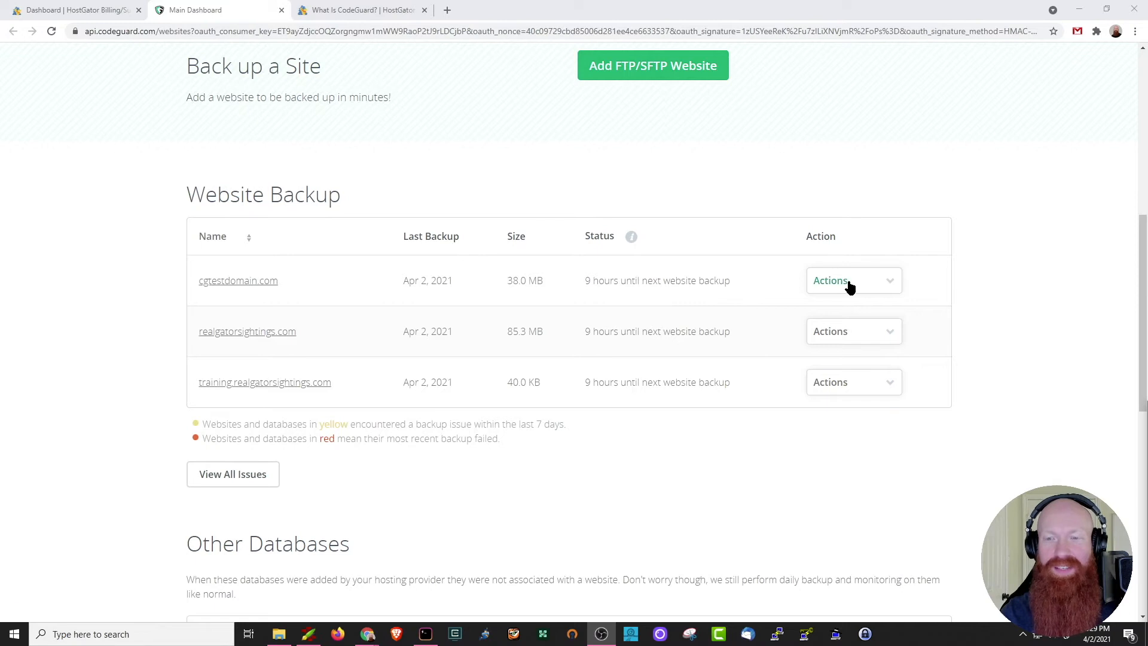
click(853, 280)
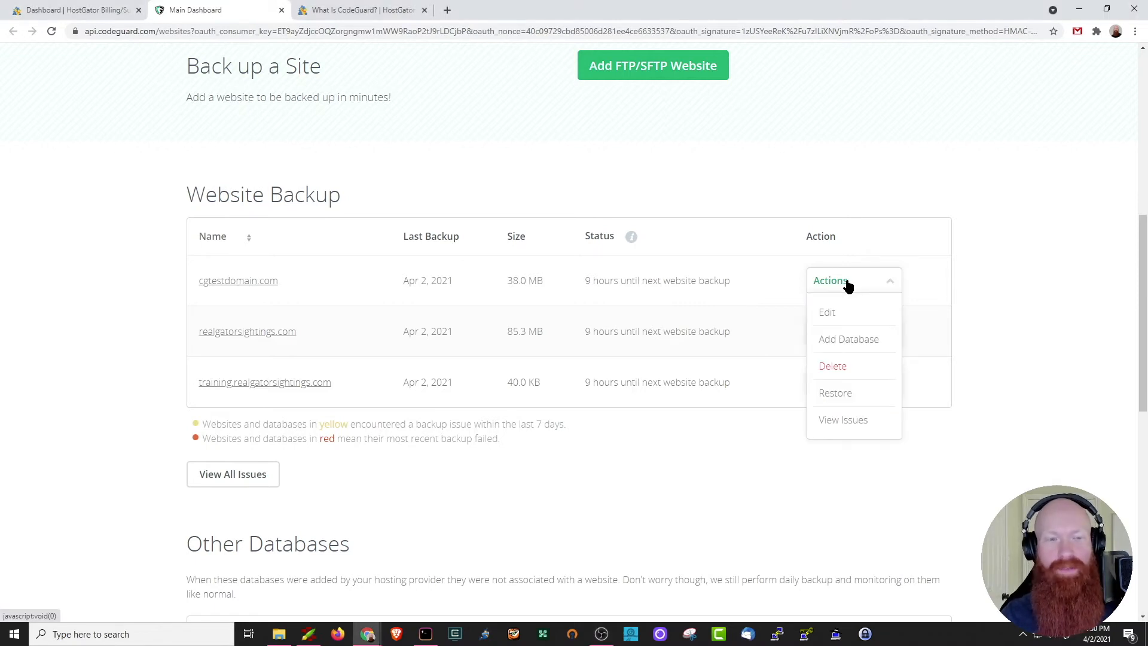
mouse_move(247, 330)
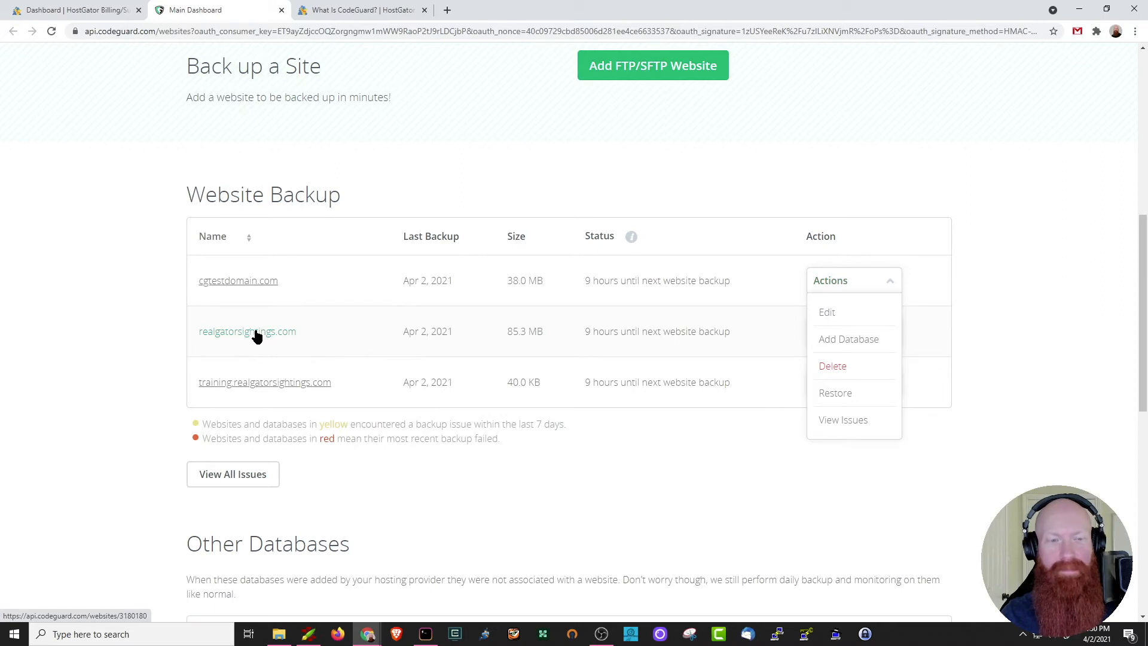
Step: Open realgatorsightings.com's full Backup History and scroll through the dated daily backups
click(247, 330)
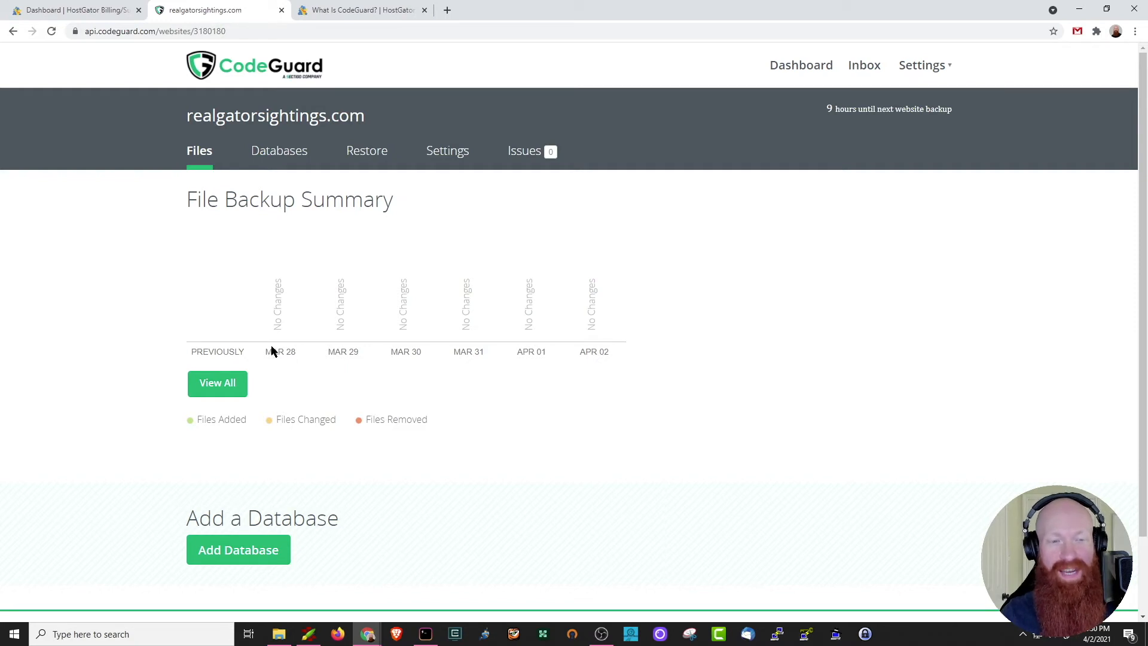
mouse_move(613, 358)
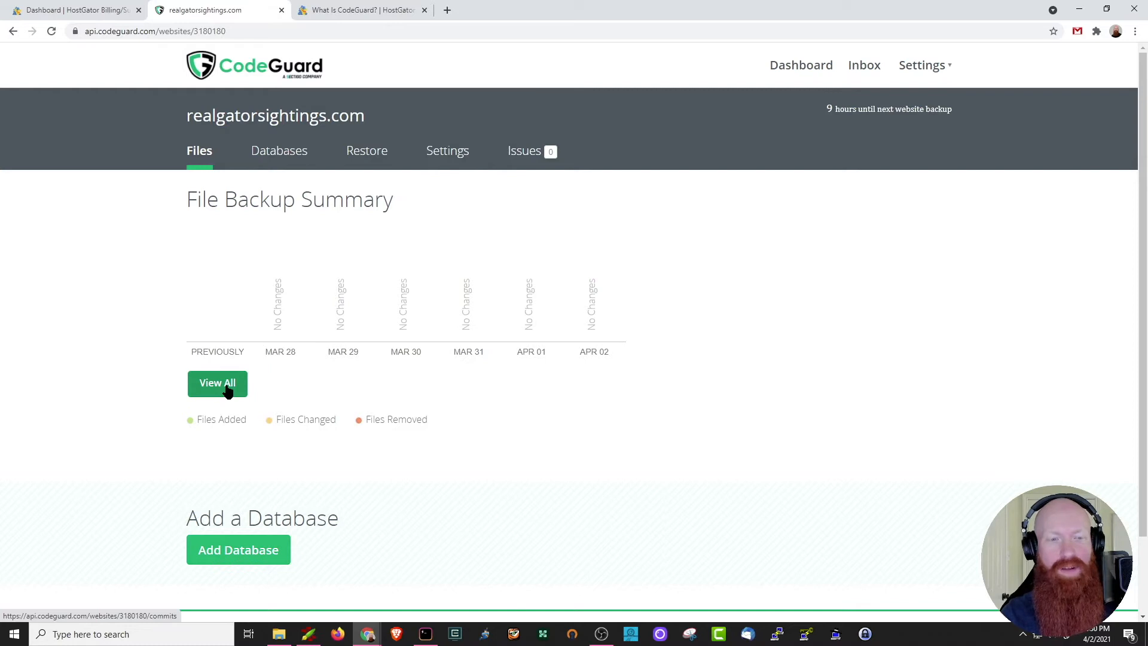
click(216, 382)
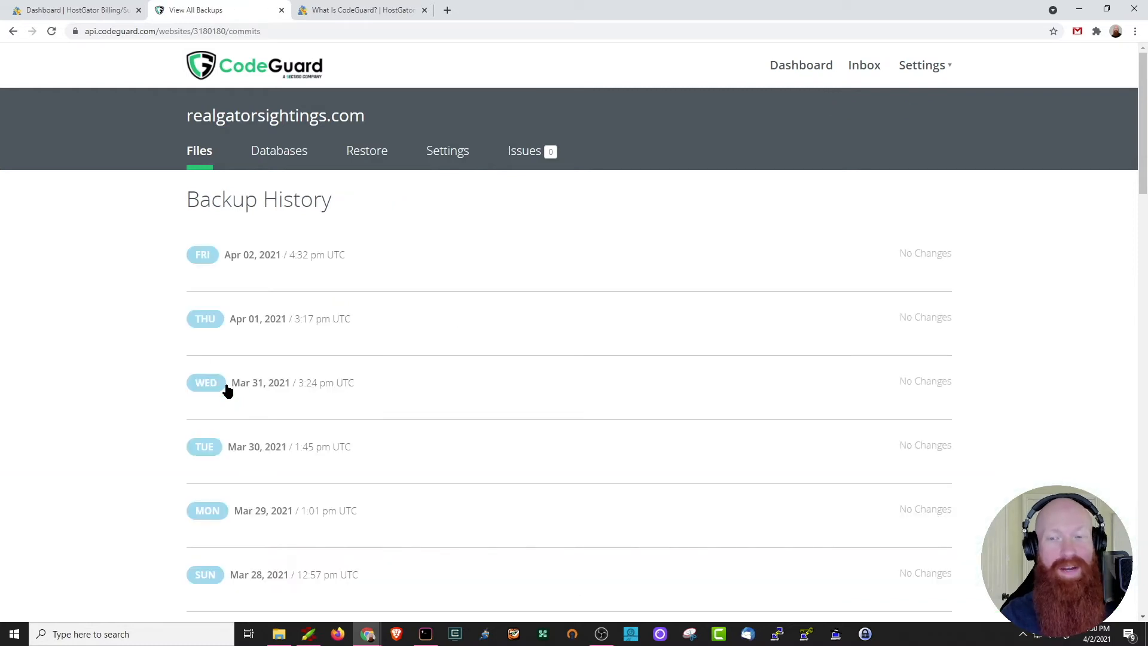
scroll(down, 3)
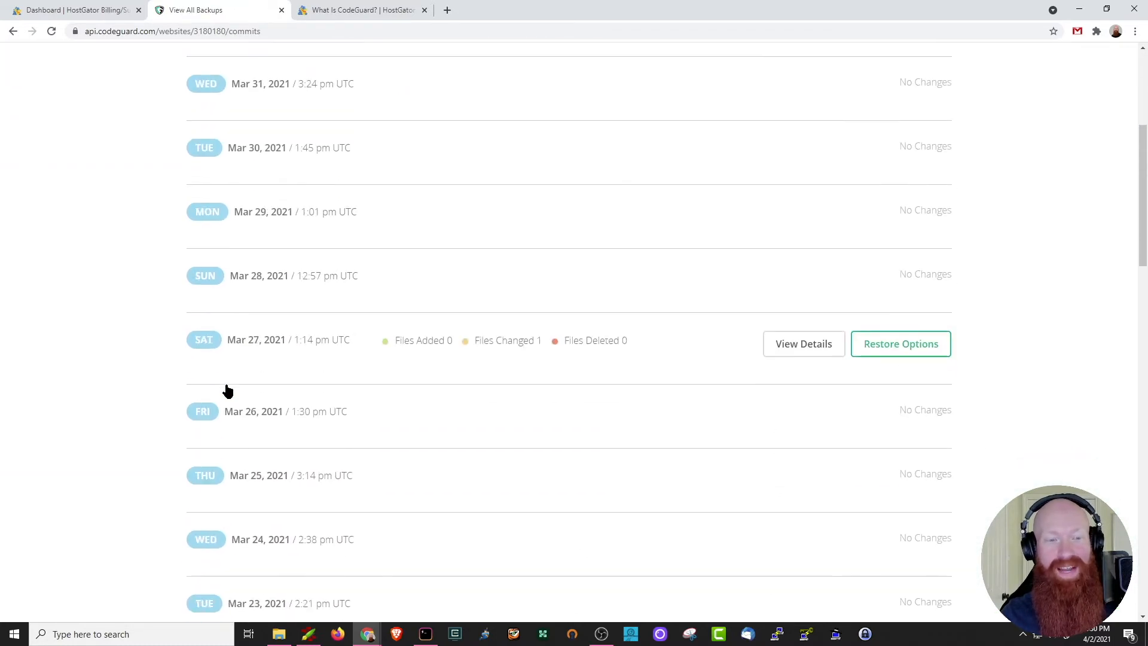
scroll(down, 3)
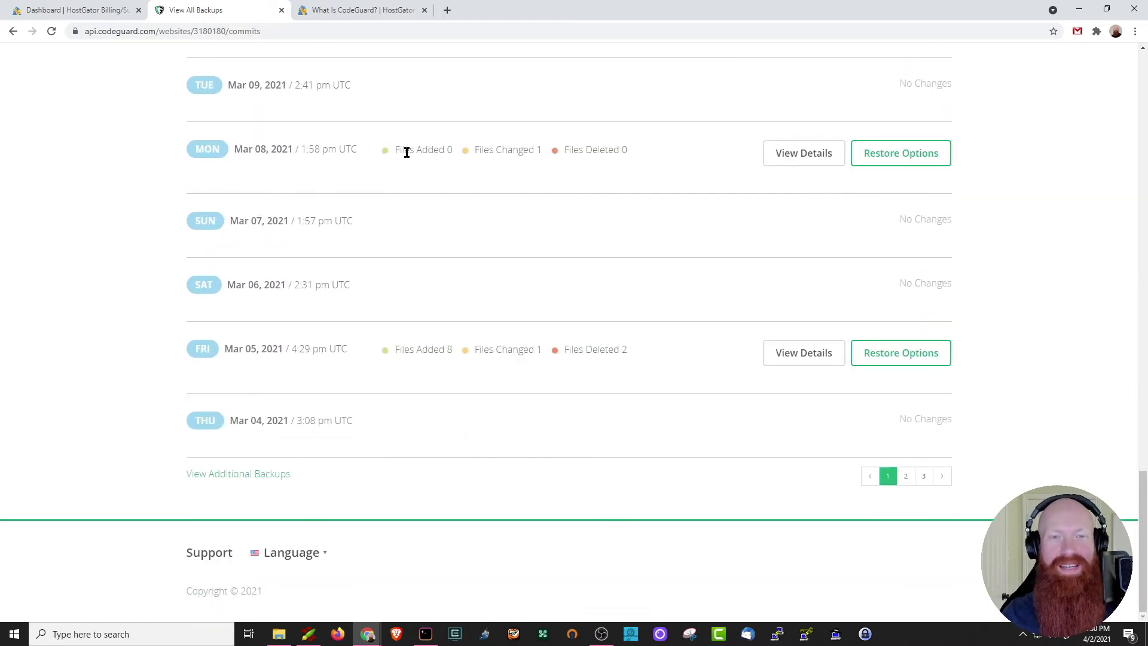
mouse_move(818, 188)
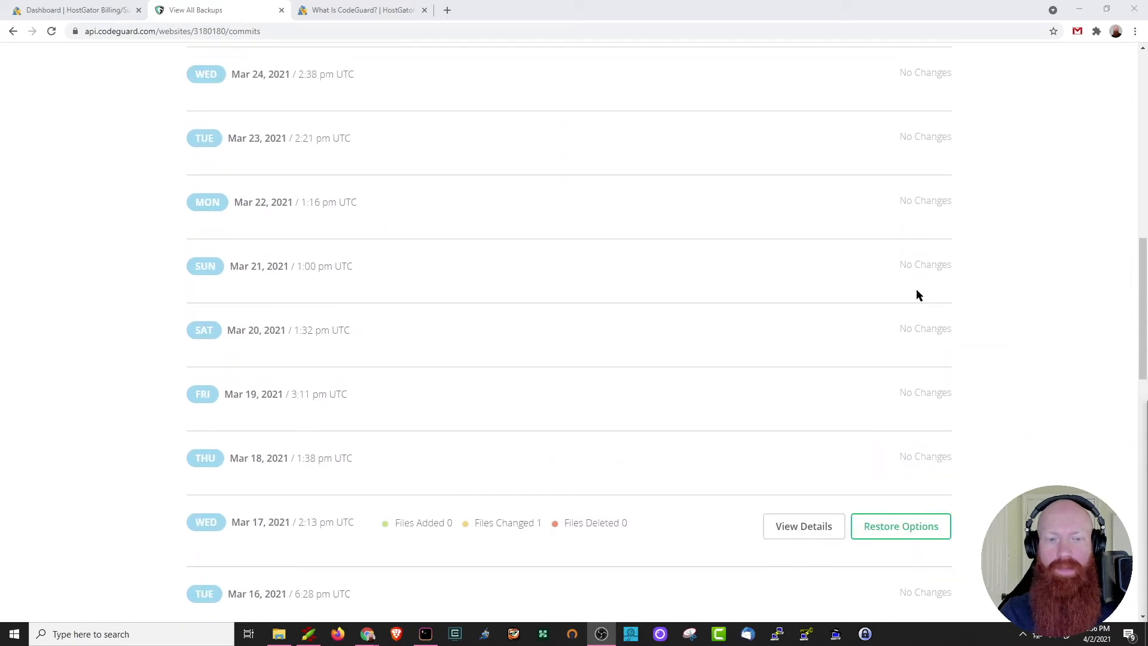
scroll(down, 3)
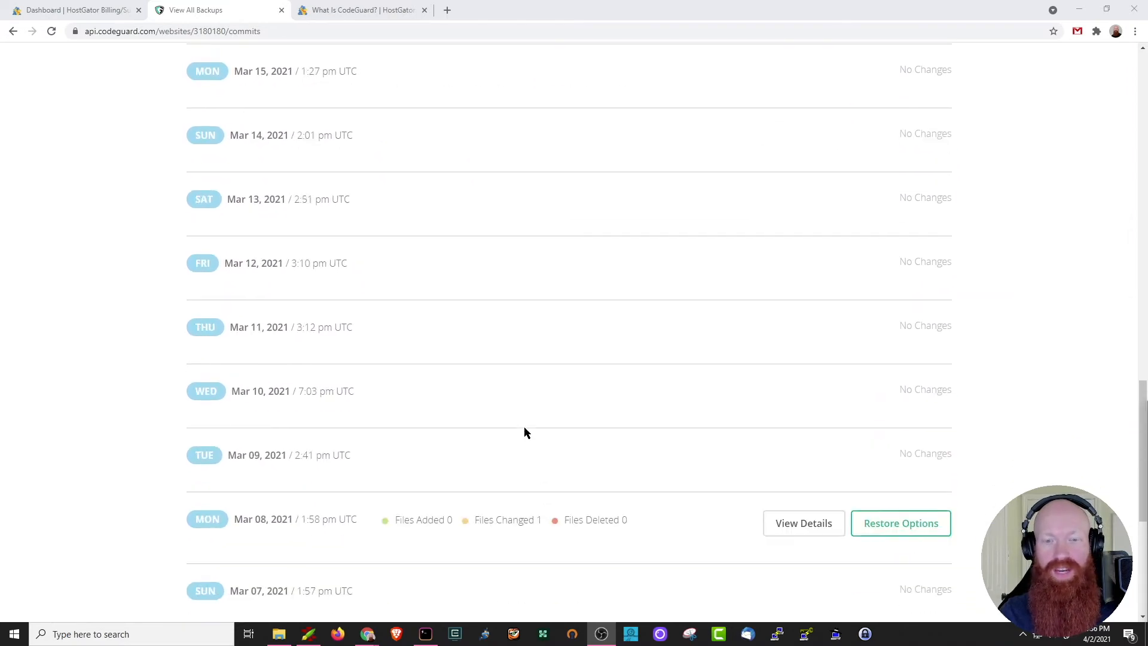
scroll(down, 3)
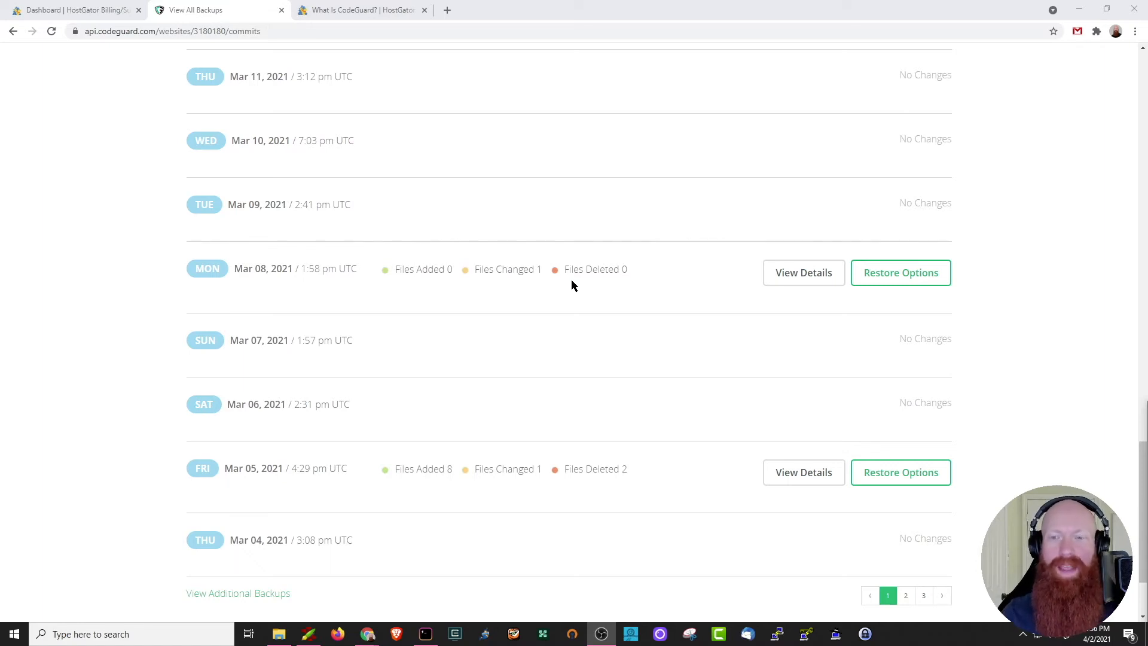
mouse_move(901, 273)
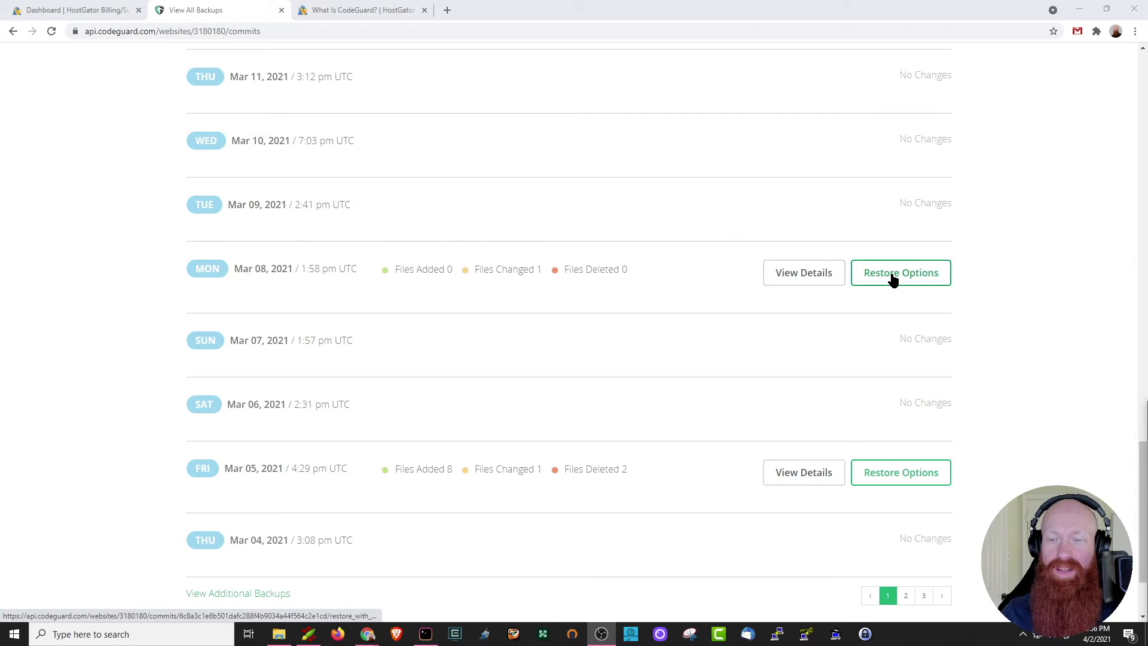
Step: Review restore options for the Mar 08, 2021 backup, then return to the Weekly Backup Summary
click(900, 272)
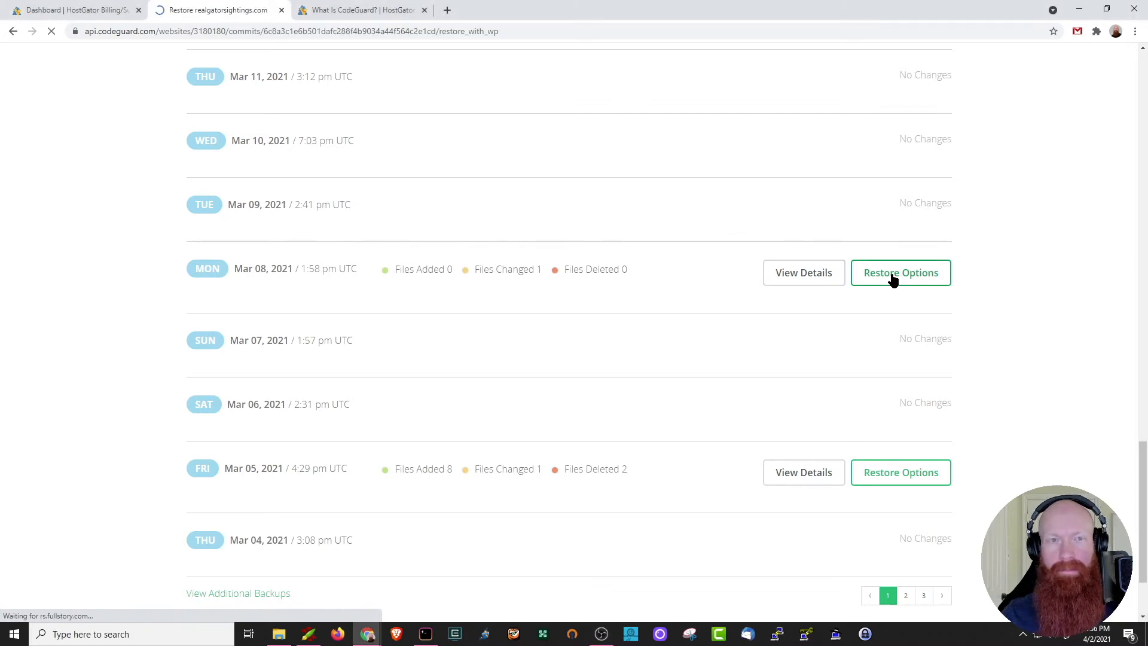
click(899, 272)
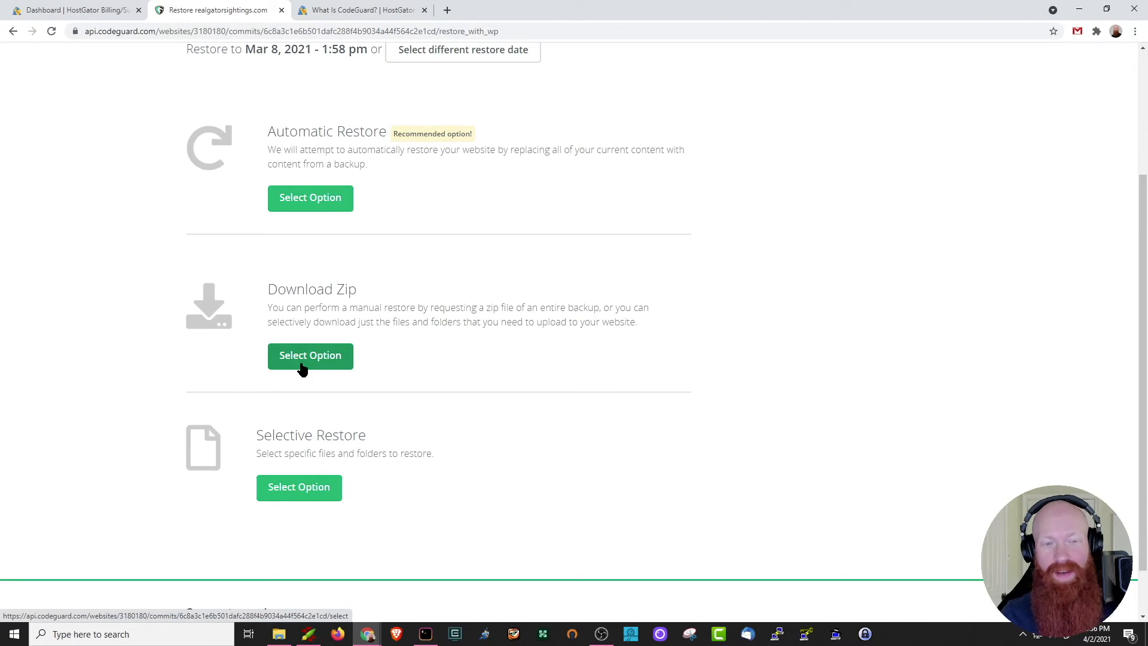
mouse_move(299, 487)
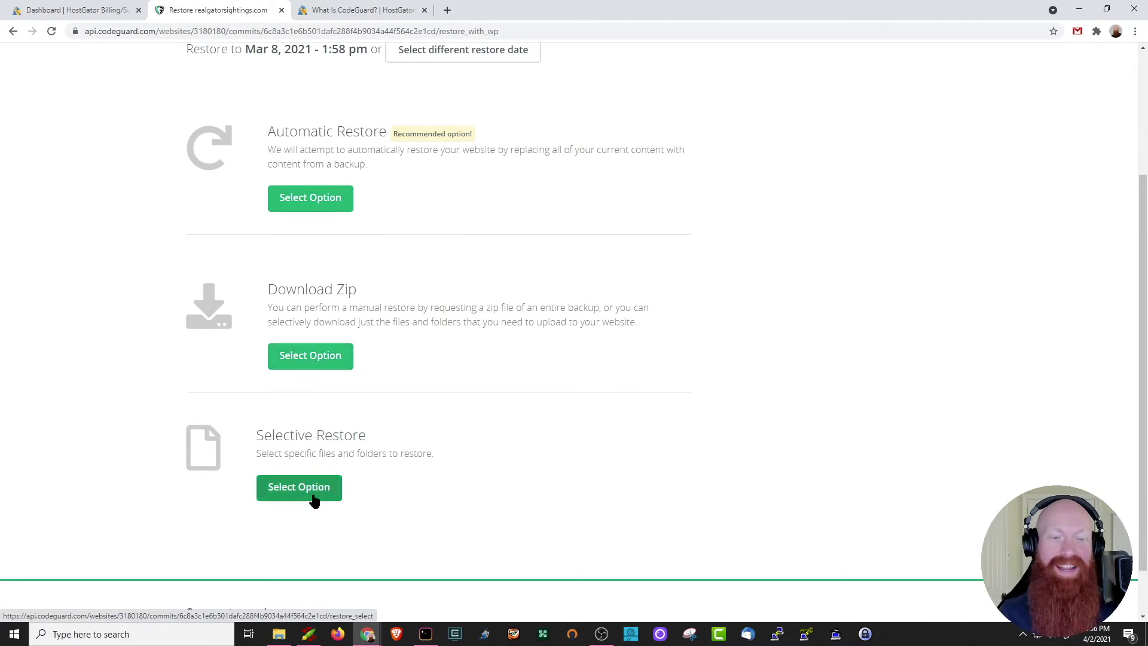
mouse_move(534, 422)
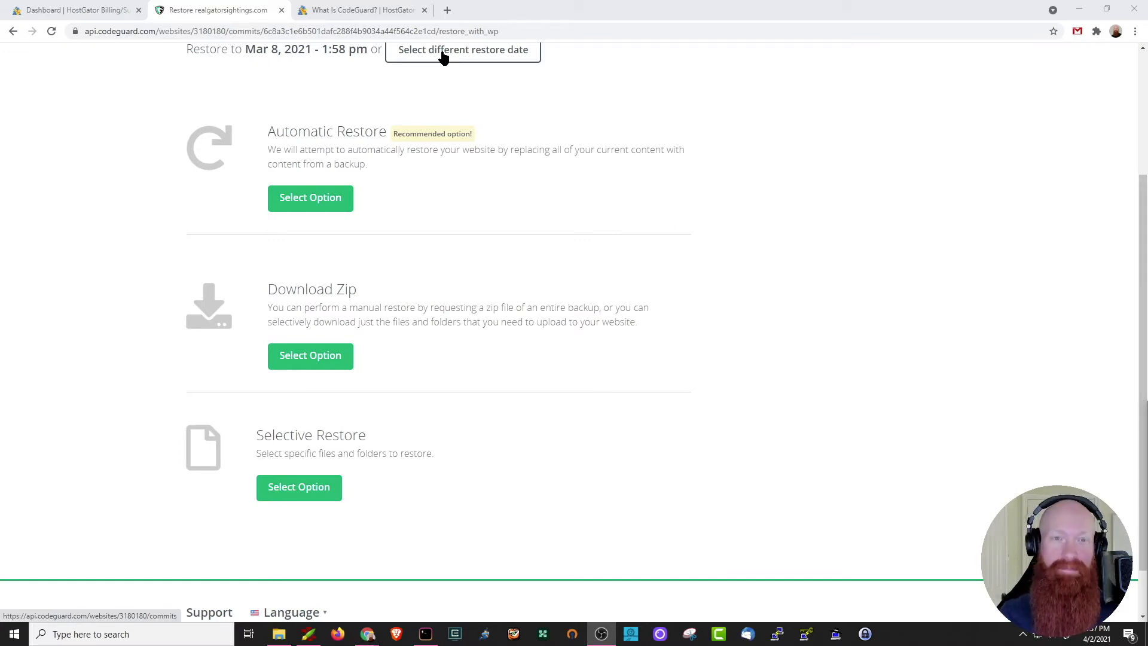
click(462, 49)
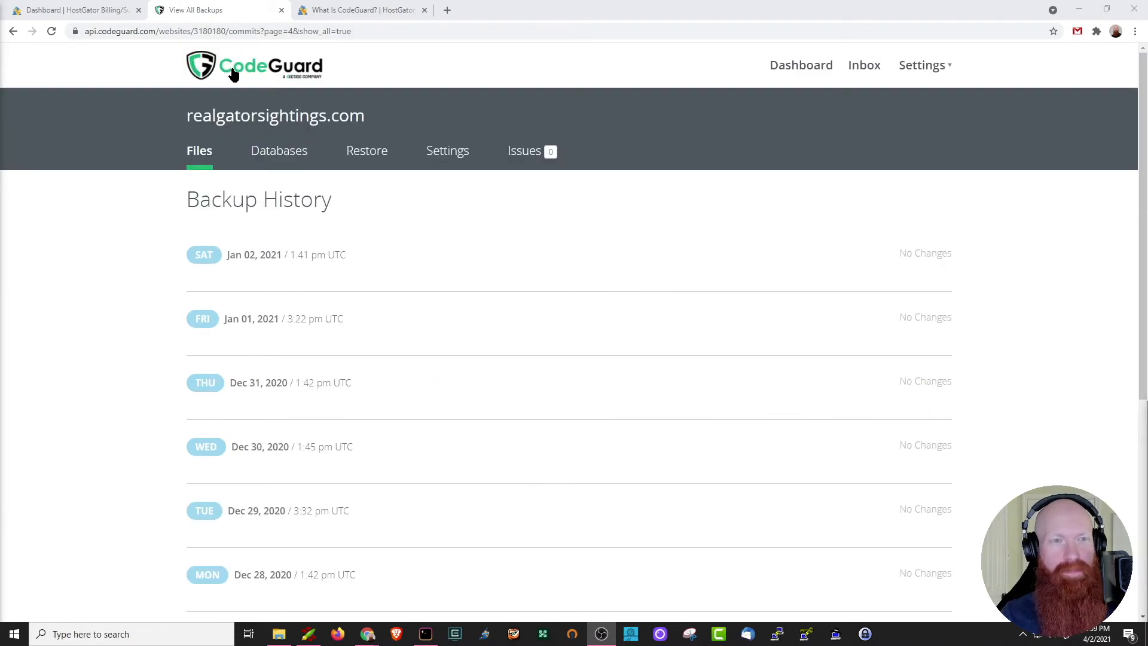
click(252, 65)
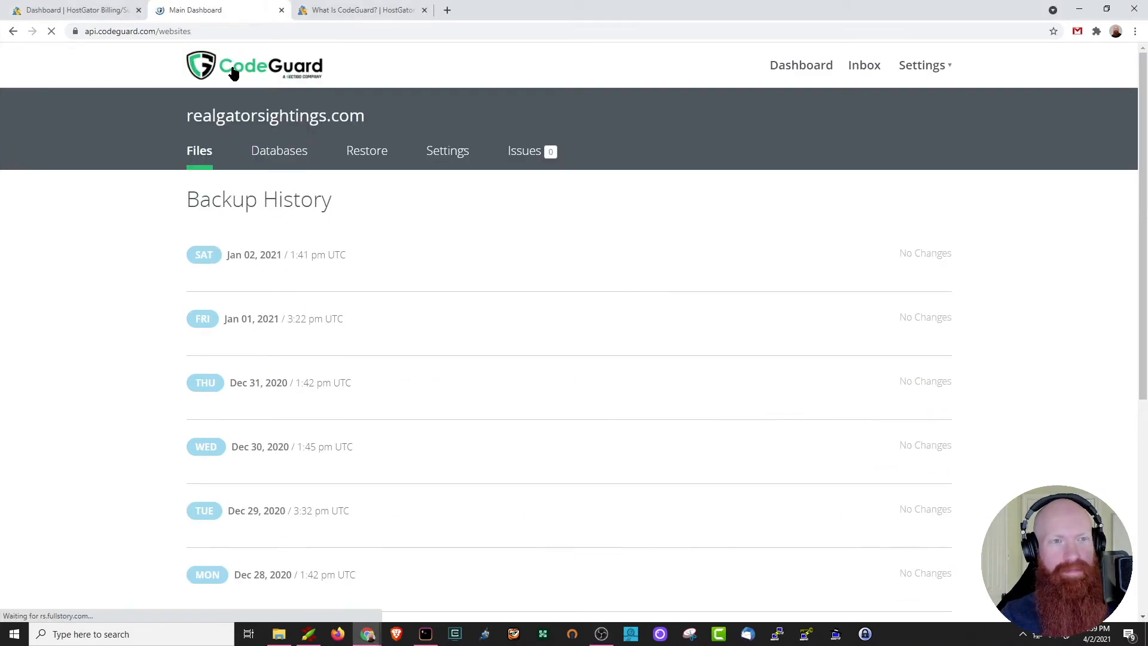
click(799, 64)
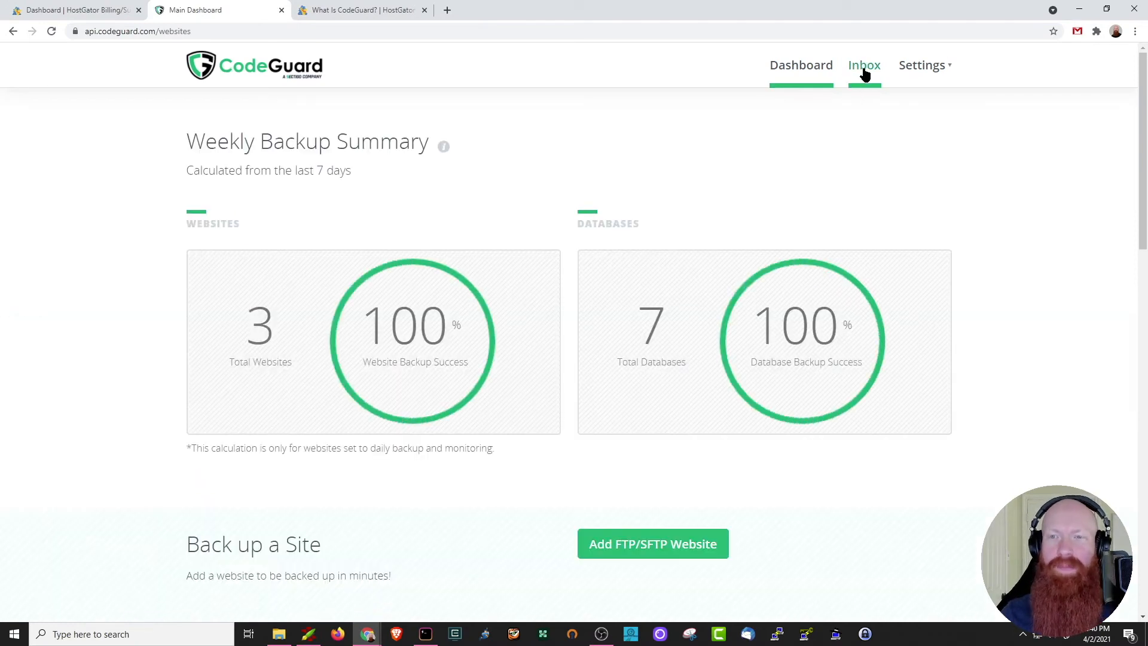
Step: Open the Secure Inbox to list the dated monitoring and database notifications
click(864, 65)
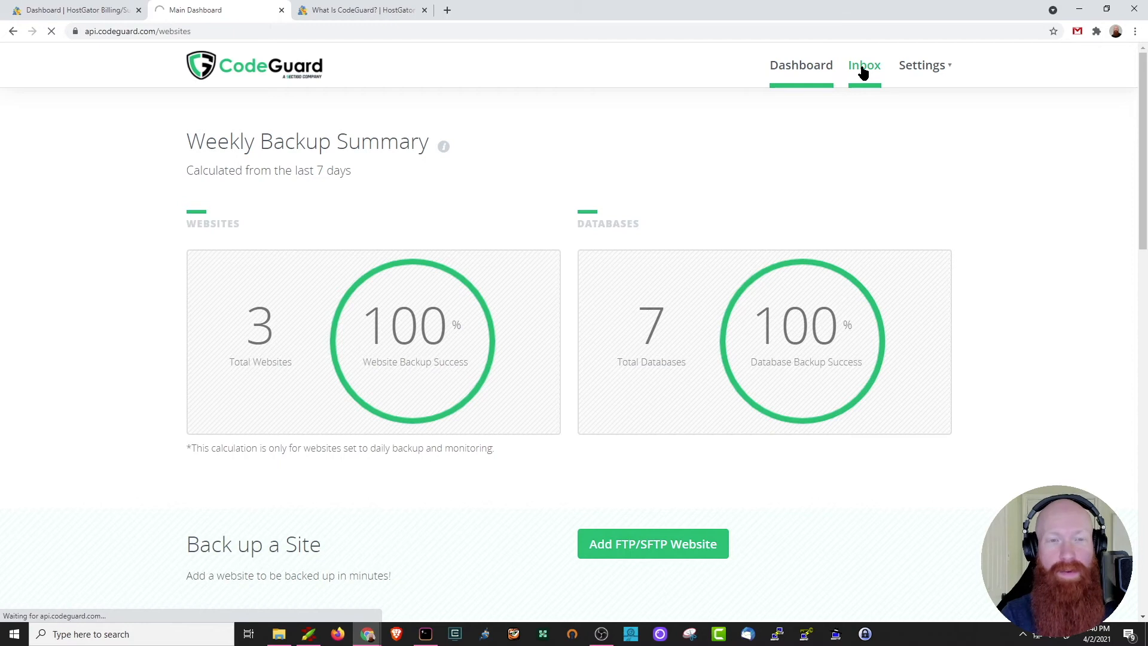
click(863, 65)
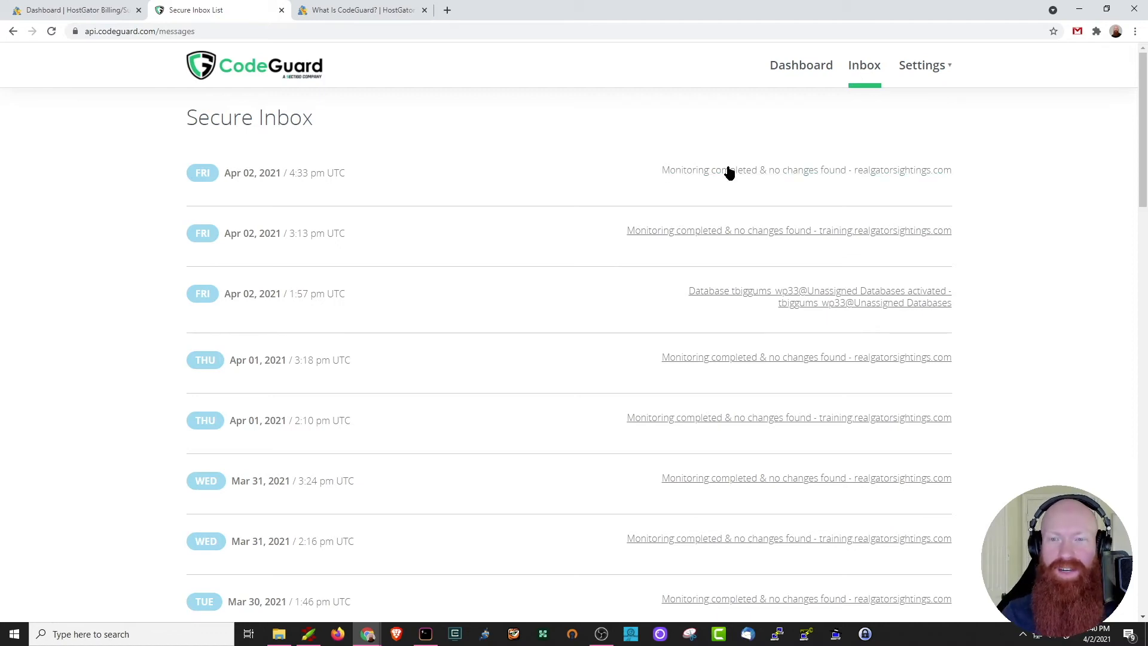
mouse_move(806, 169)
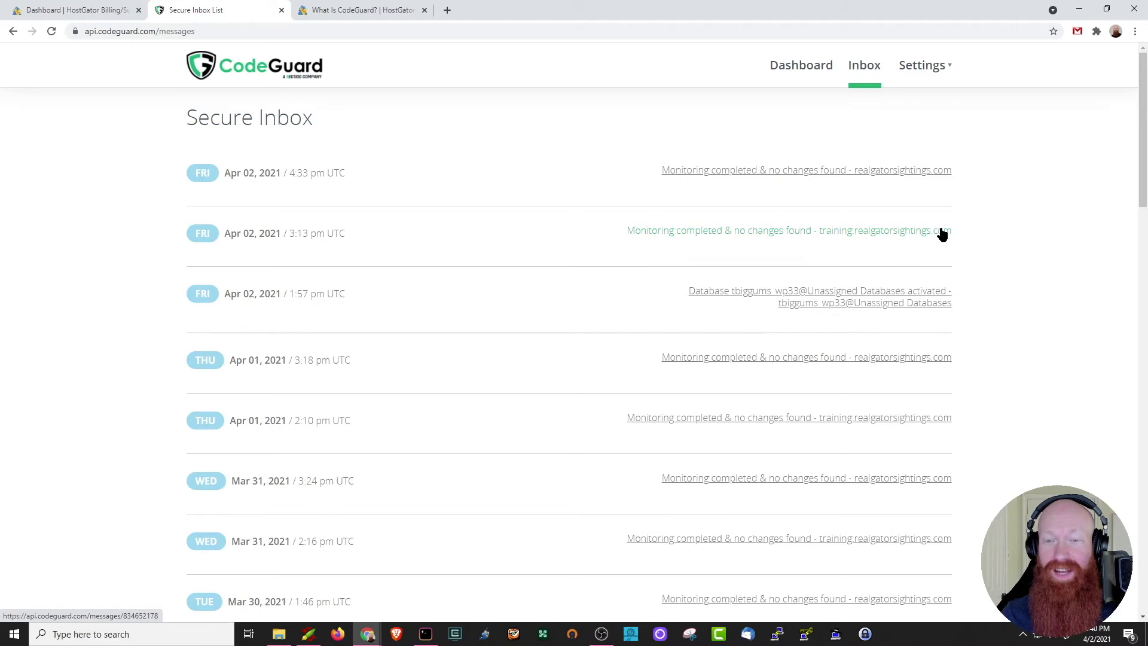
mouse_move(552, 227)
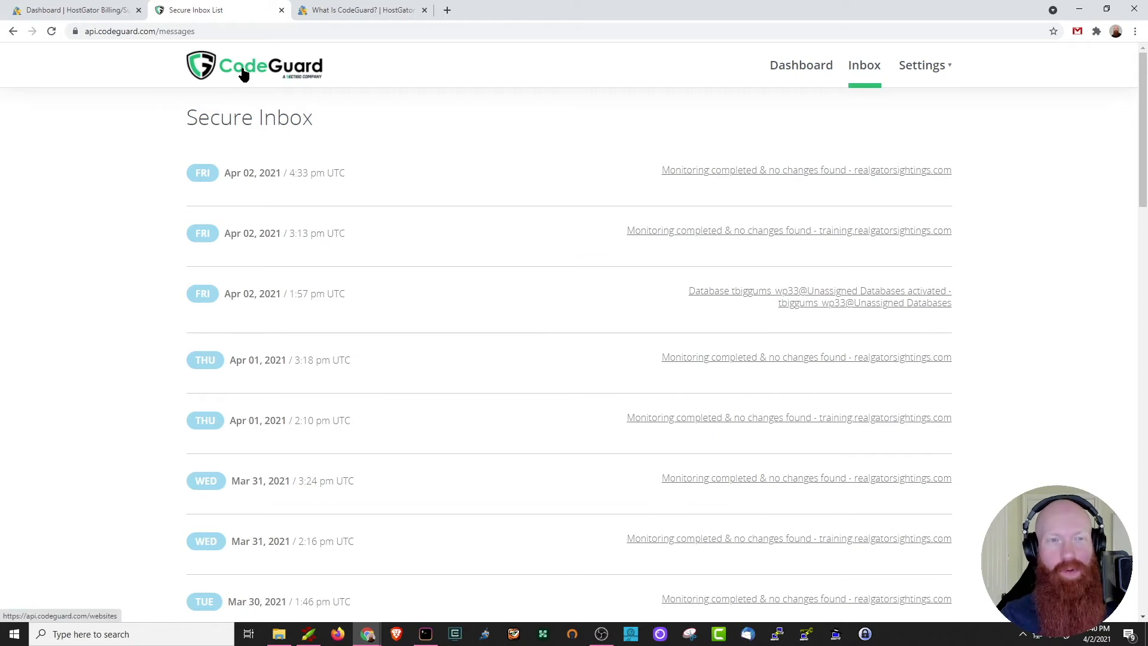
Step: Return to the dashboard and scroll to the three sites' Apr 2, 2021 backups and sizes
click(799, 64)
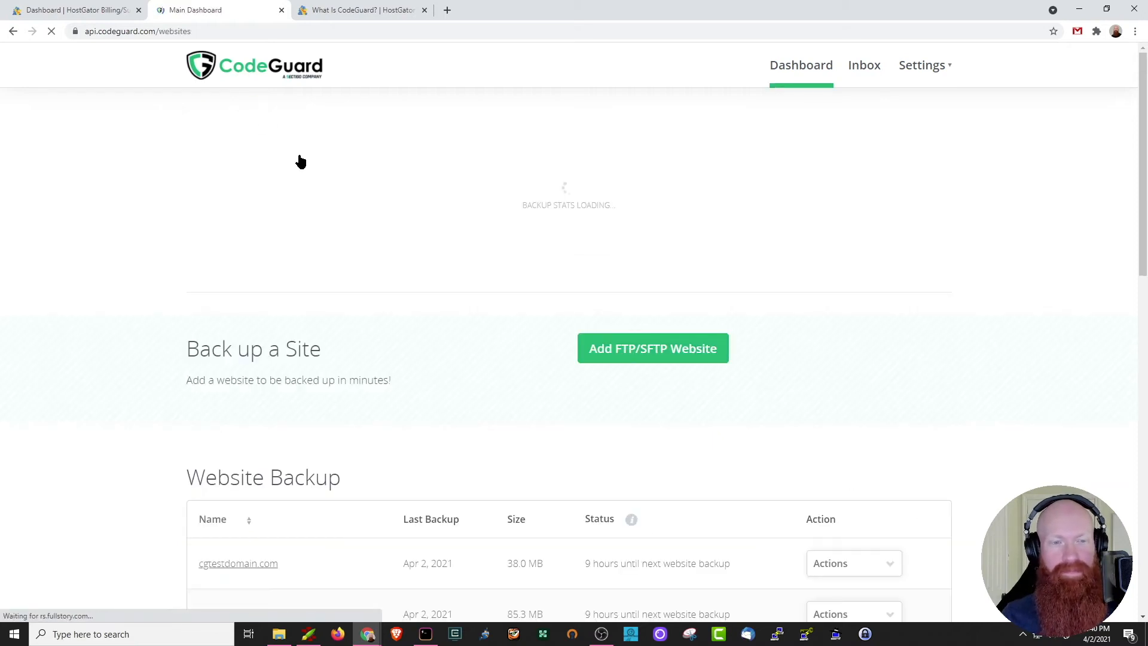
scroll(down, 3)
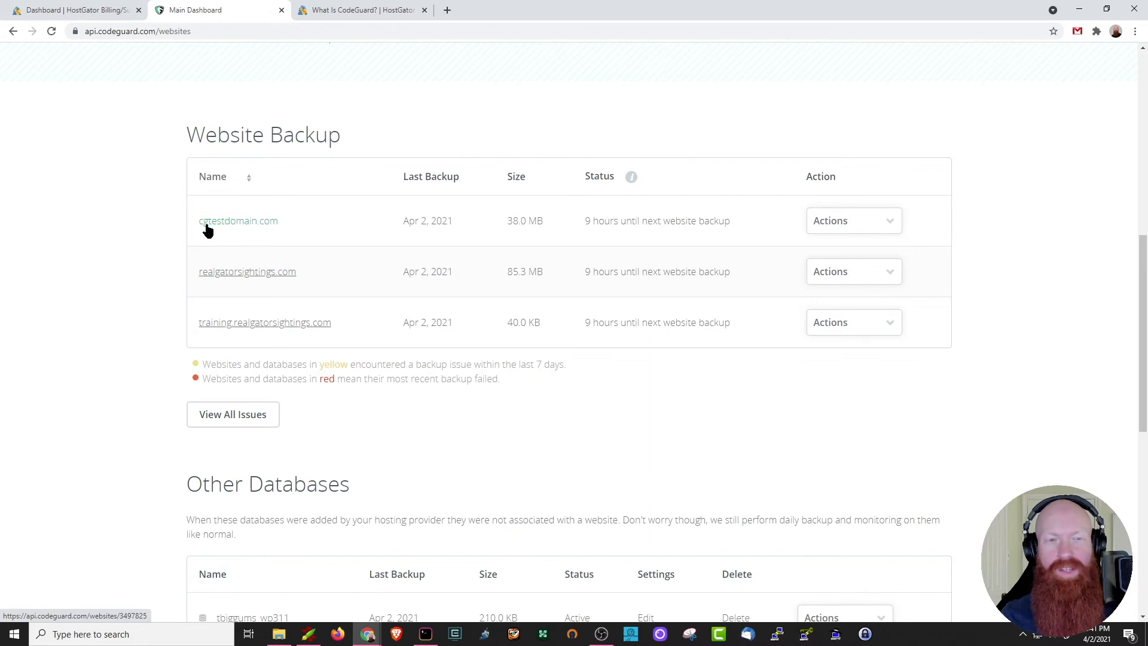
mouse_move(290, 229)
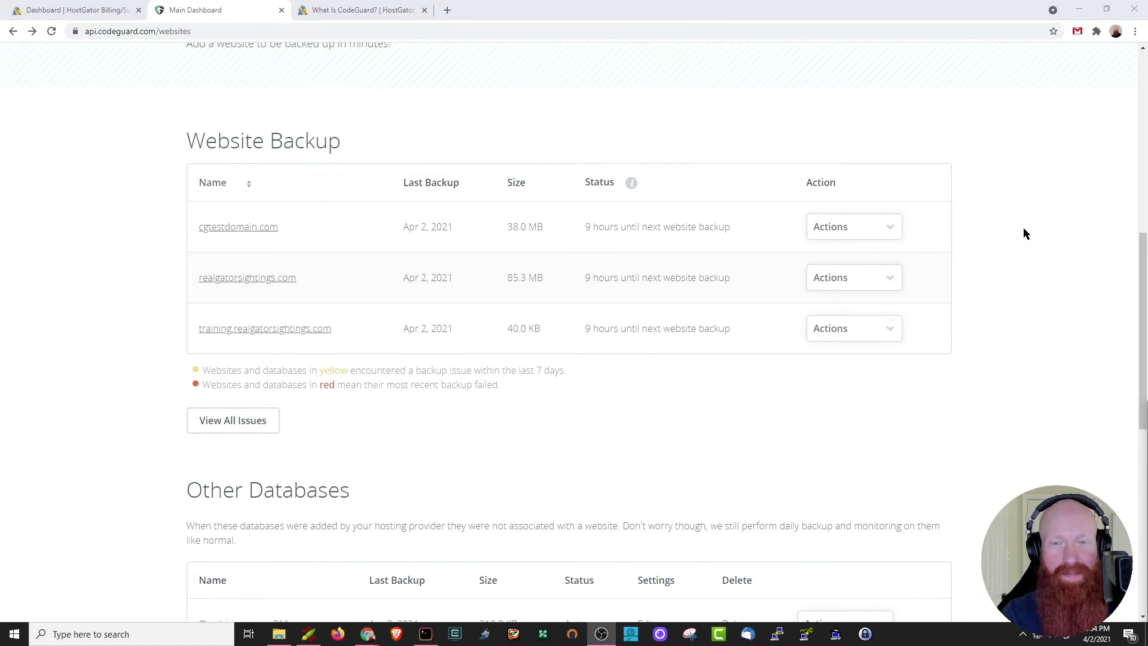
mouse_move(870, 245)
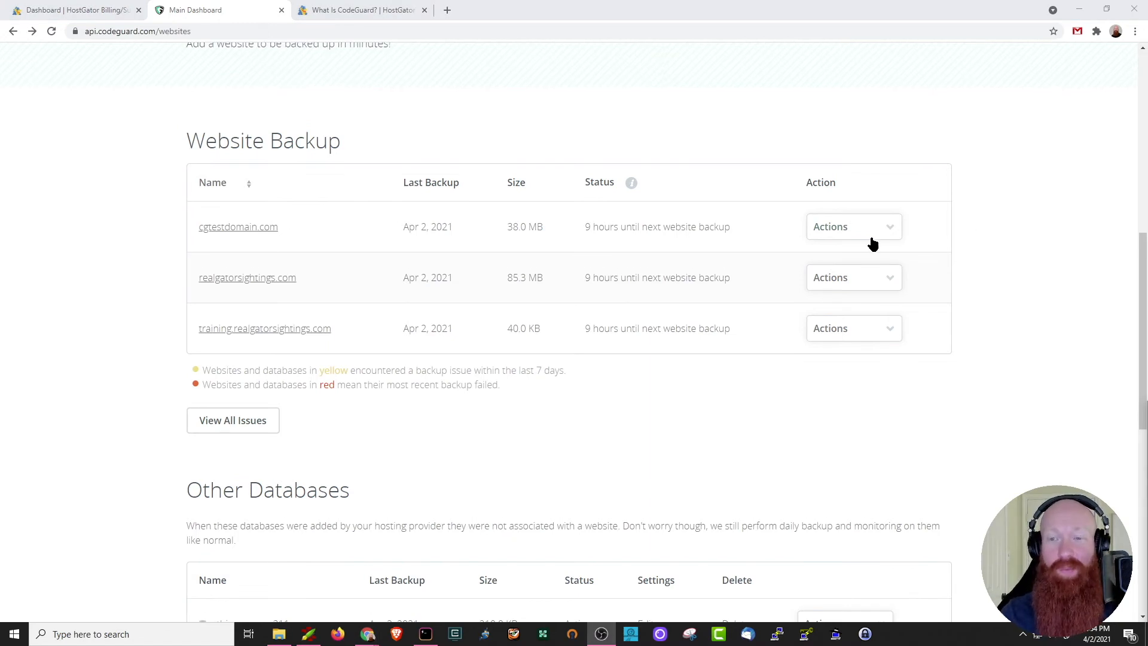
mouse_move(723, 241)
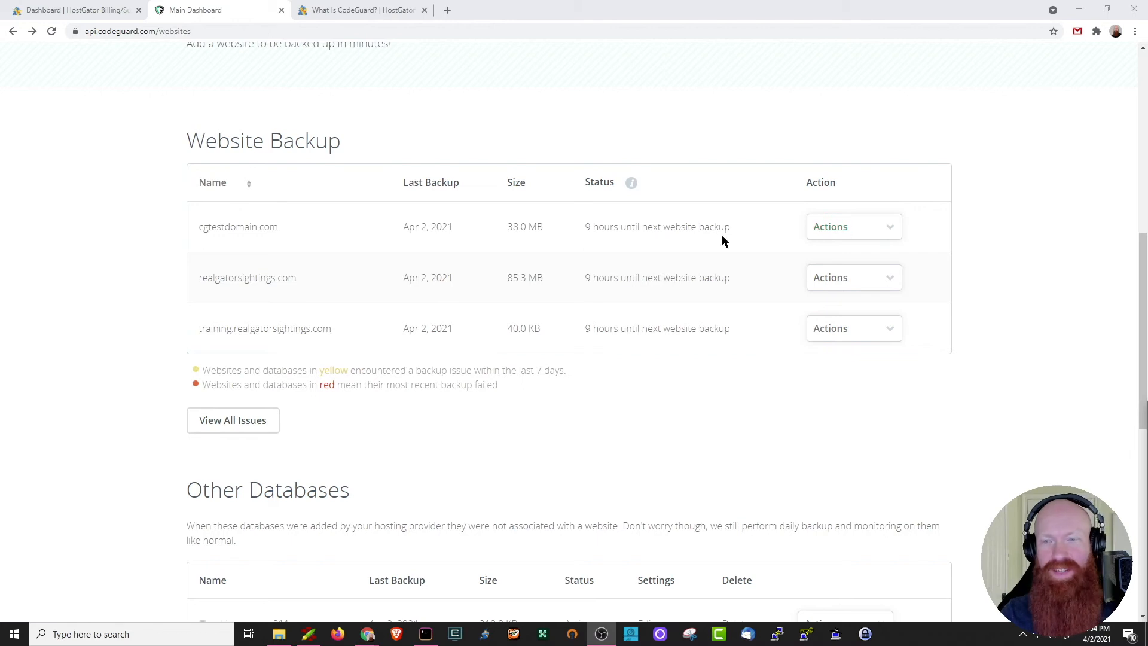
Step: Choose Edit for cgtestdomain.com and scroll through its backup and notification settings
click(852, 226)
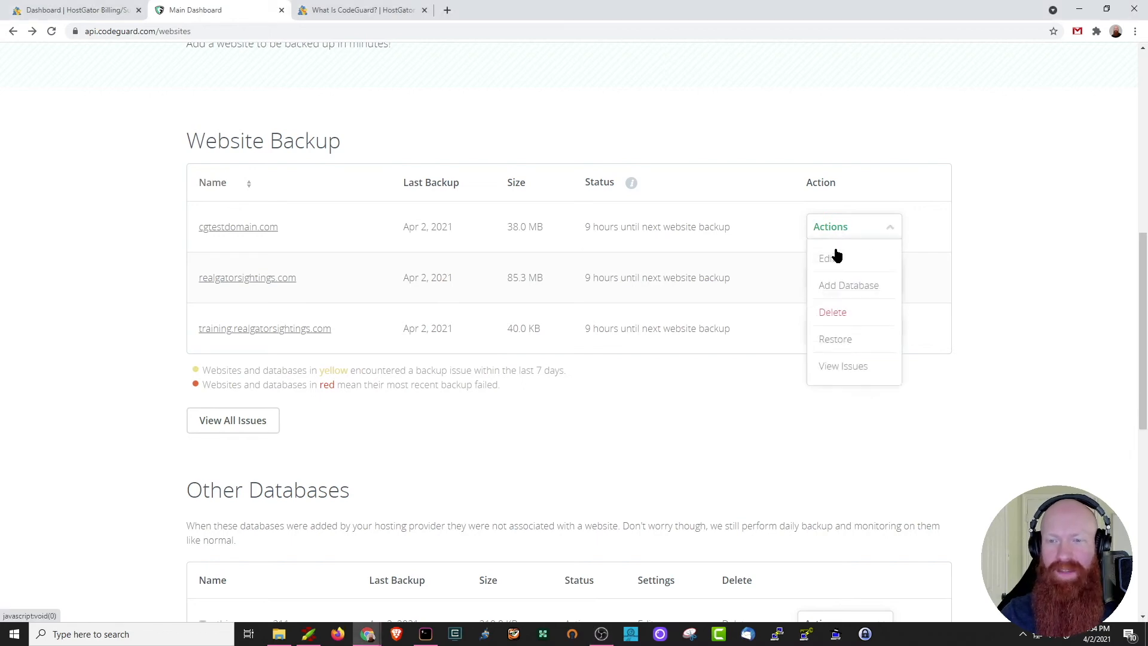
click(825, 258)
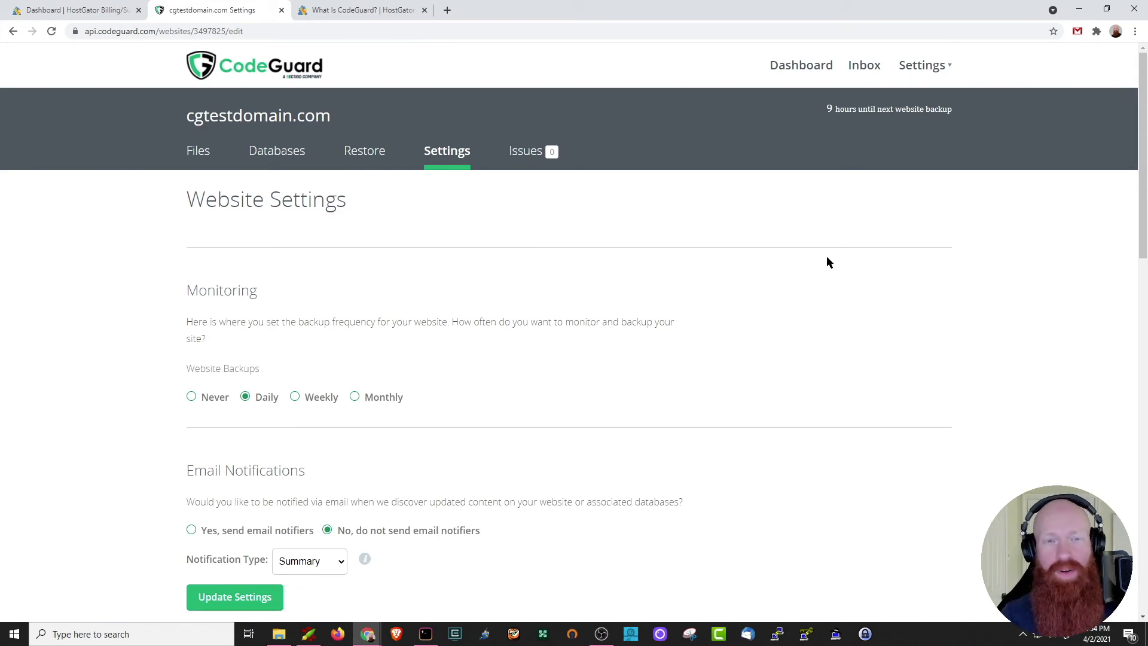
scroll(down, 3)
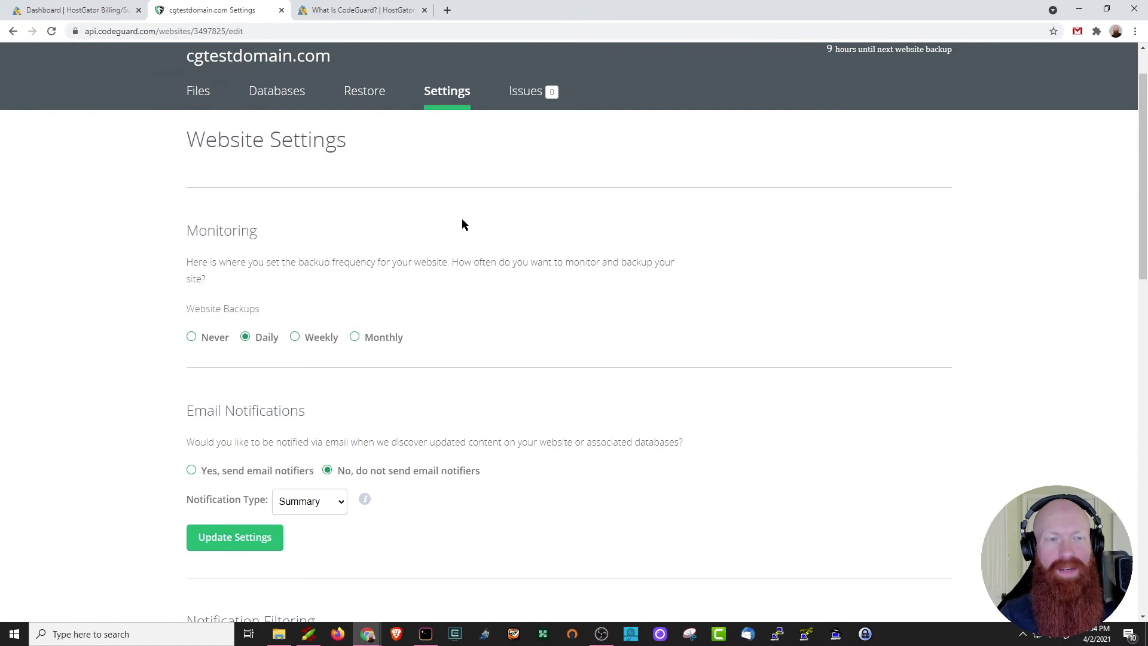
mouse_move(173, 247)
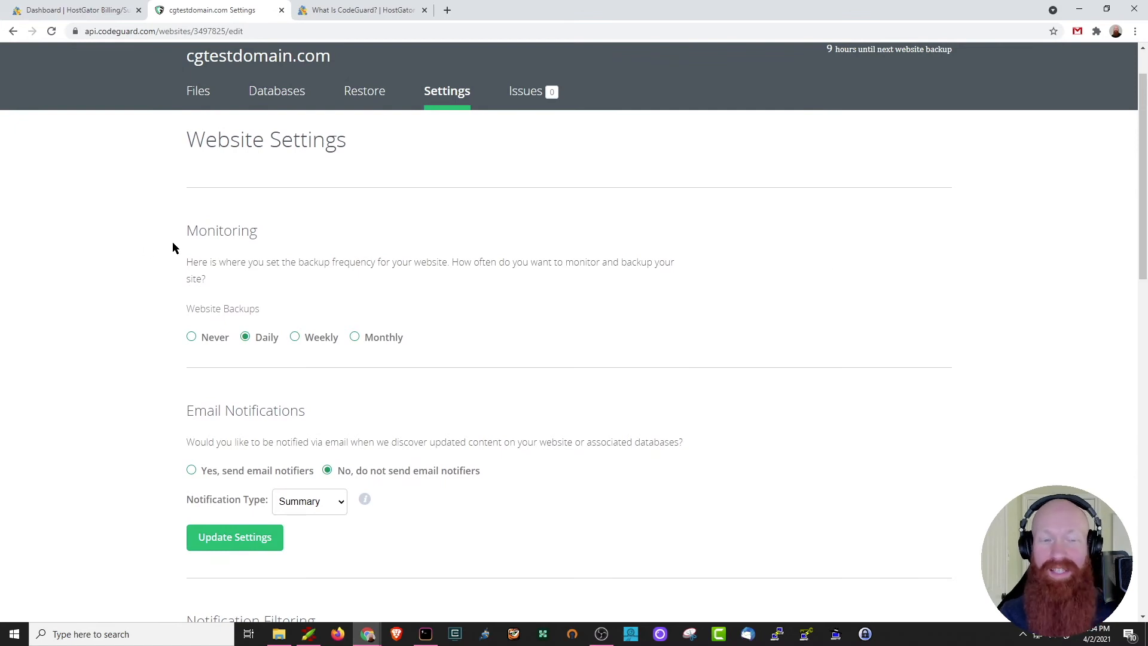
mouse_move(297, 277)
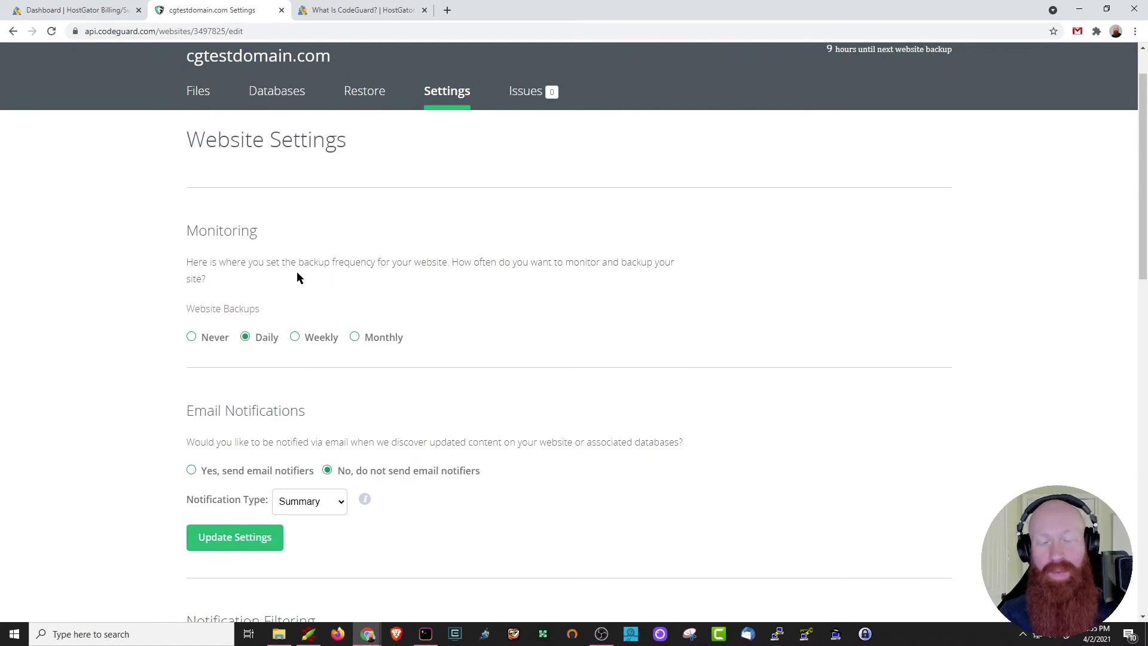
mouse_move(244, 337)
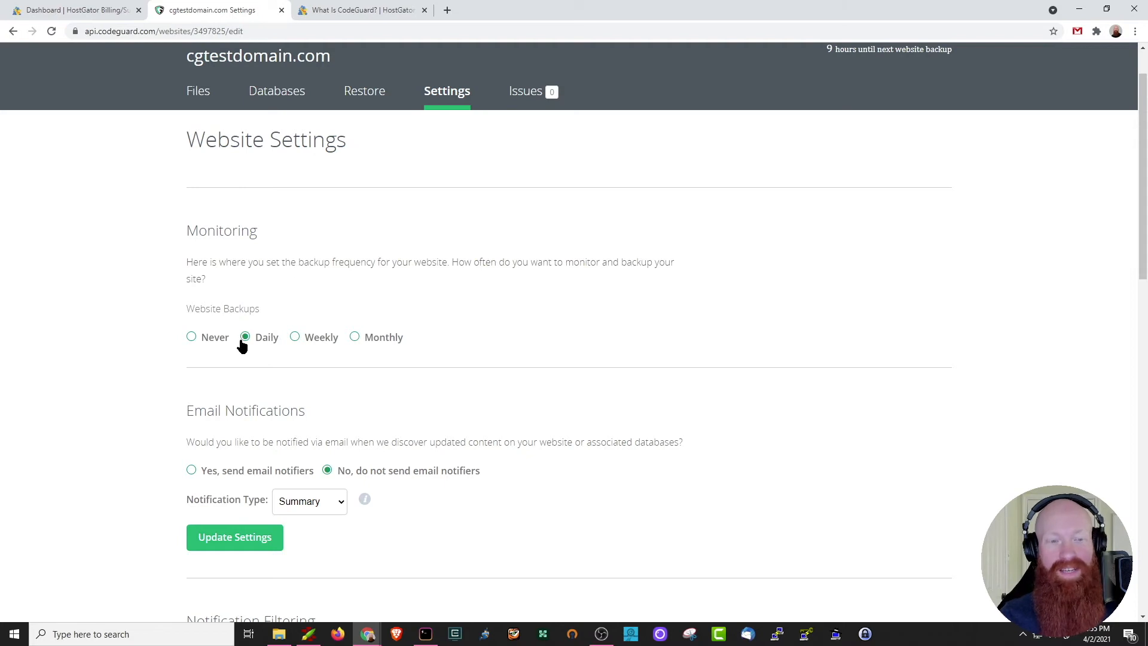
mouse_move(348, 342)
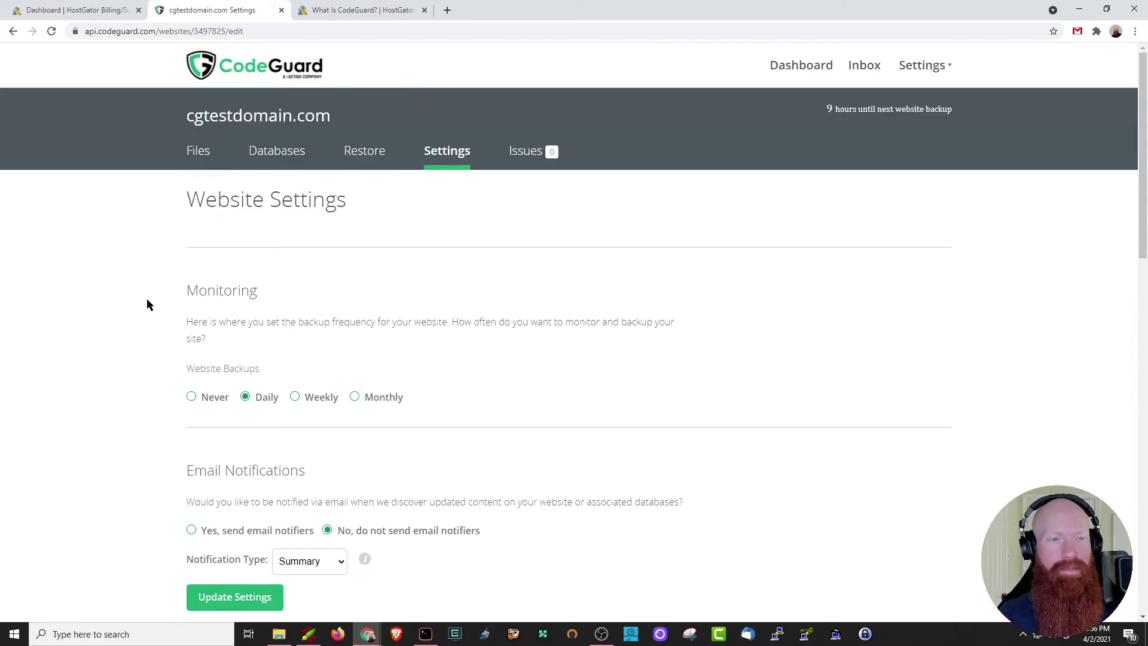
scroll(down, 3)
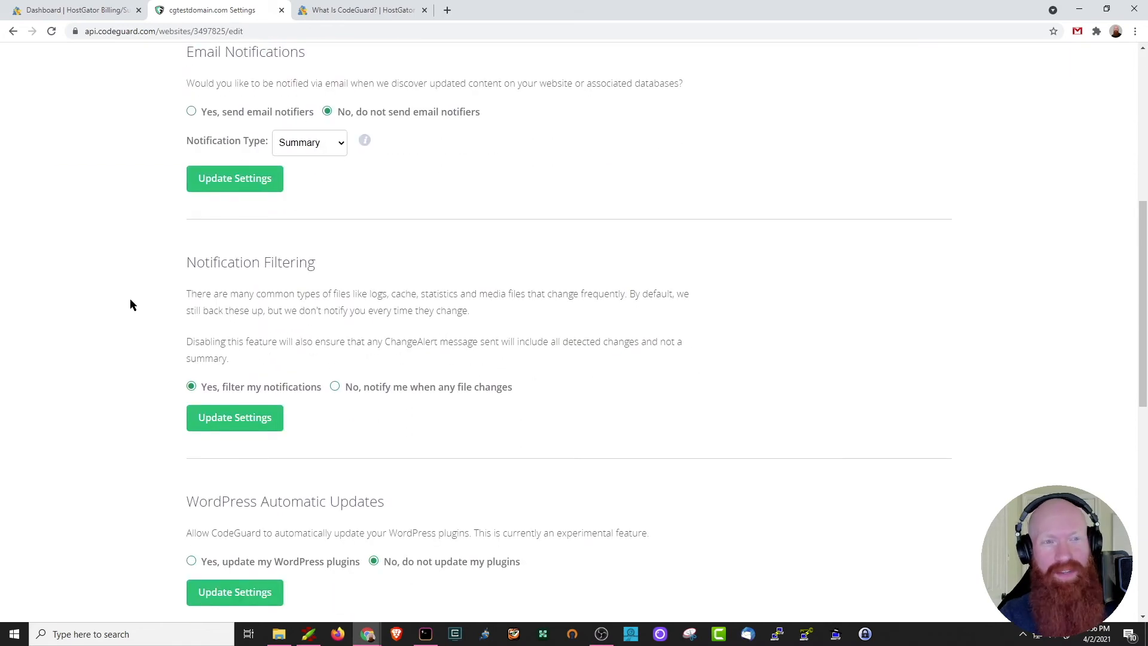
mouse_move(164, 279)
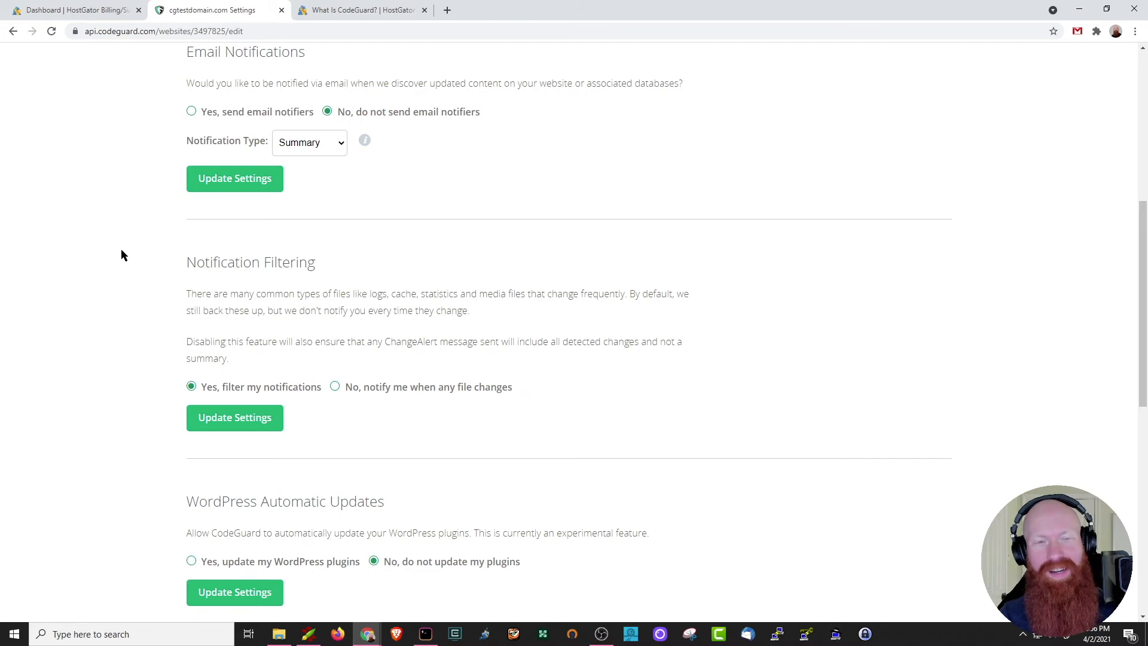
scroll(down, 3)
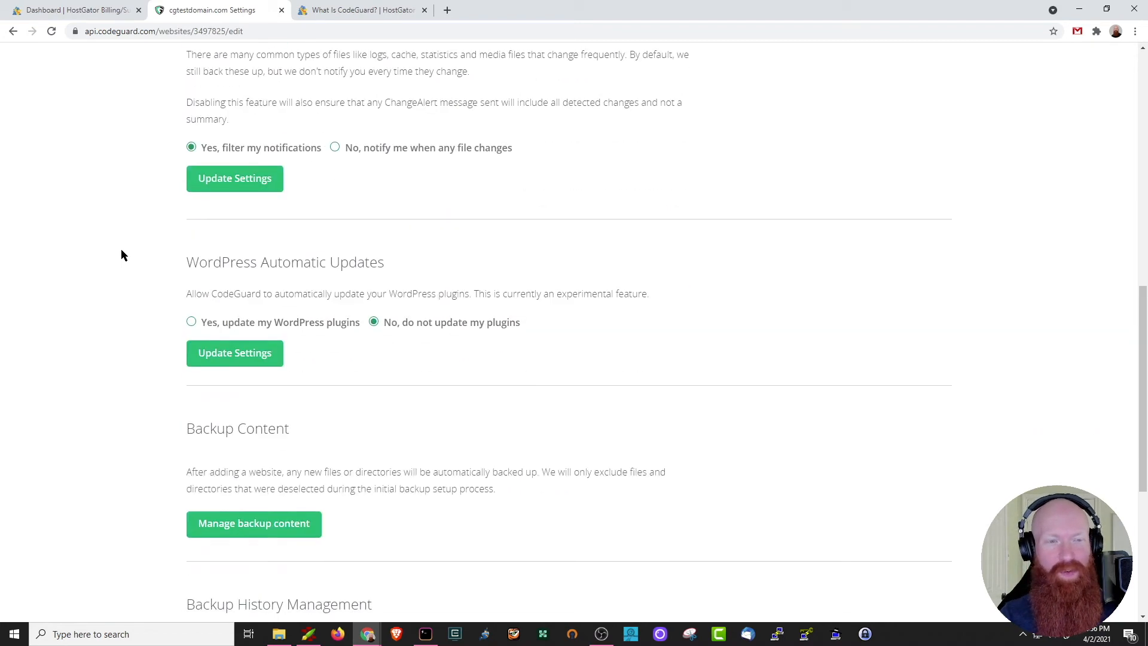
scroll(down, 3)
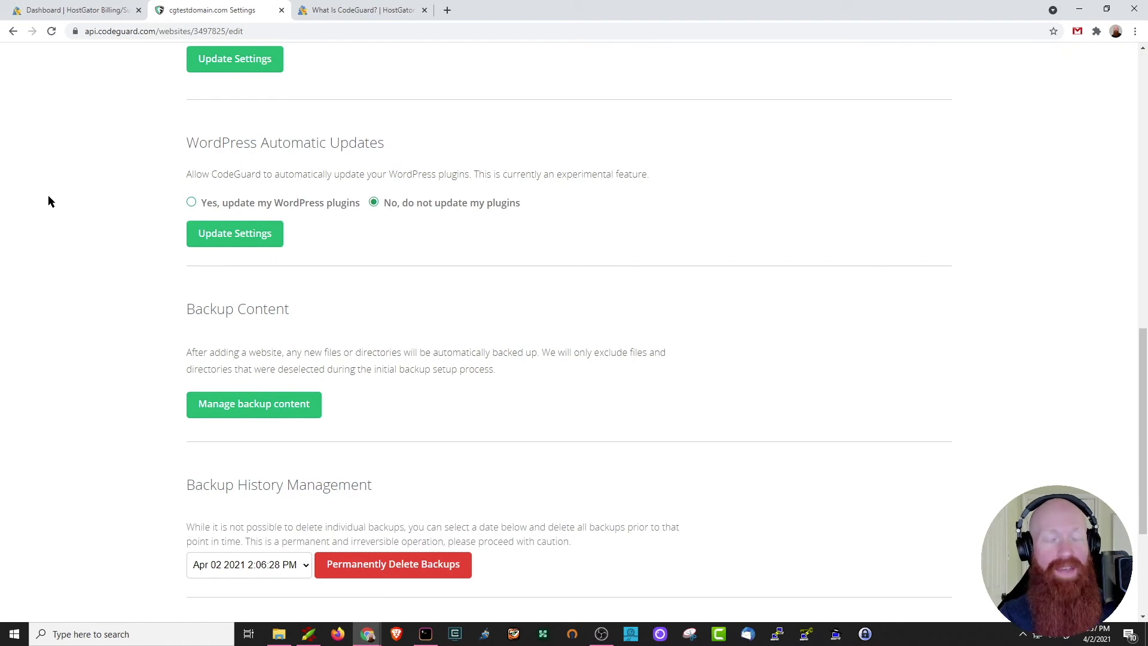
mouse_move(253, 403)
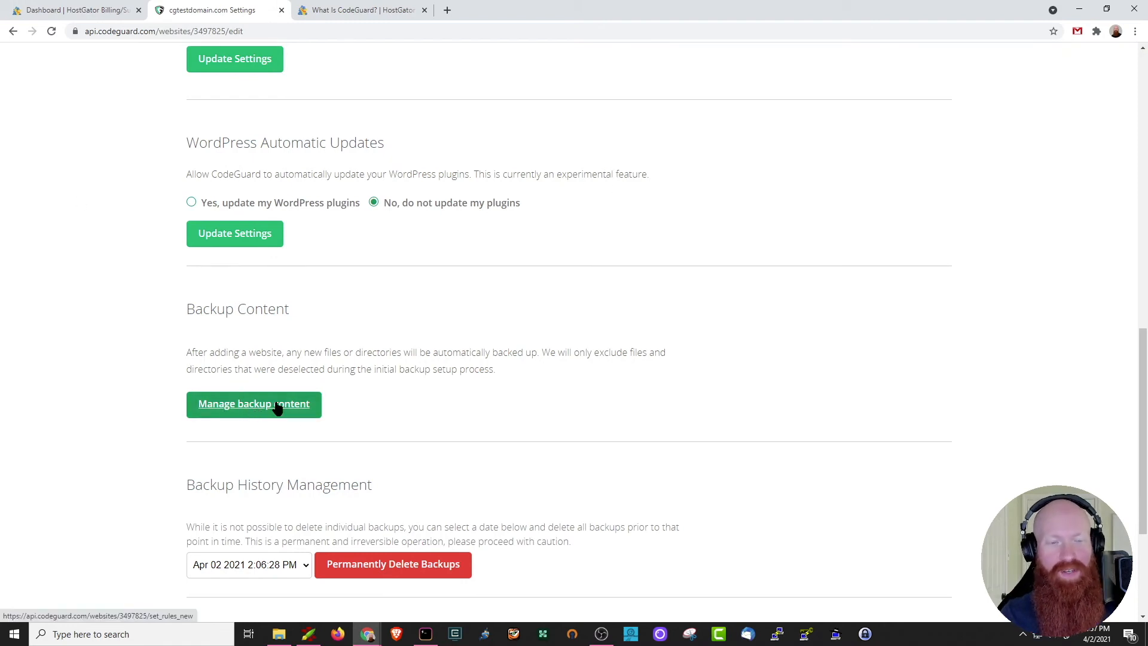
mouse_move(254, 409)
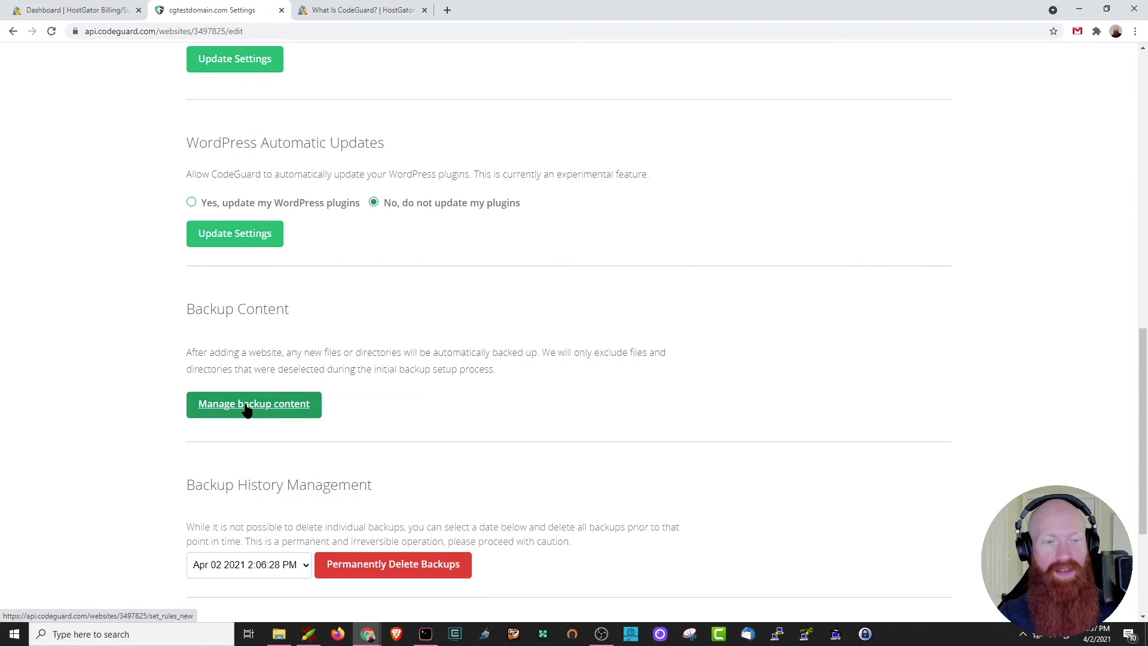
scroll(down, 3)
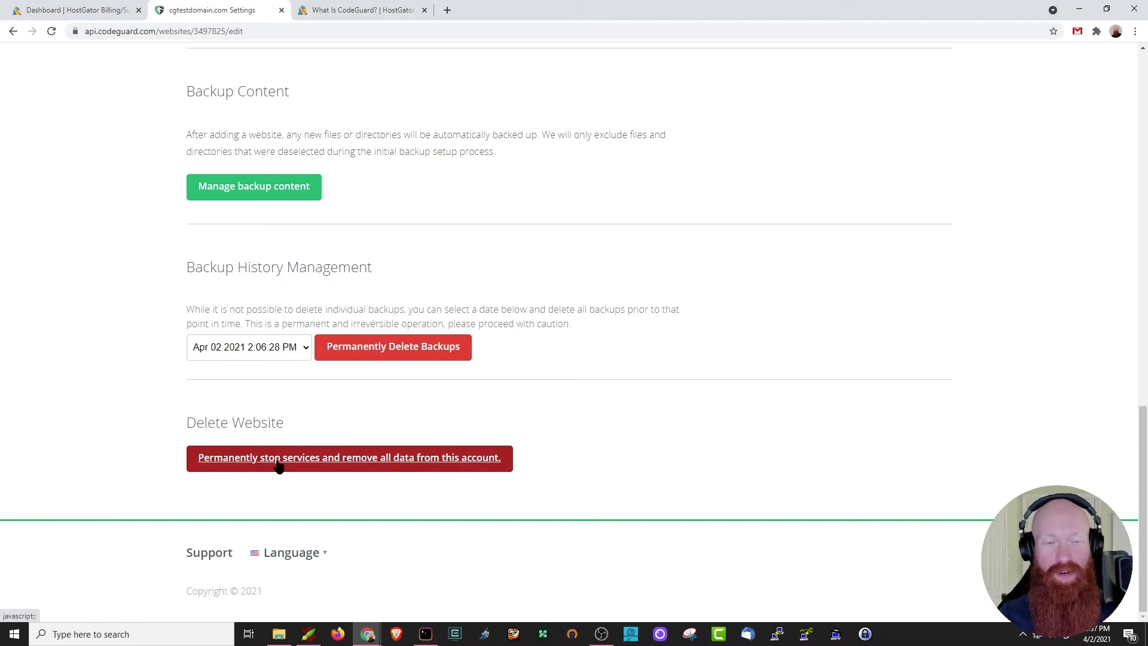
mouse_move(789, 469)
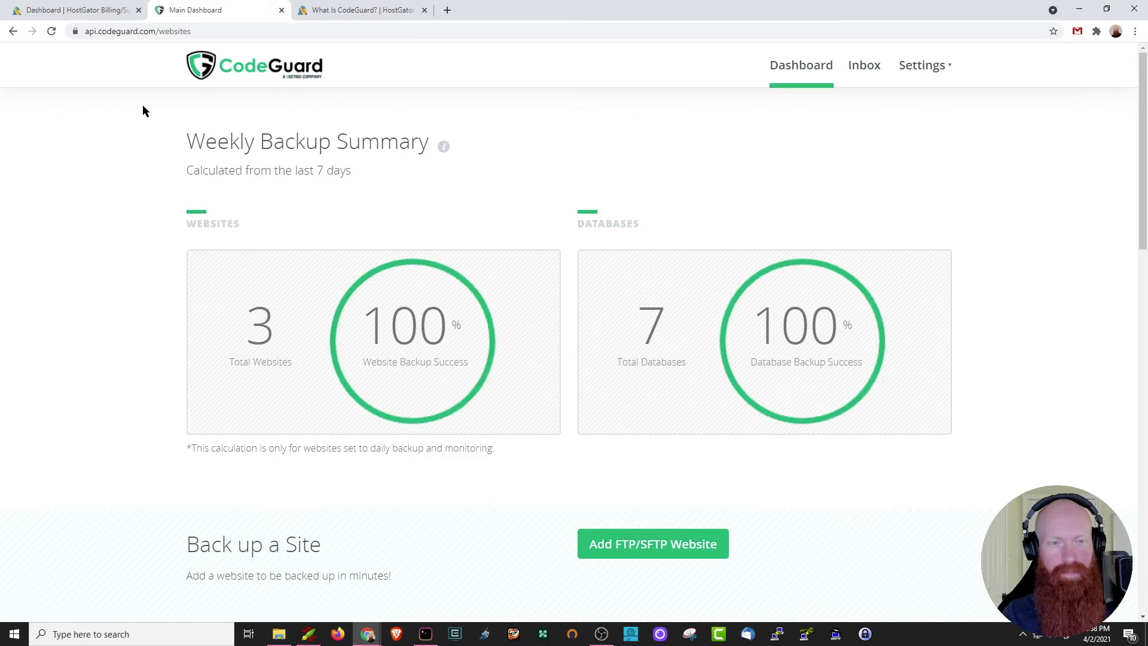
scroll(down, 3)
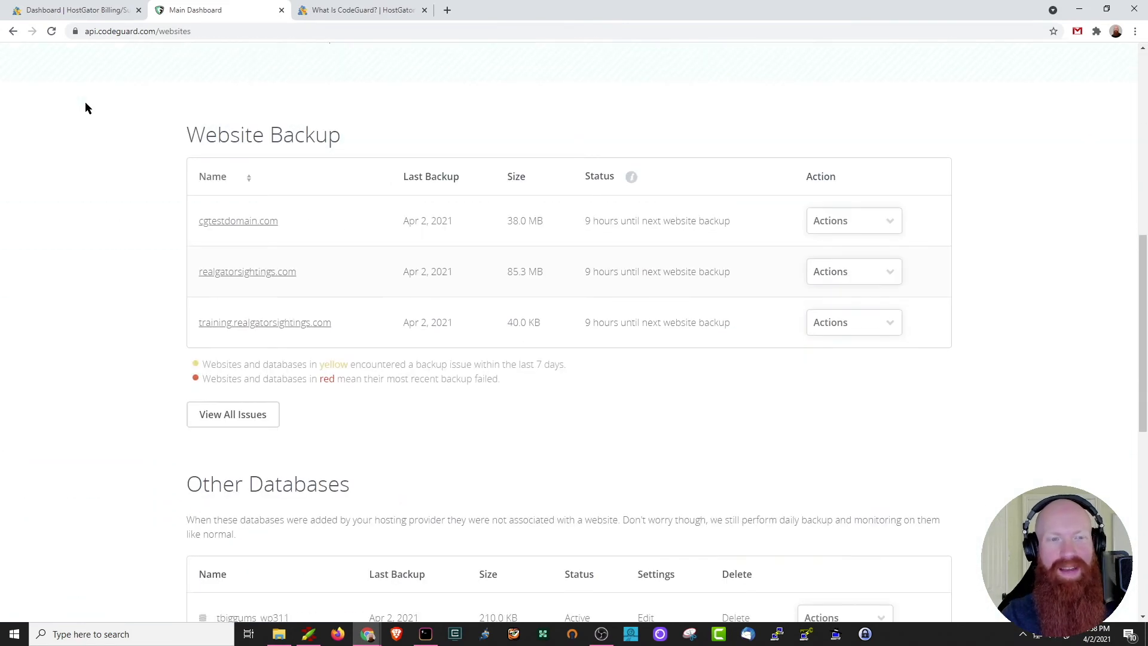
click(853, 221)
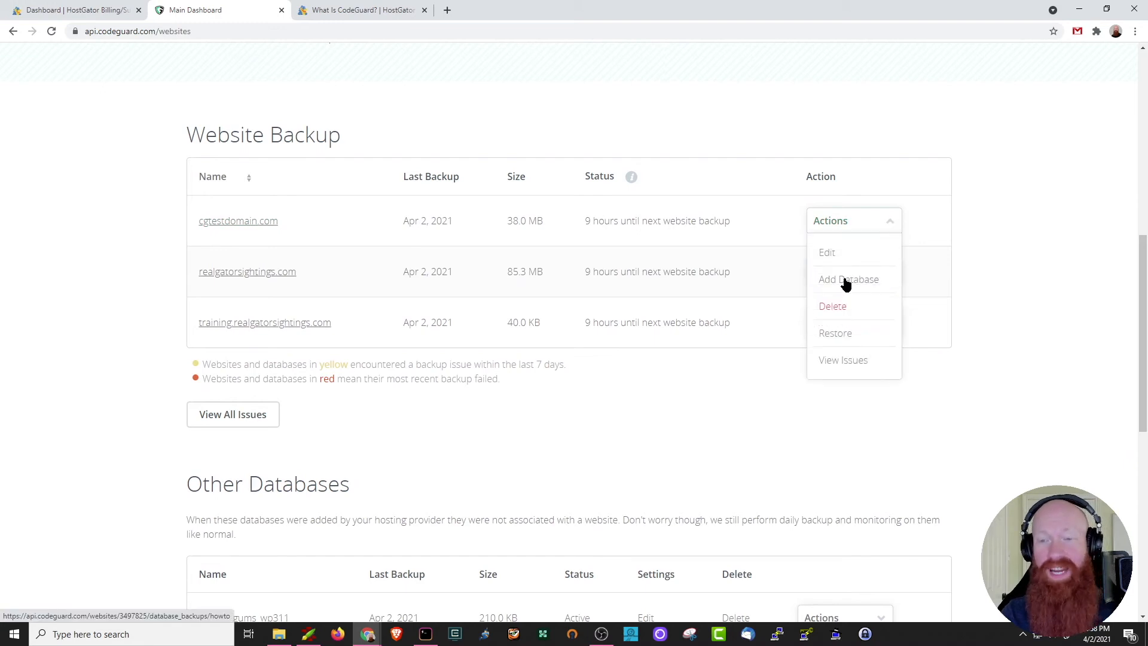
mouse_move(835, 335)
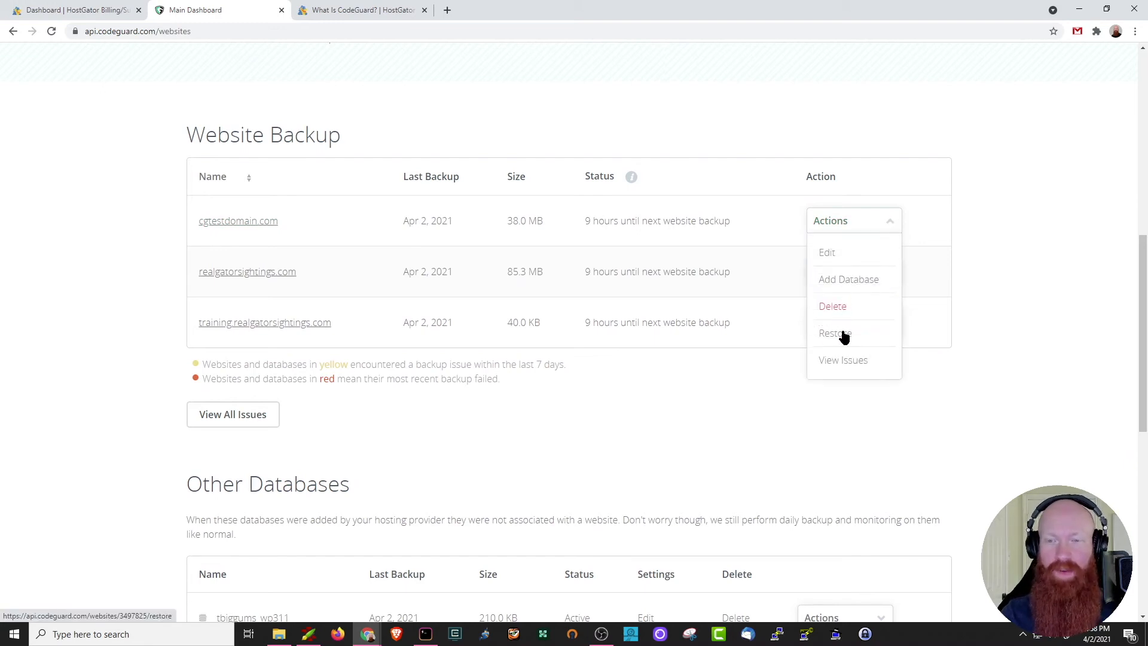
mouse_move(844, 359)
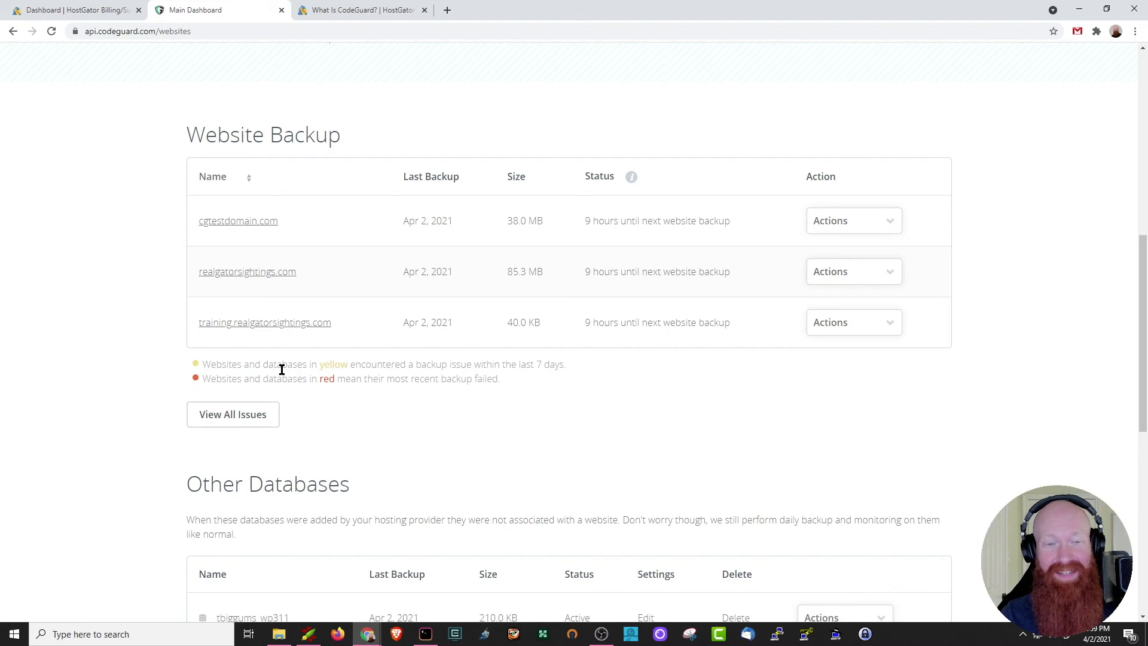
mouse_move(662, 376)
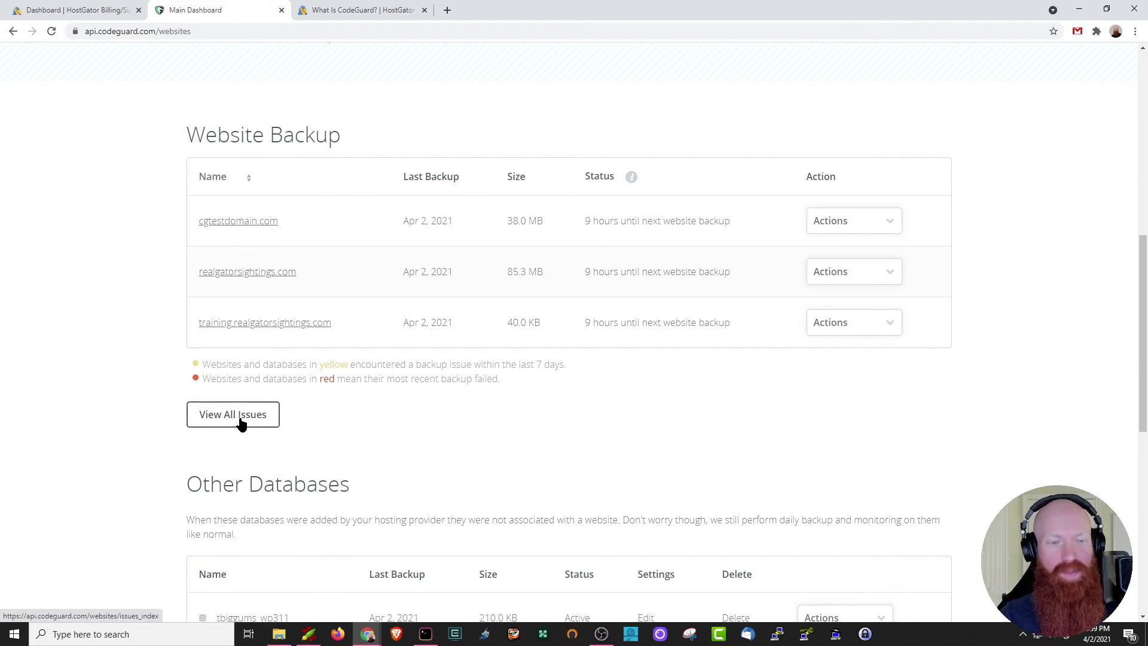
click(233, 413)
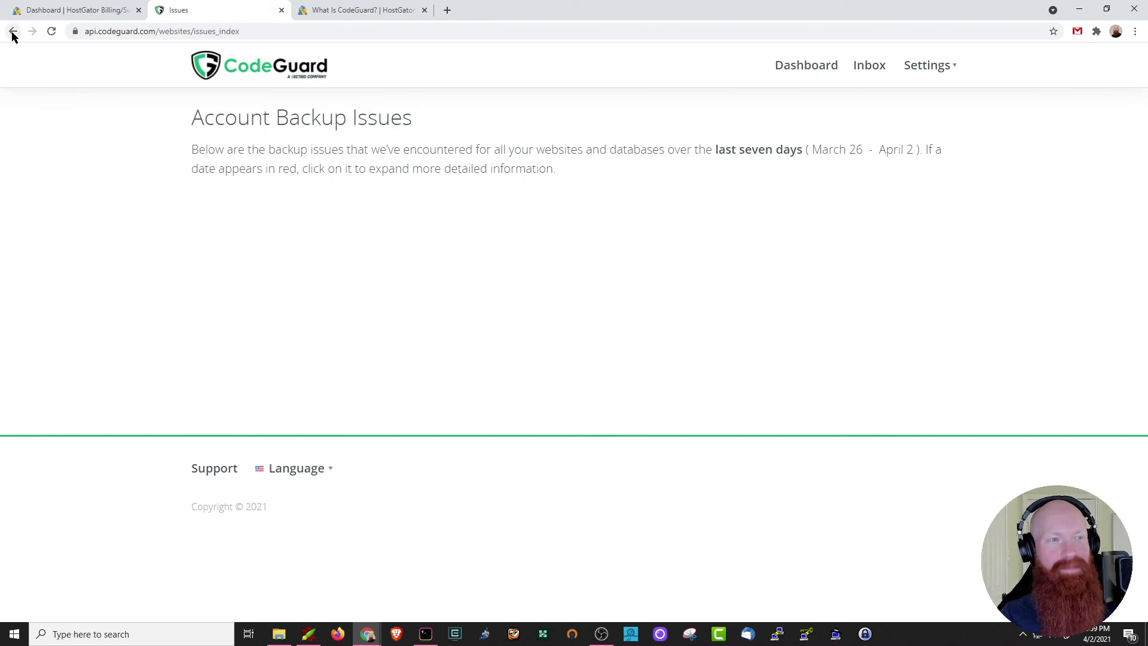
click(12, 31)
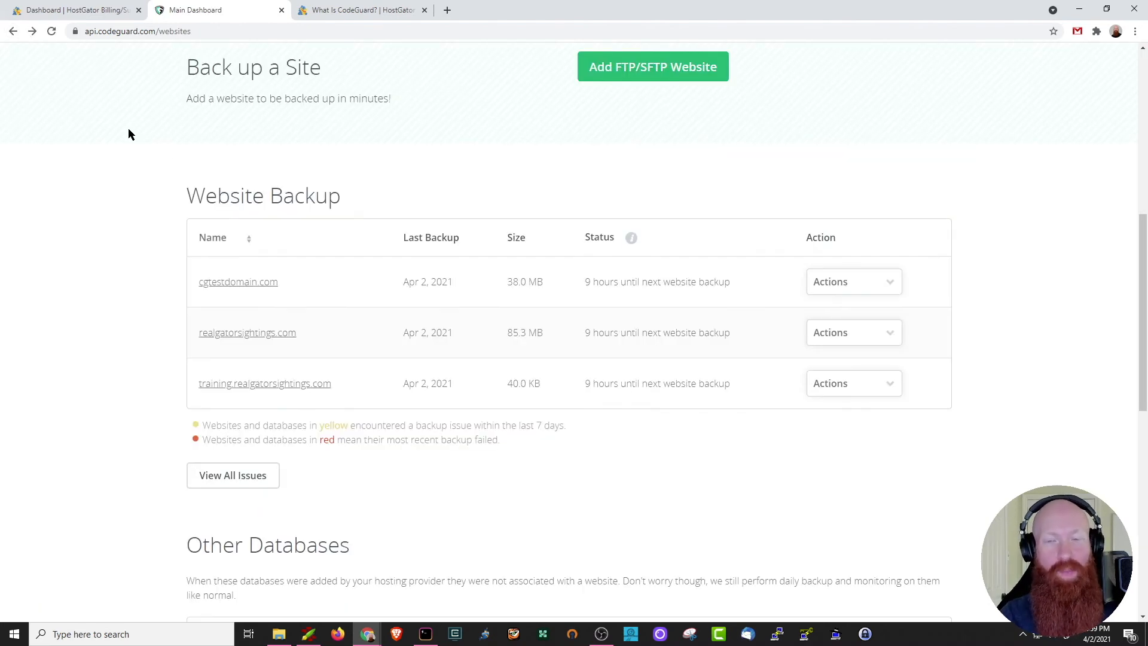
scroll(down, 3)
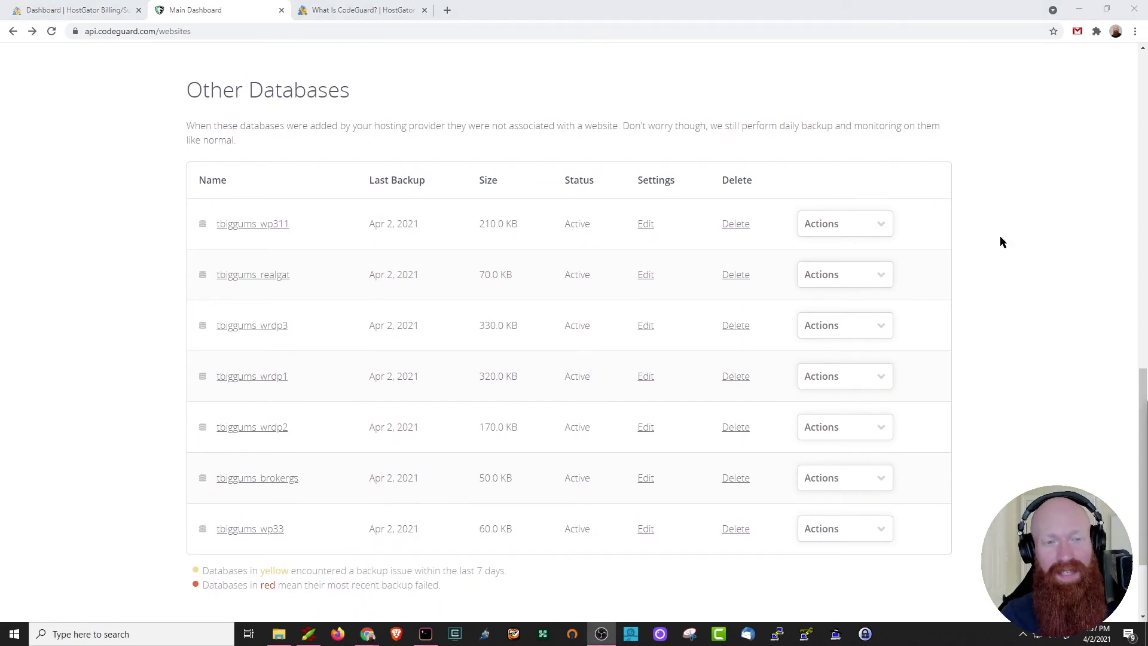
mouse_move(492, 128)
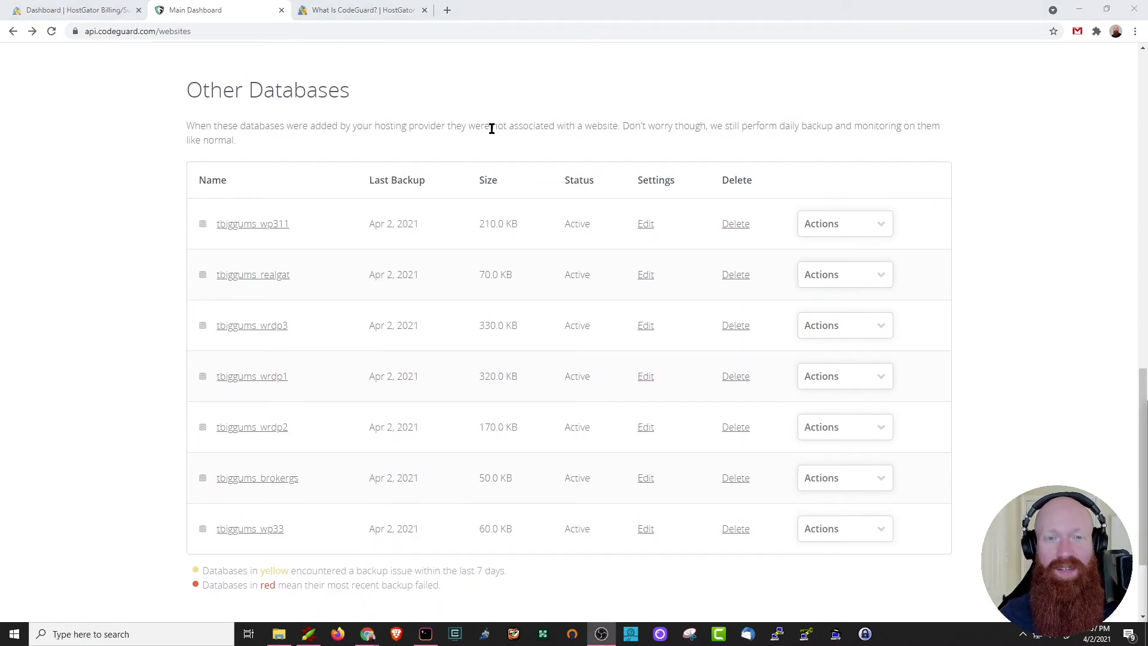
drag(495, 125, 617, 125)
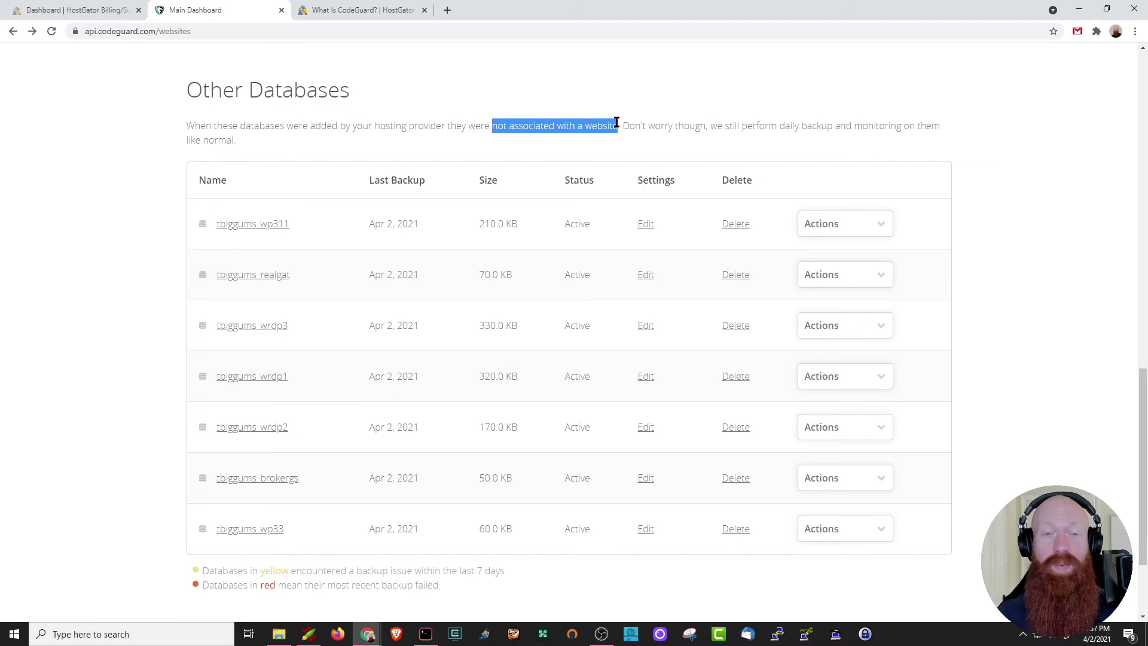
click(476, 125)
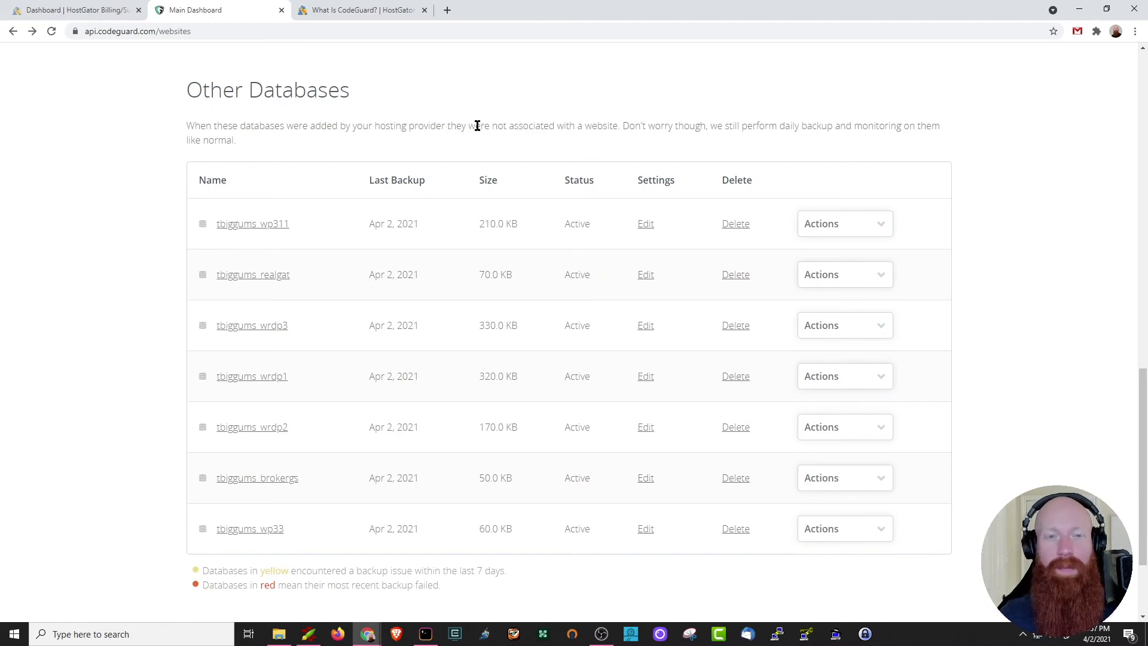
mouse_move(478, 220)
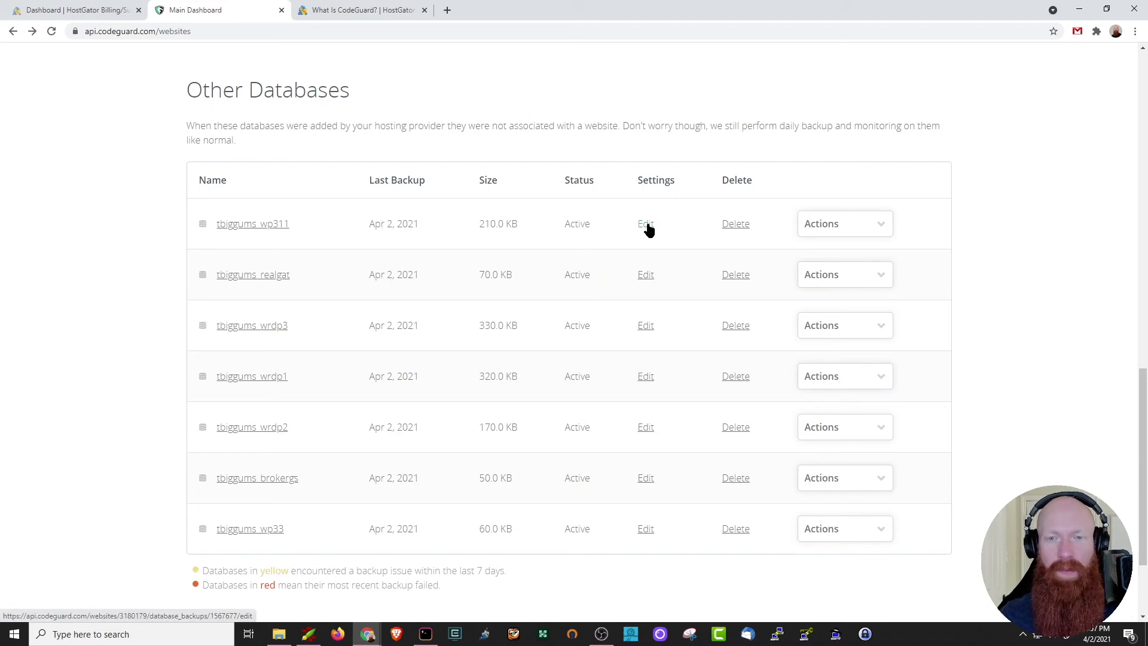
mouse_move(735, 223)
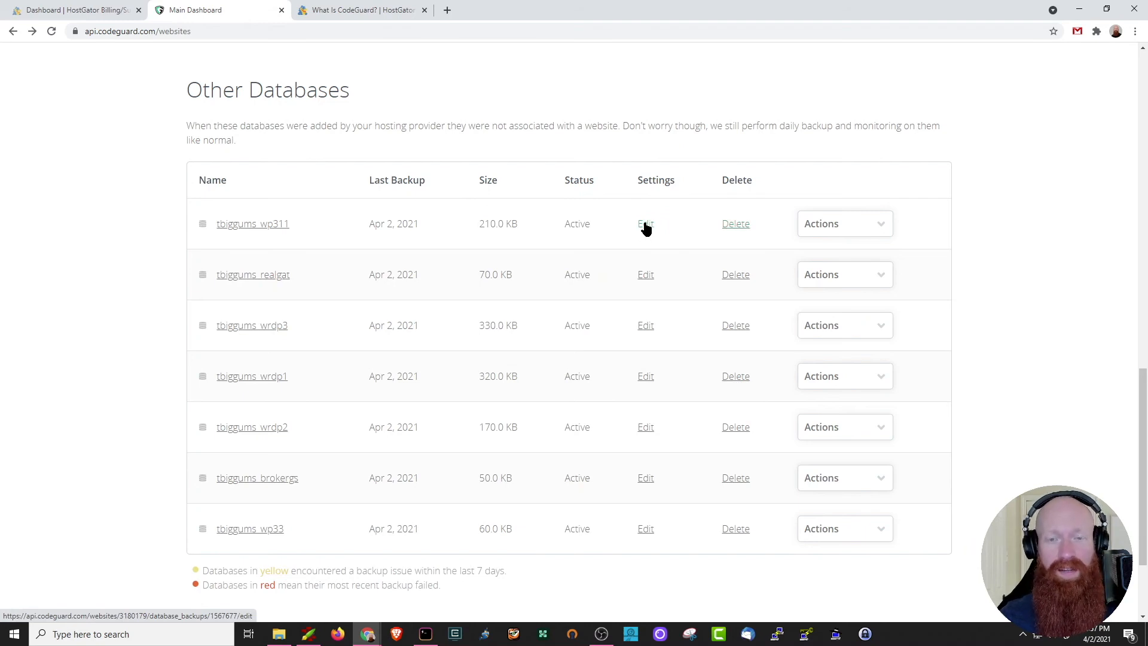
click(645, 223)
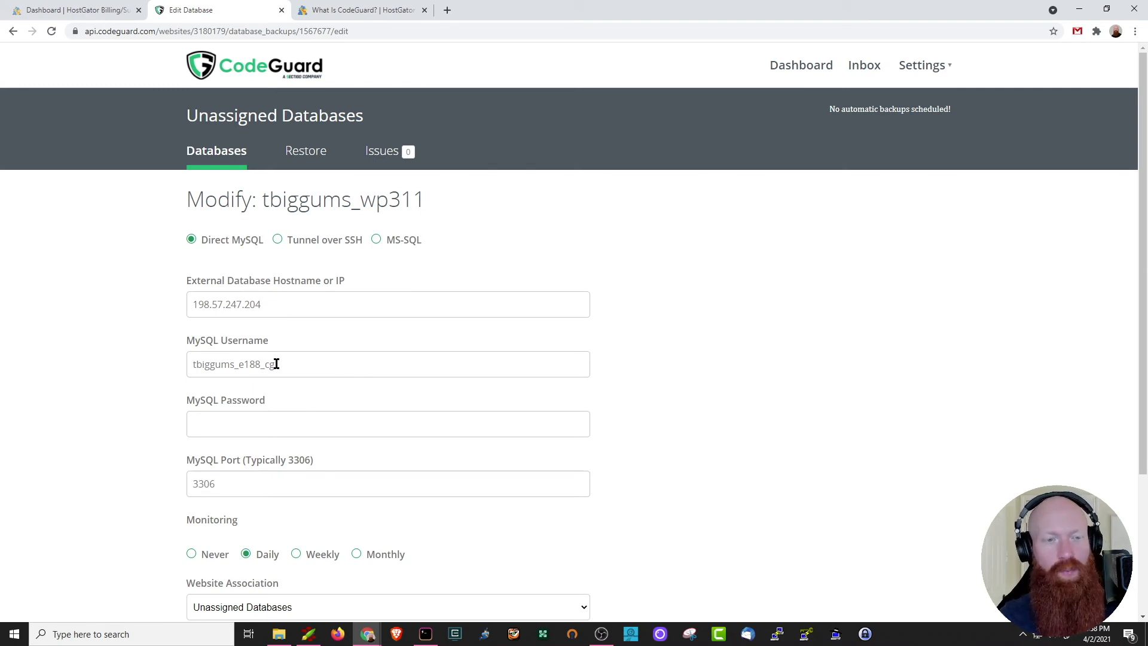
scroll(down, 3)
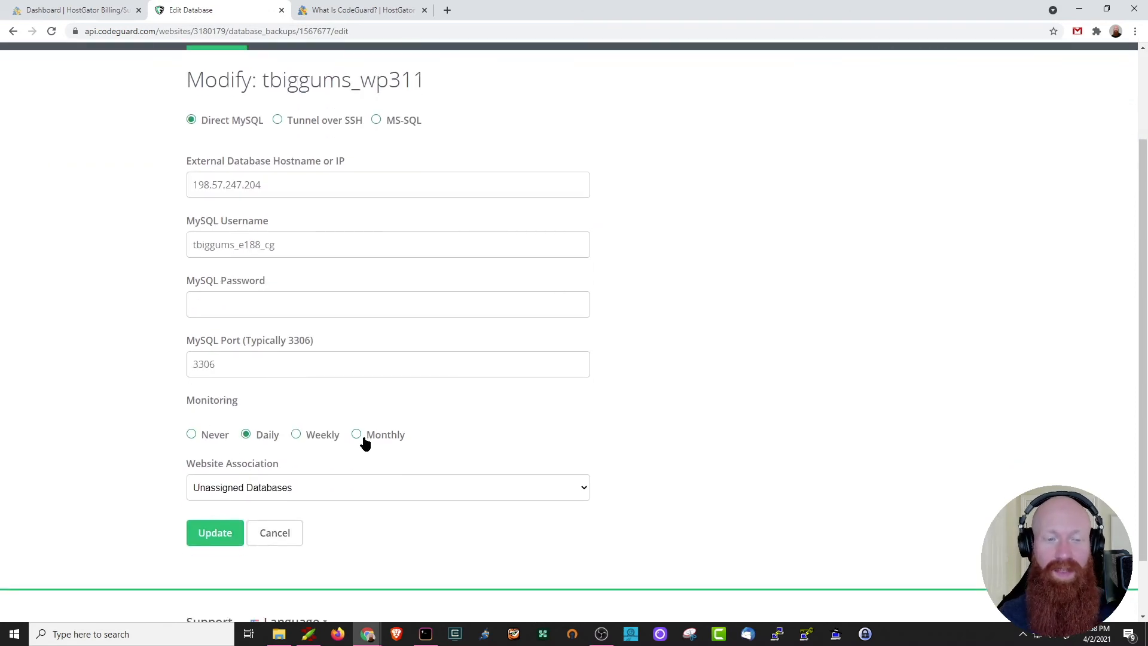
click(388, 486)
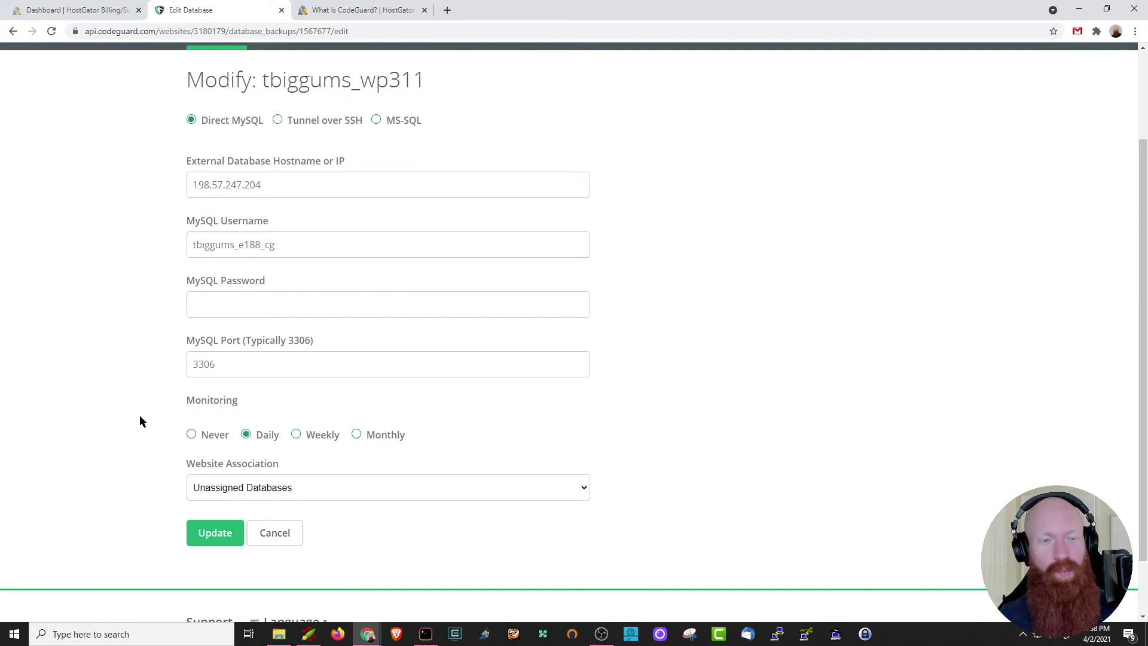
mouse_move(892, 209)
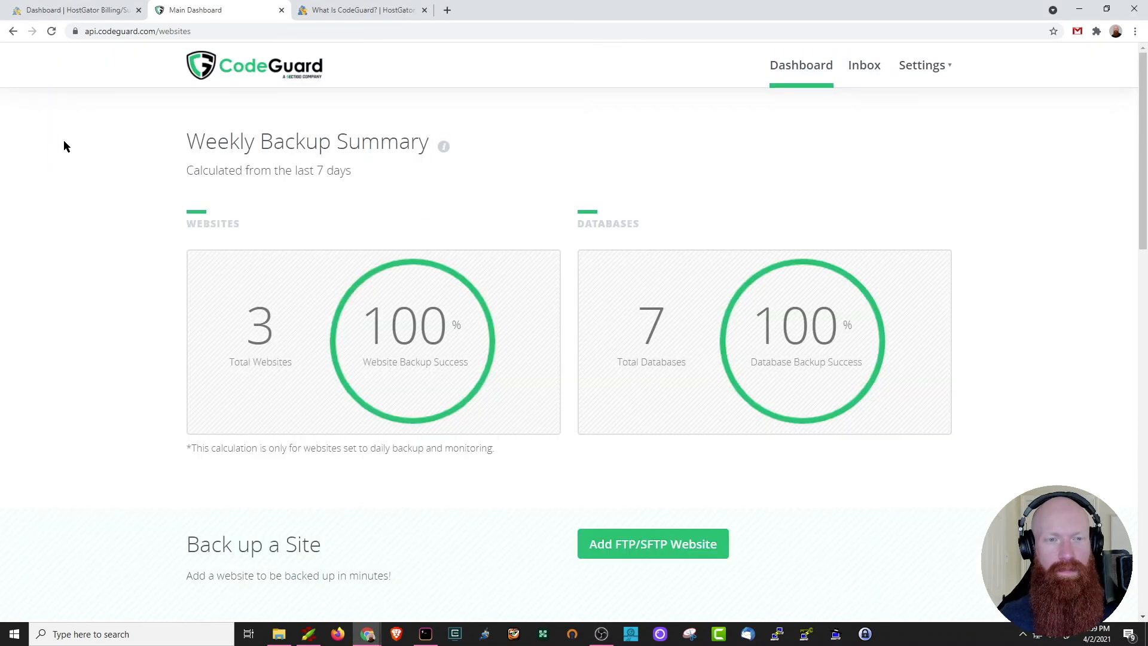
scroll(down, 3)
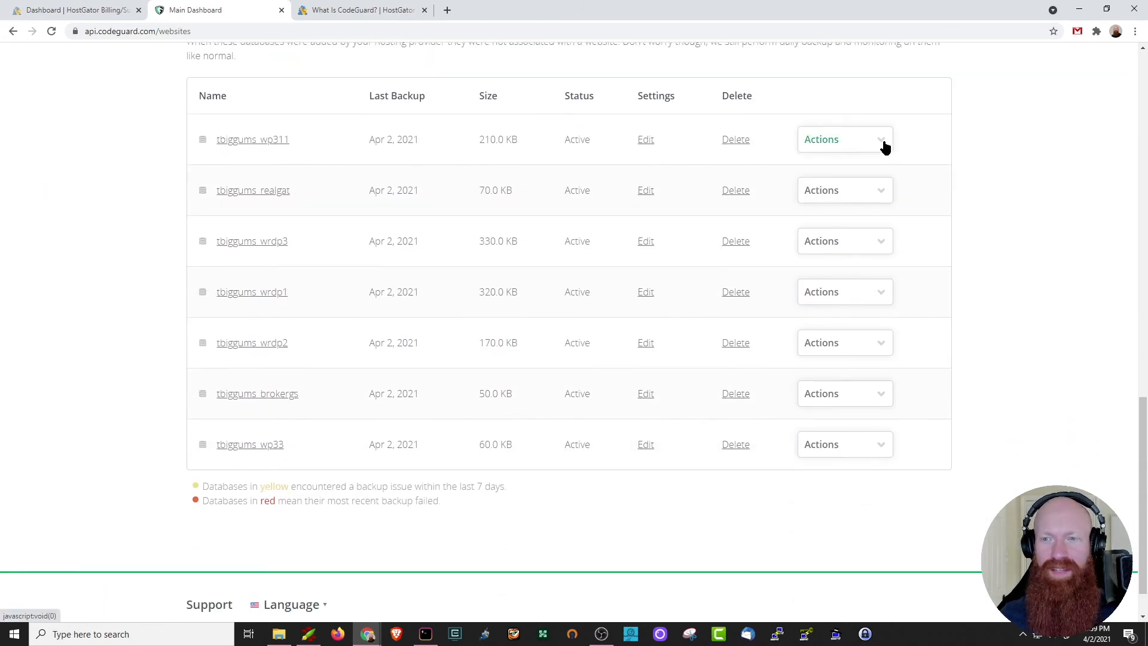
click(842, 139)
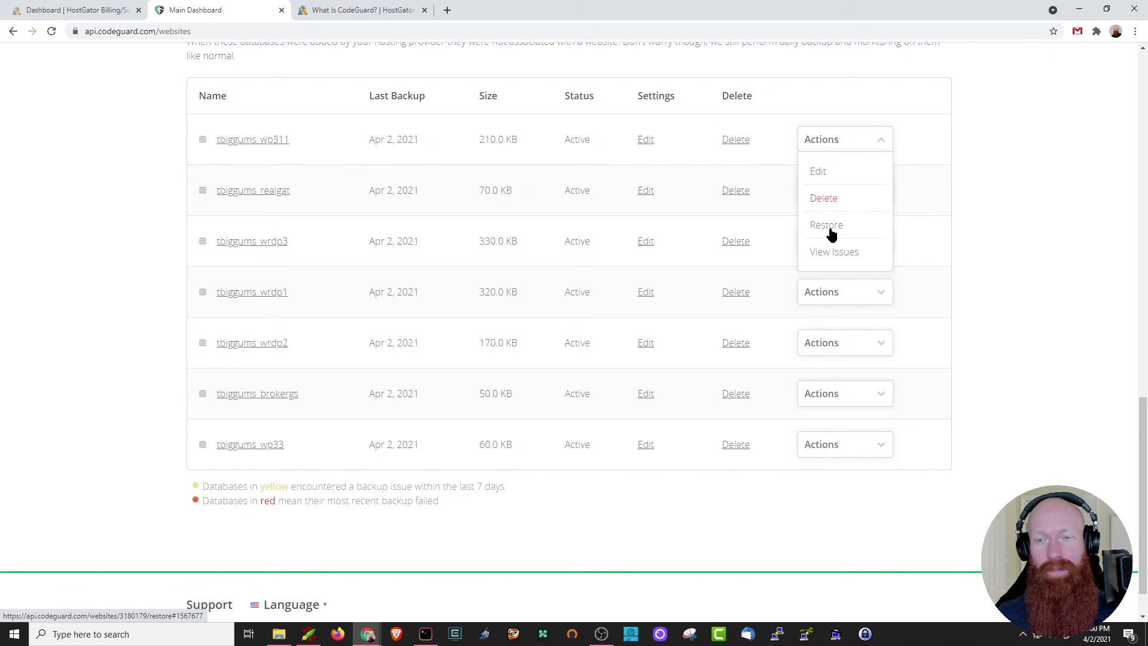
mouse_move(831, 267)
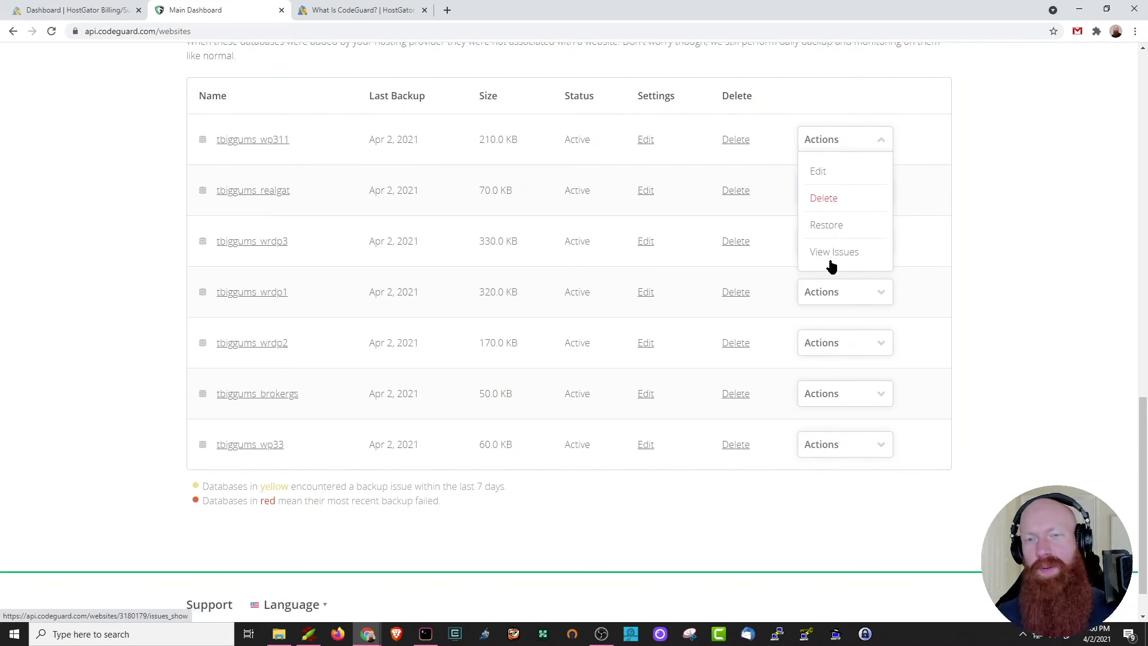
click(843, 140)
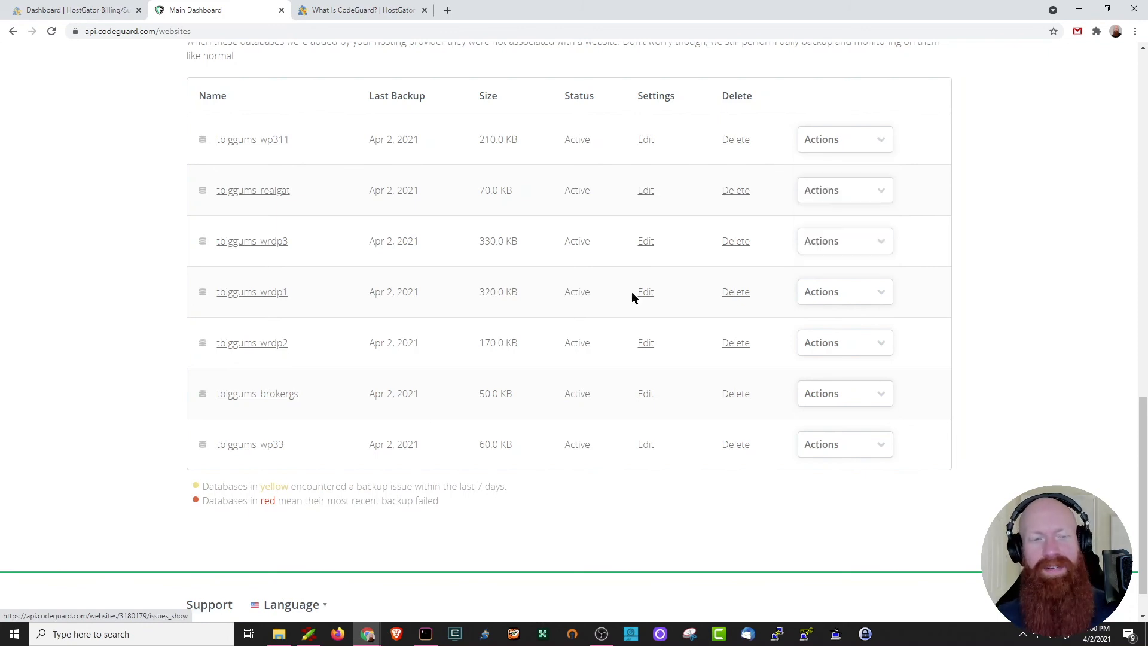
drag(203, 486, 440, 501)
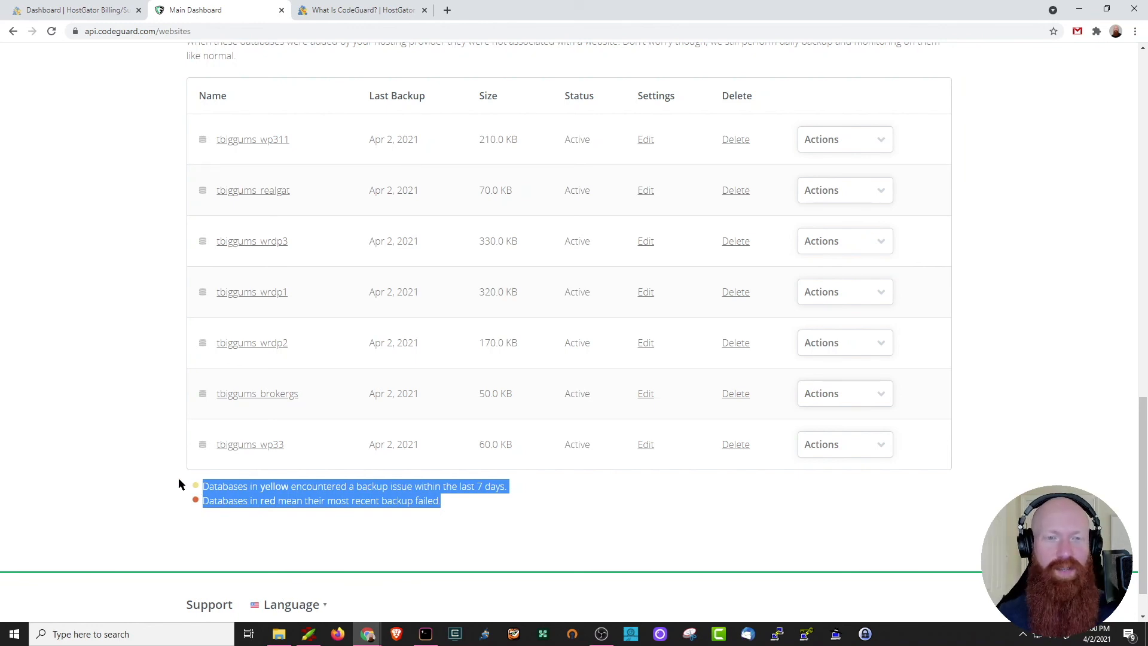
Step: Choose Account under Settings to show personal information, phone, time zone and plan links
click(921, 65)
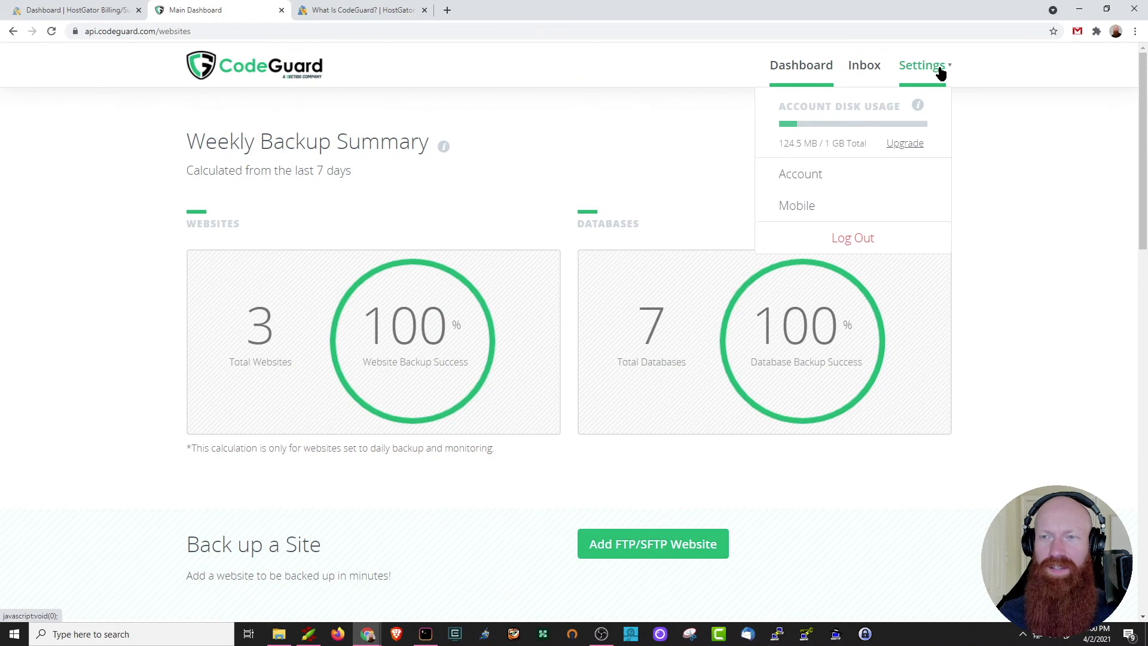
click(800, 173)
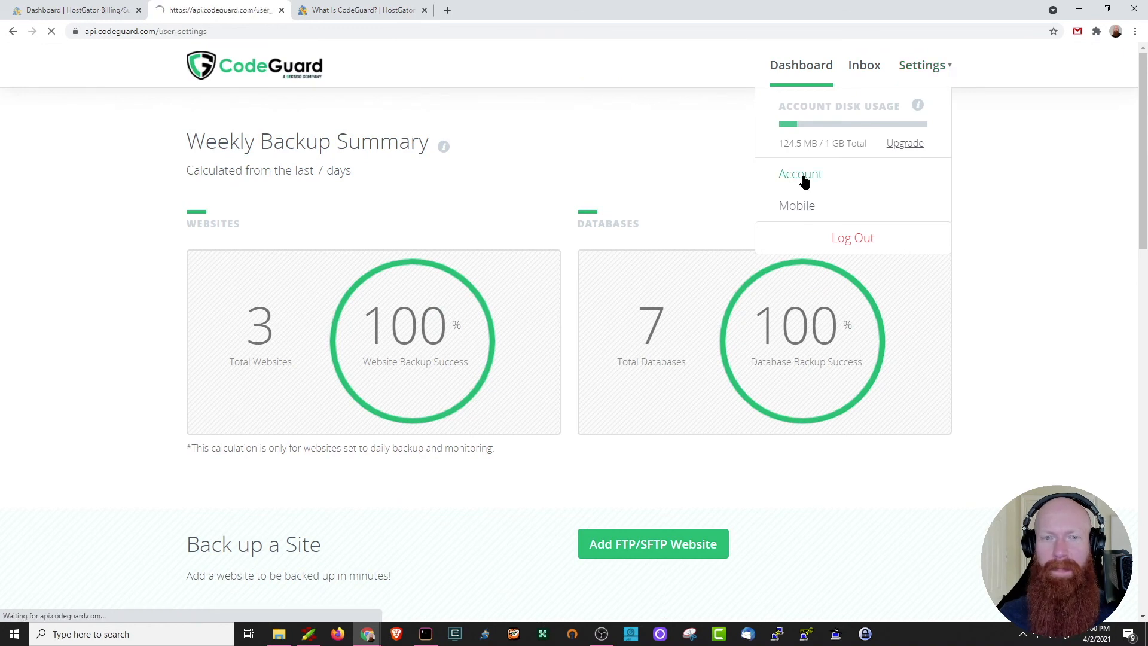
click(800, 173)
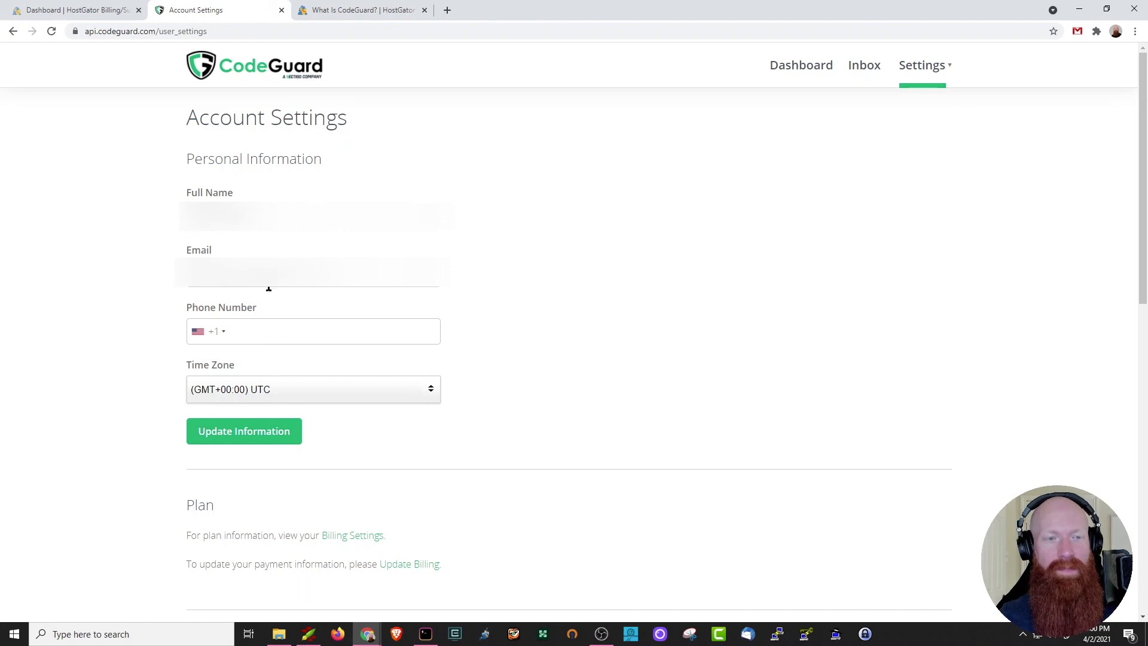
scroll(down, 3)
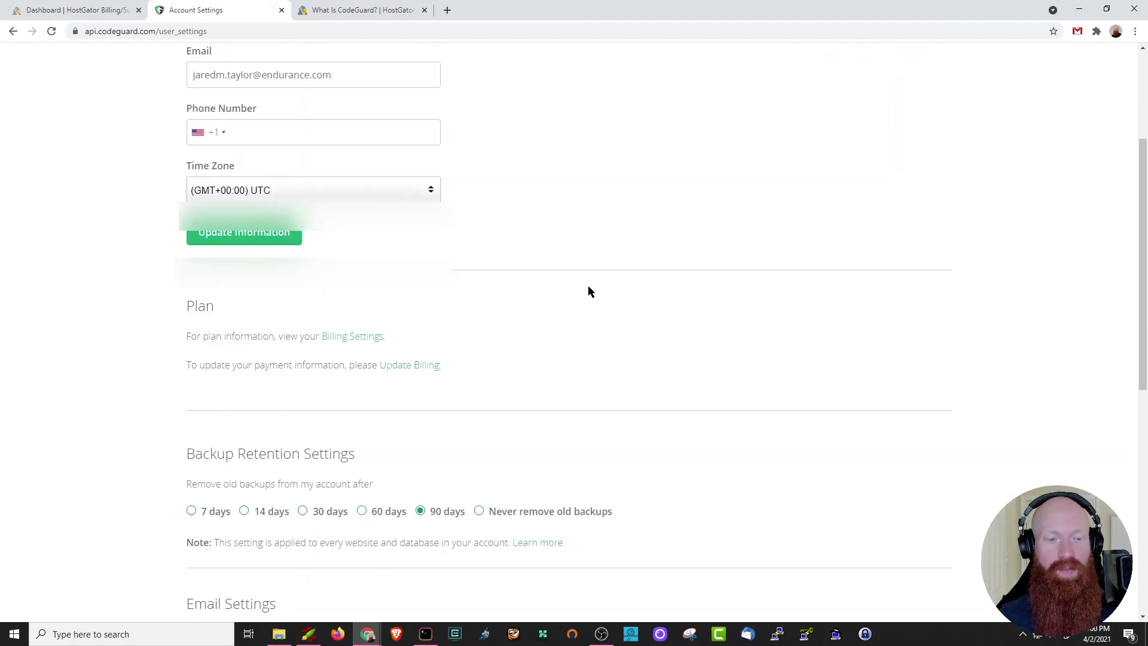
scroll(down, 3)
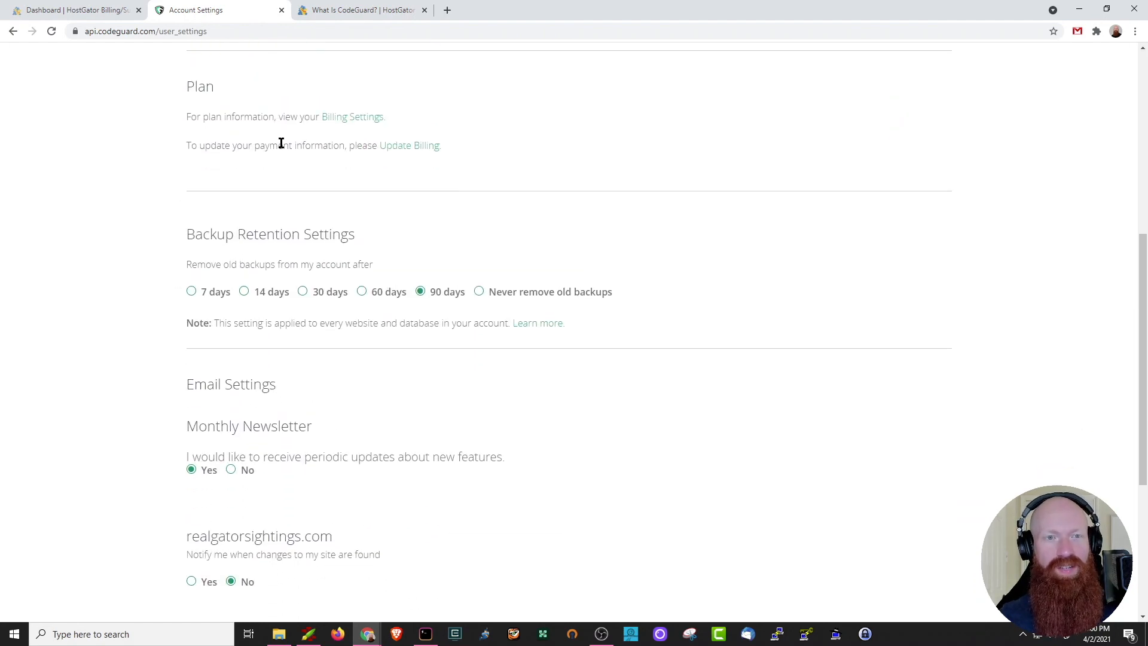
mouse_move(327, 133)
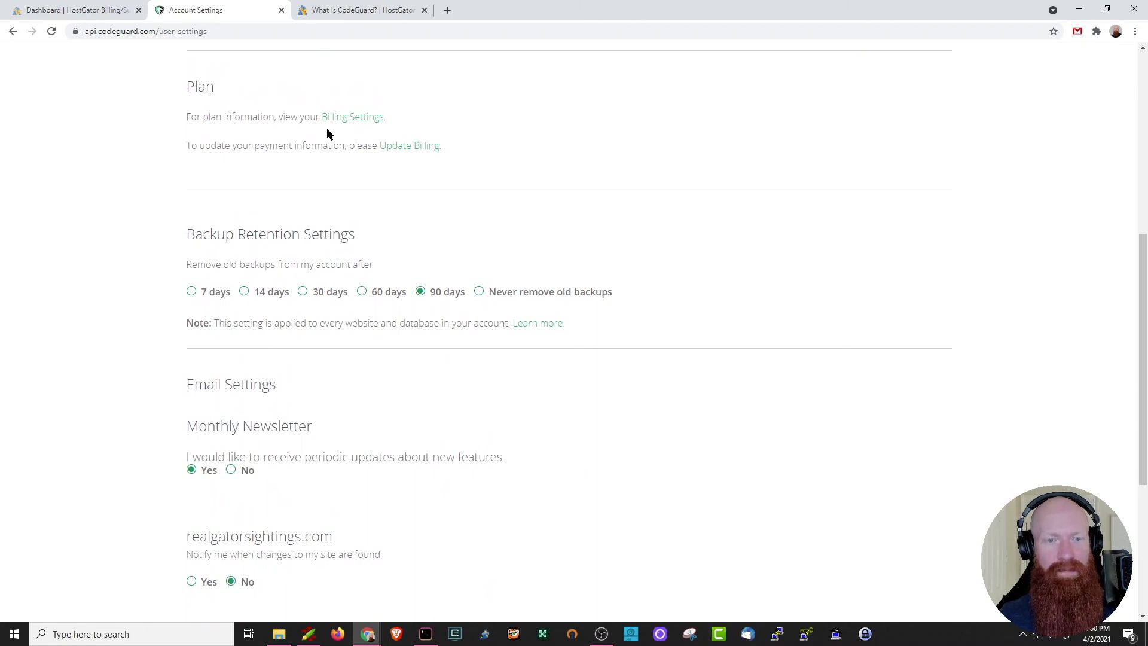
mouse_move(134, 240)
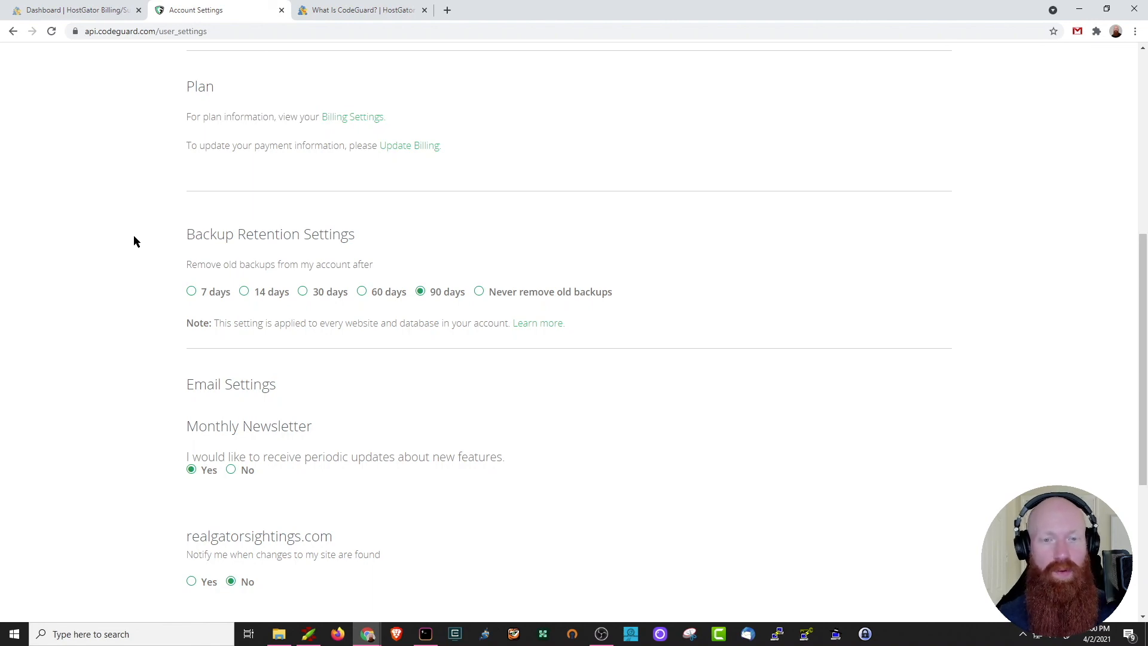
mouse_move(252, 252)
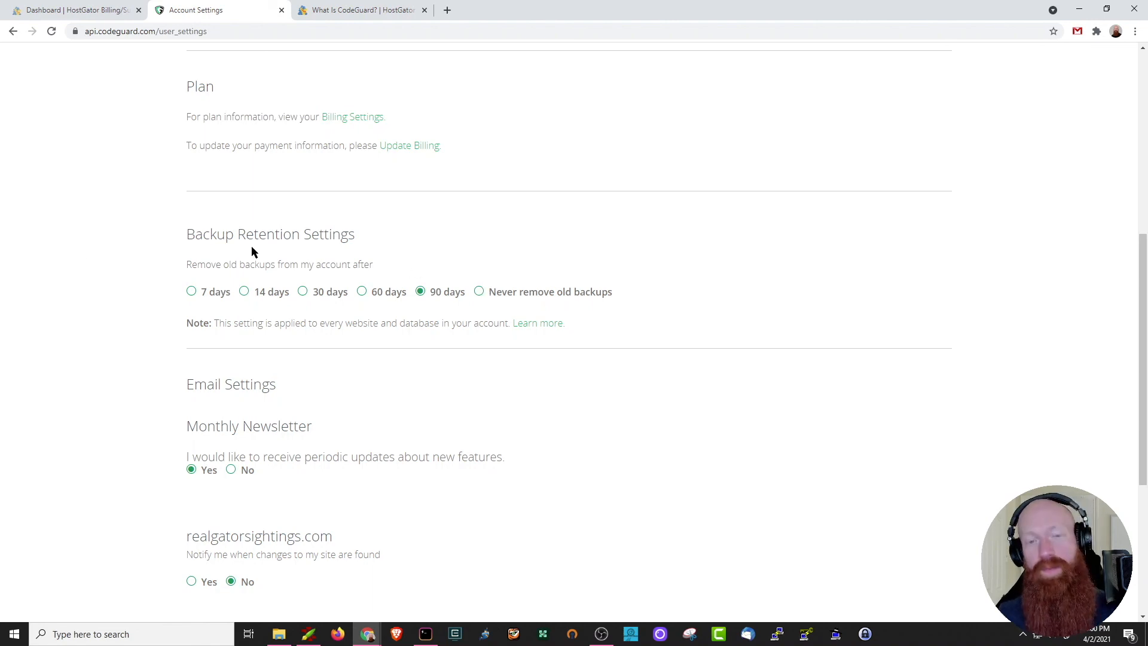
mouse_move(88, 266)
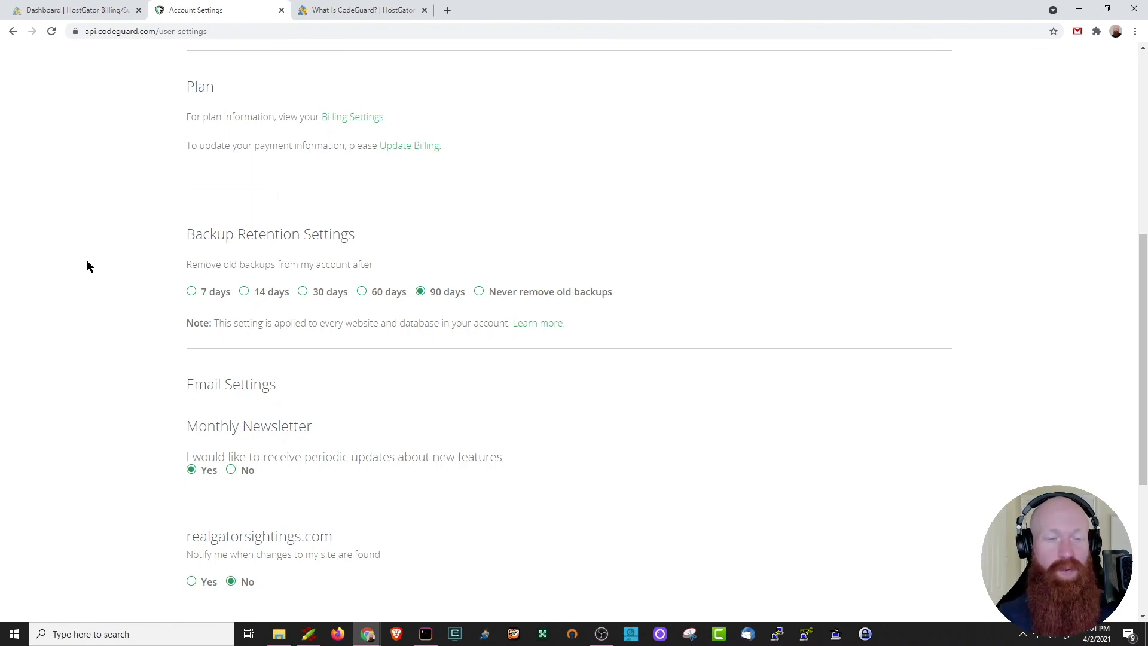
scroll(down, 3)
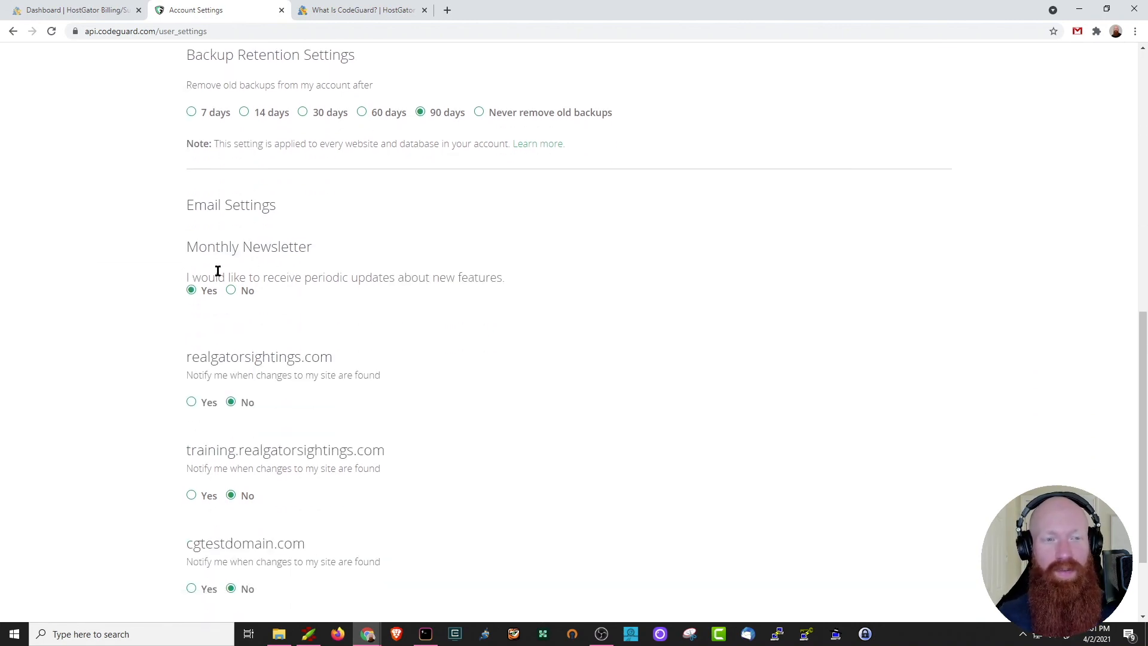
mouse_move(134, 268)
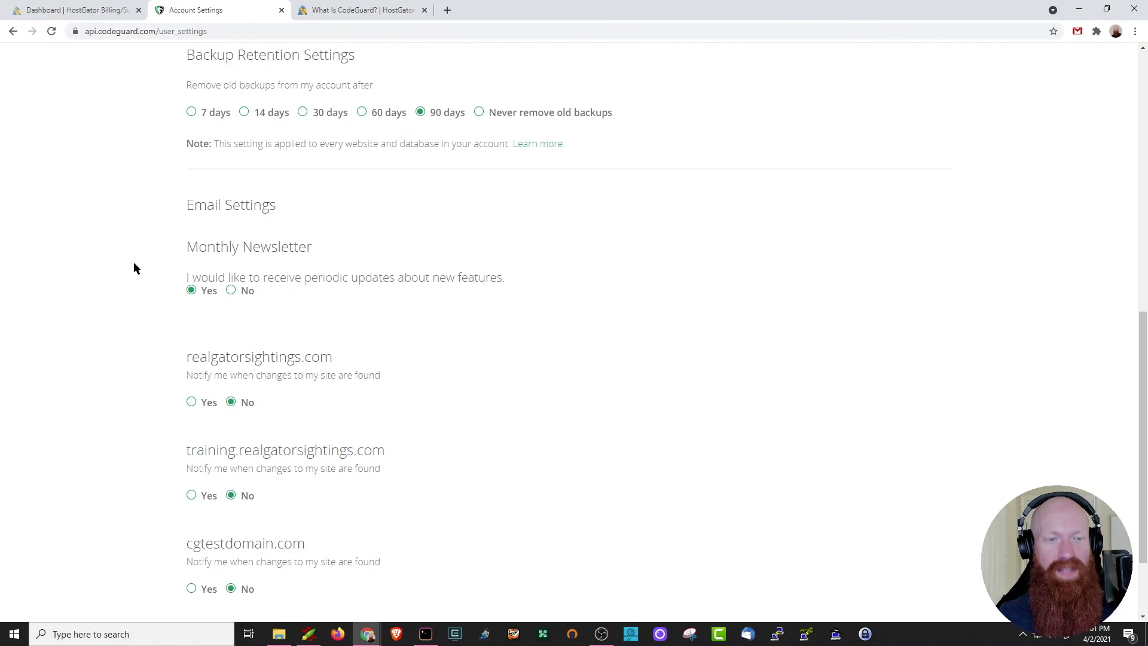
scroll(down, 3)
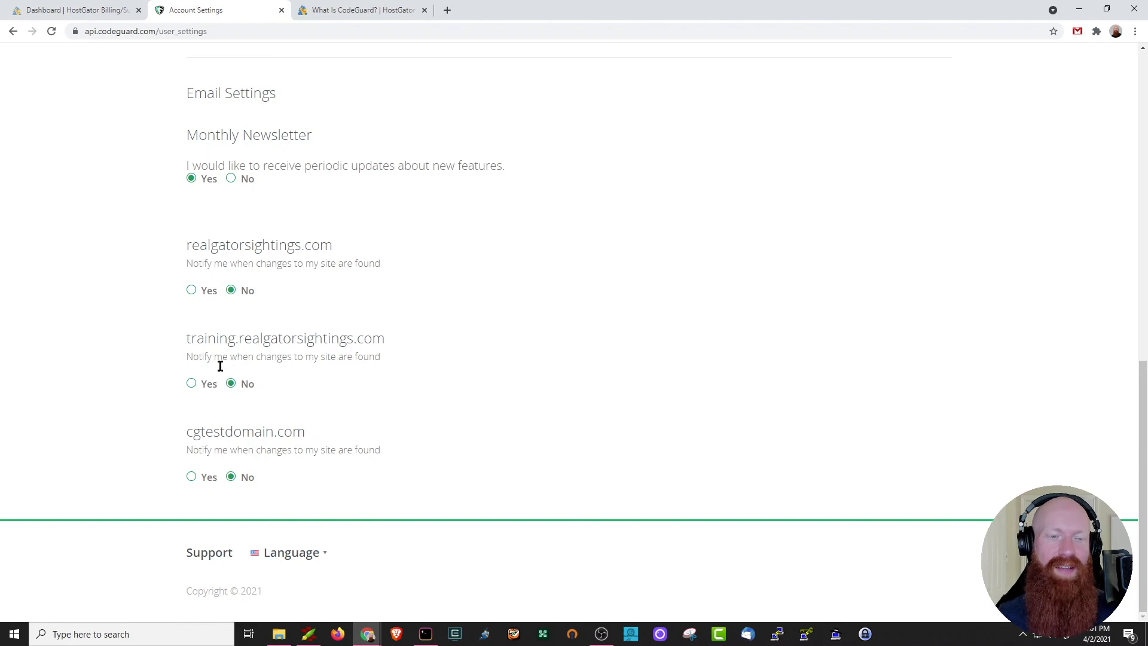
mouse_move(142, 459)
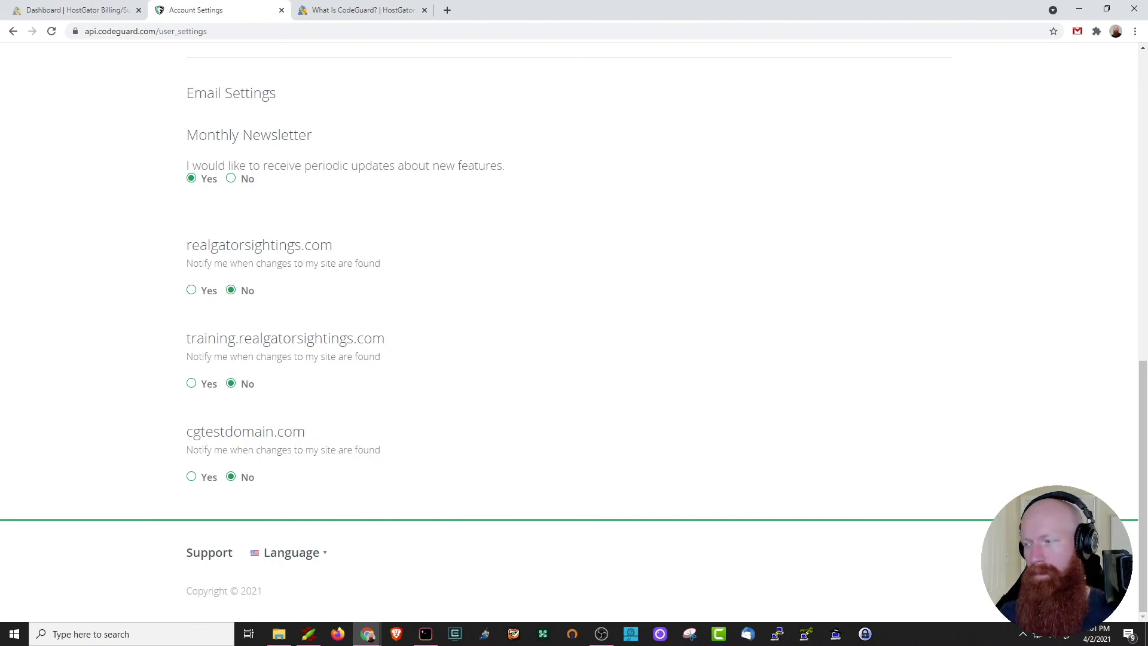
mouse_move(665, 385)
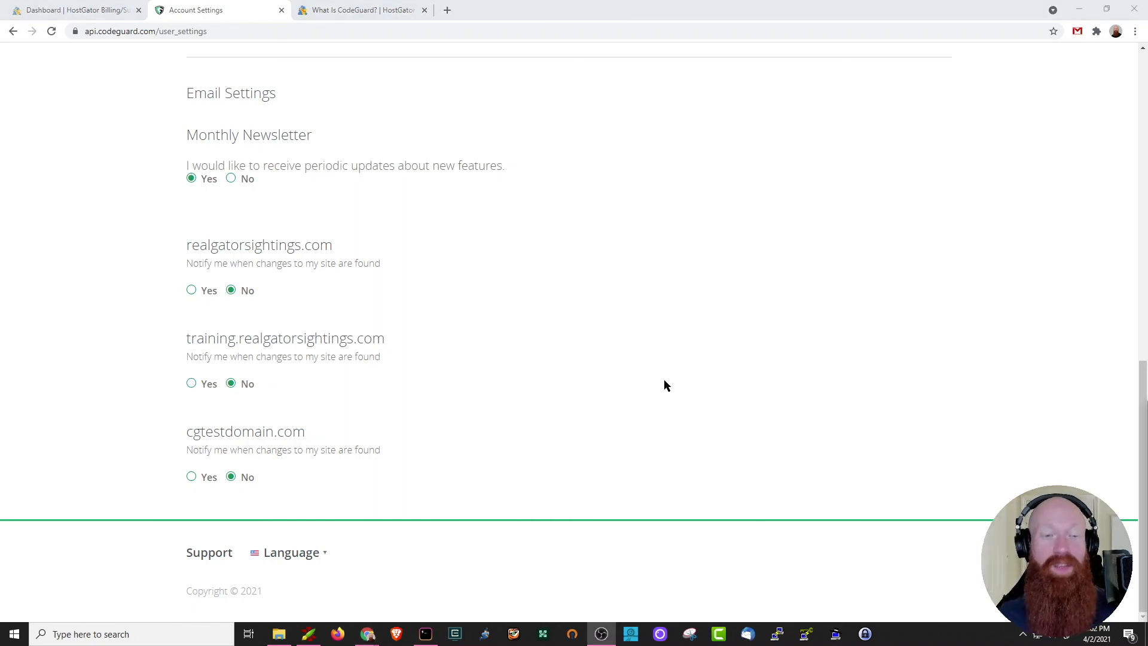
scroll(up, 3)
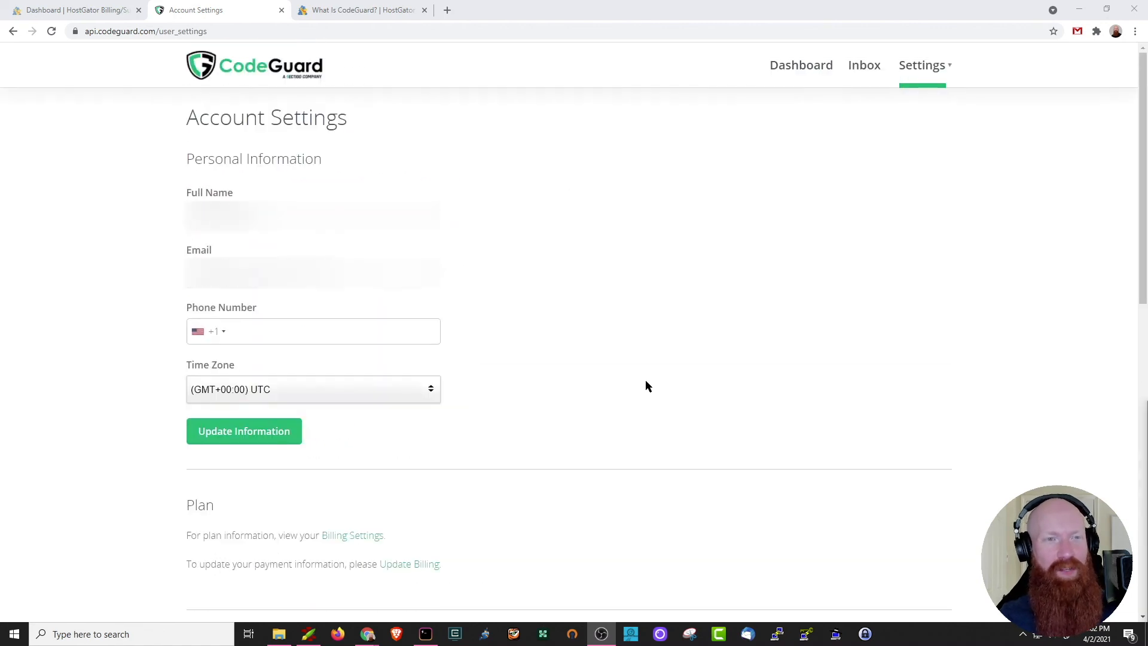